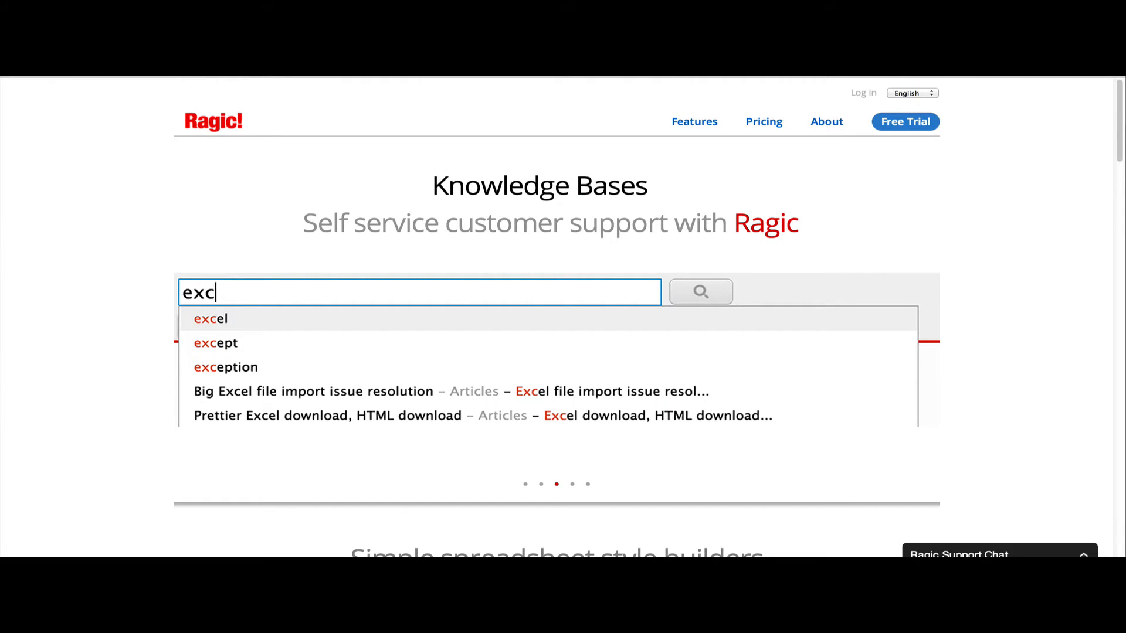
{"action": "mouse_move", "coordinate": [862, 93]}
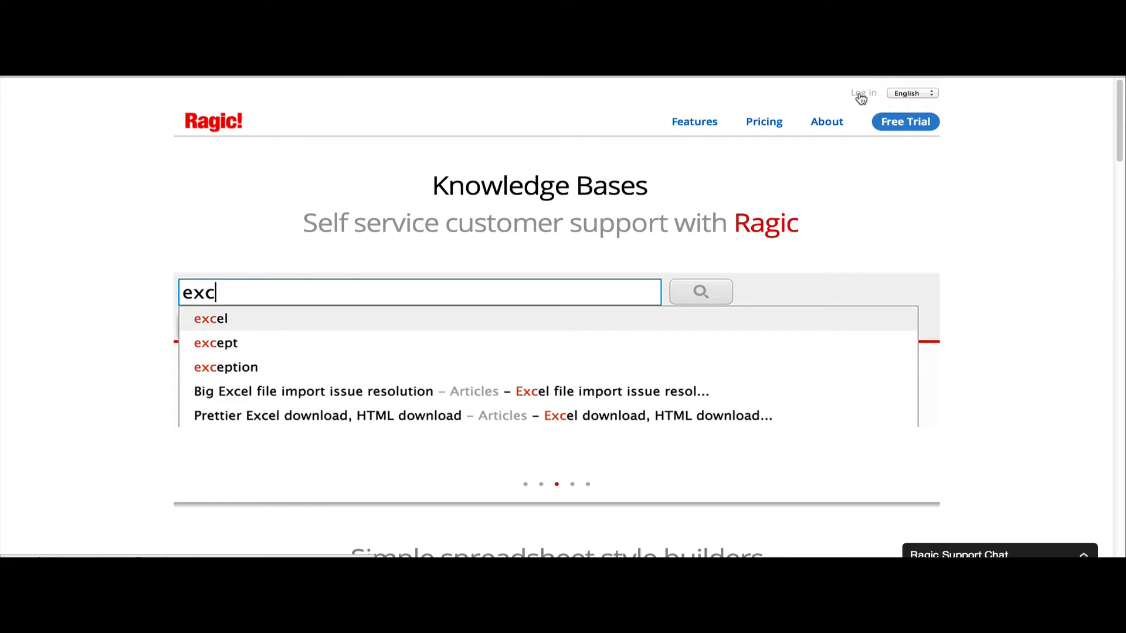
Go from the Ragic website to the account login page.
{"action": "left_click", "coordinate": [862, 94]}
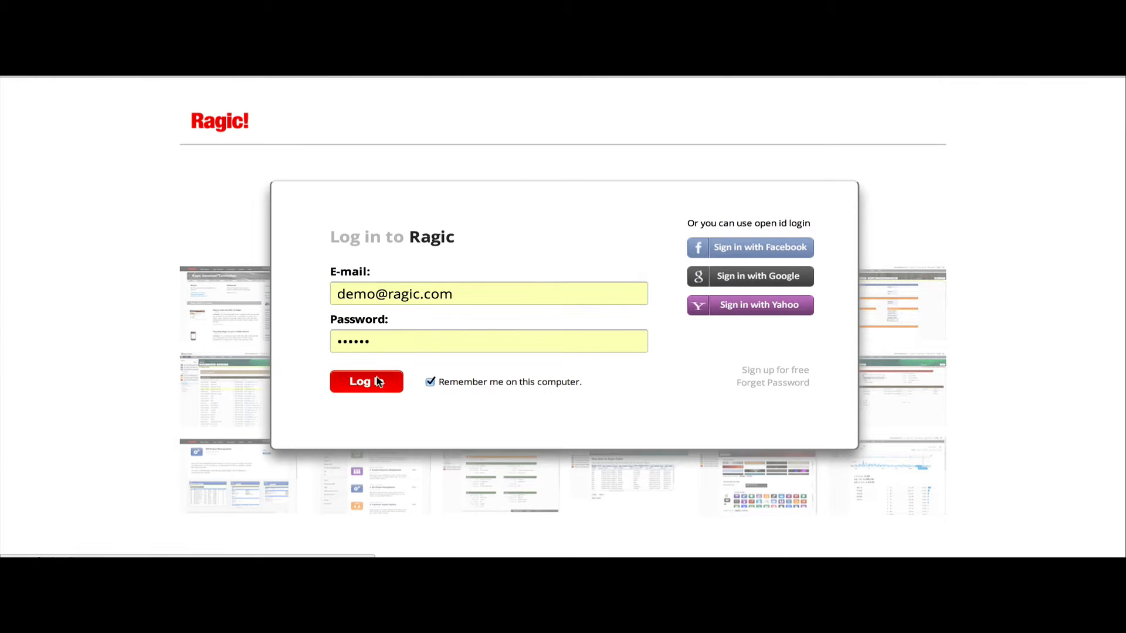
Sign in to Ragic and view the account's Users list under Setup.
{"action": "left_click", "coordinate": [366, 381]}
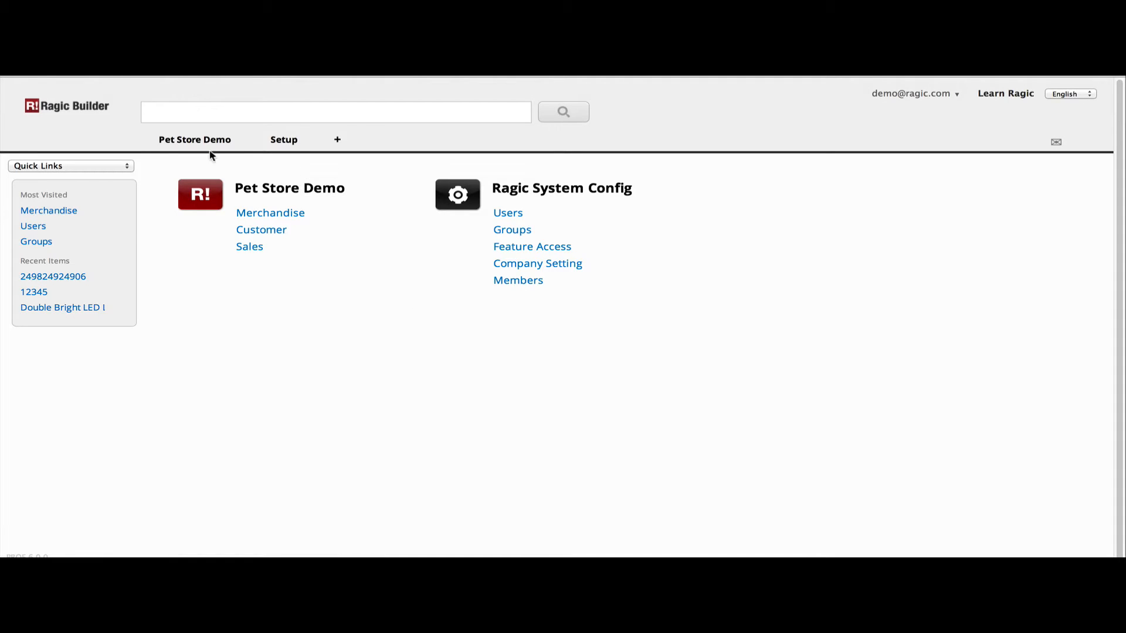
{"action": "left_click", "coordinate": [283, 140]}
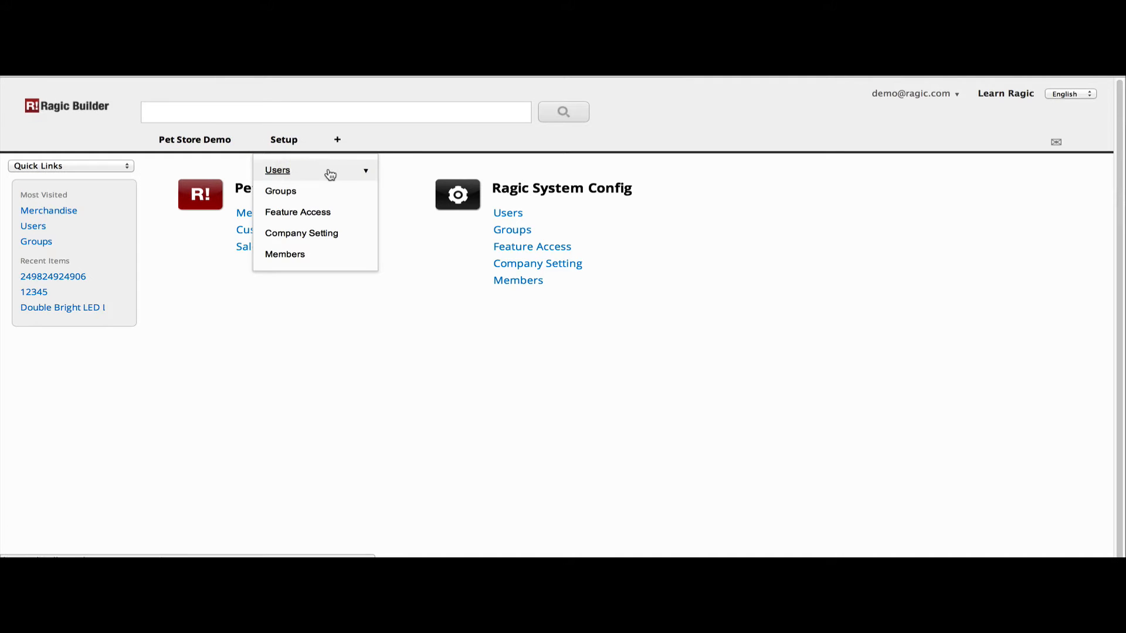
{"action": "left_click", "coordinate": [276, 170]}
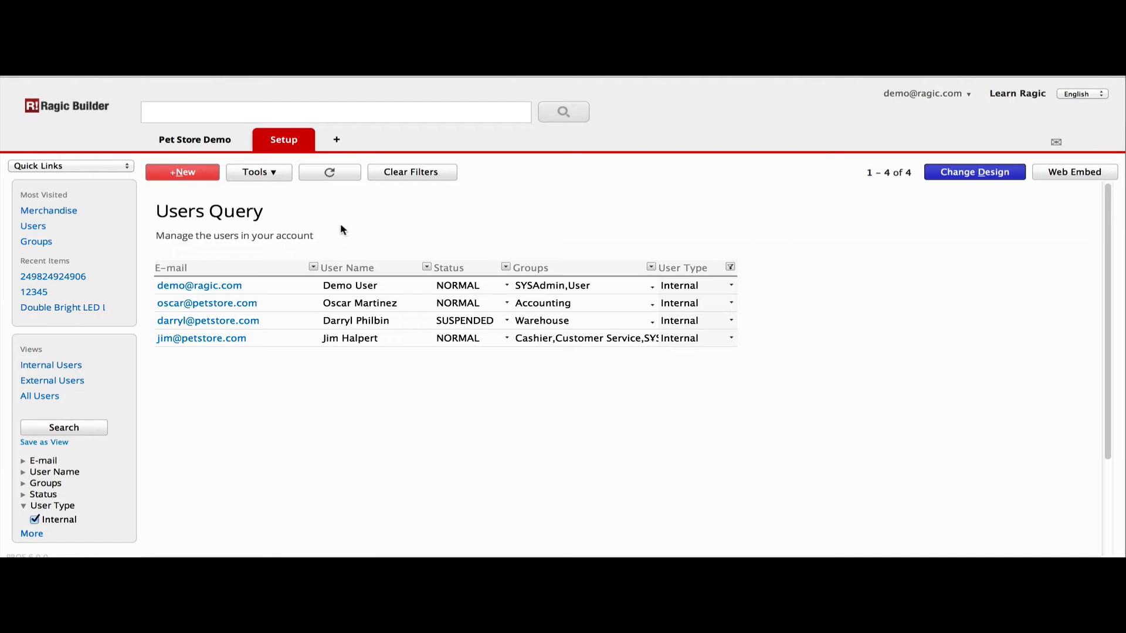
{"action": "mouse_move", "coordinate": [459, 260]}
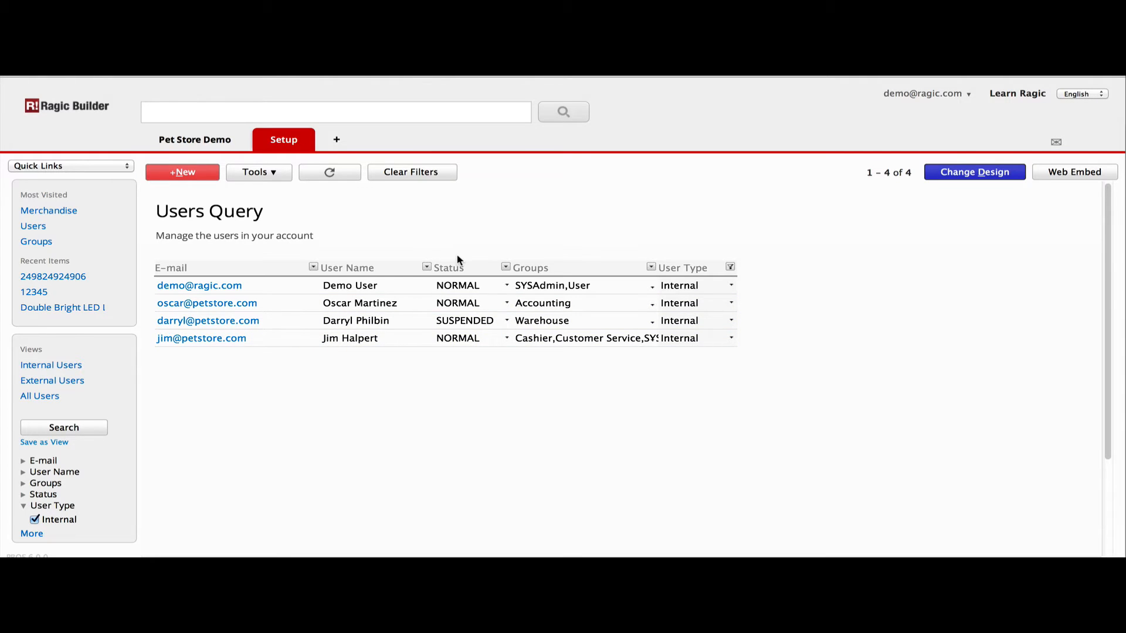
Show the Pet Store Demo's All Merchandise list of 20 items.
{"action": "left_click", "coordinate": [194, 140]}
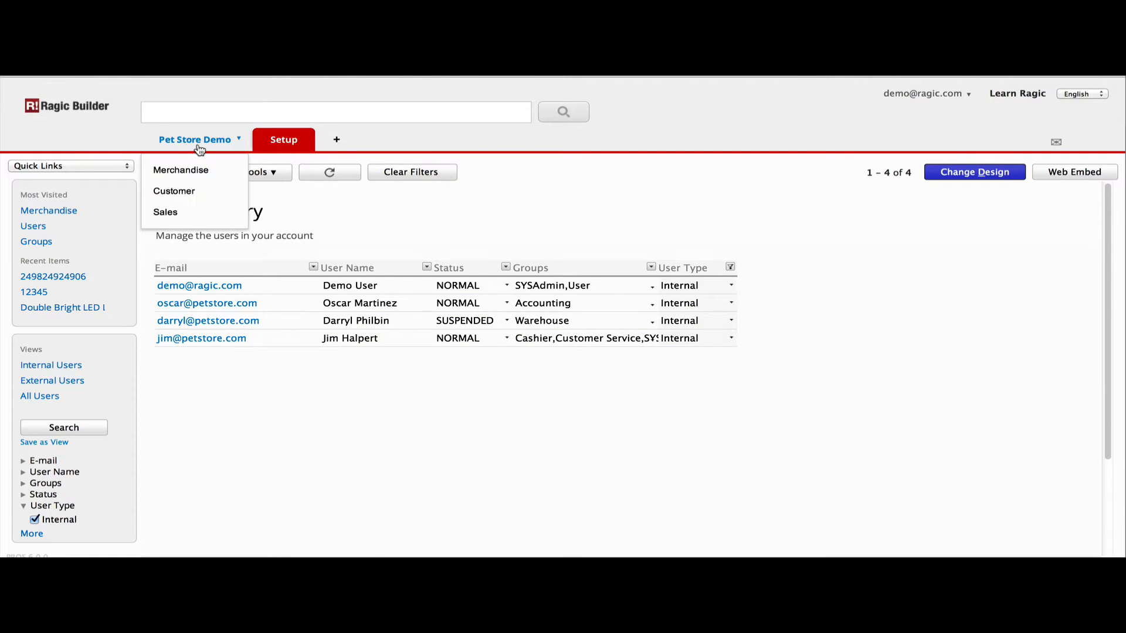
{"action": "left_click", "coordinate": [180, 170]}
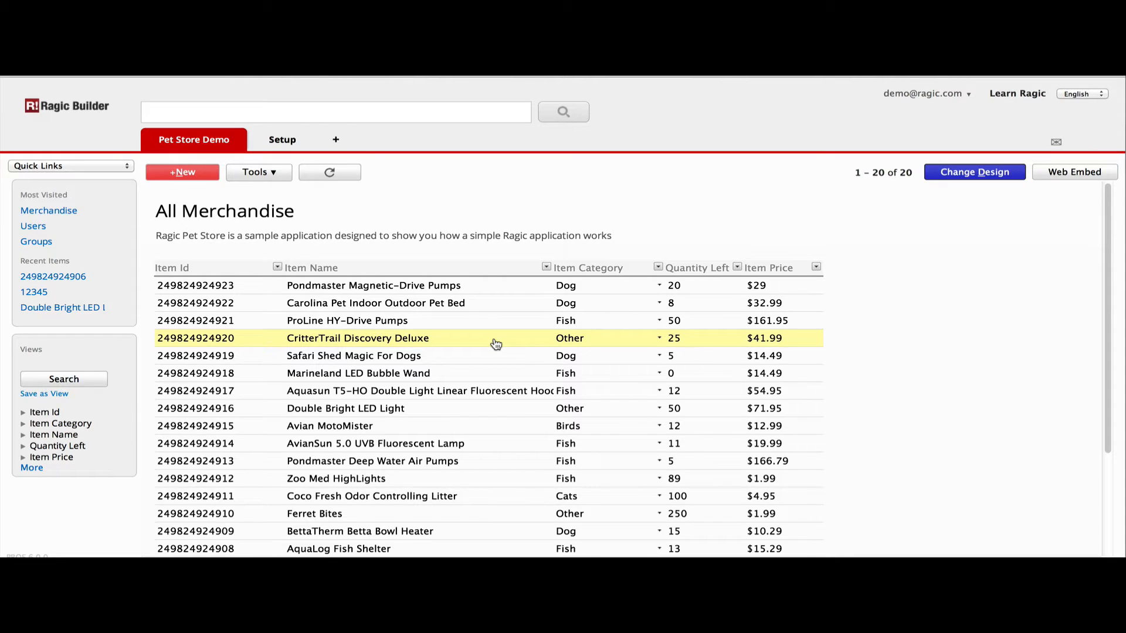
{"action": "left_click", "coordinate": [356, 338]}
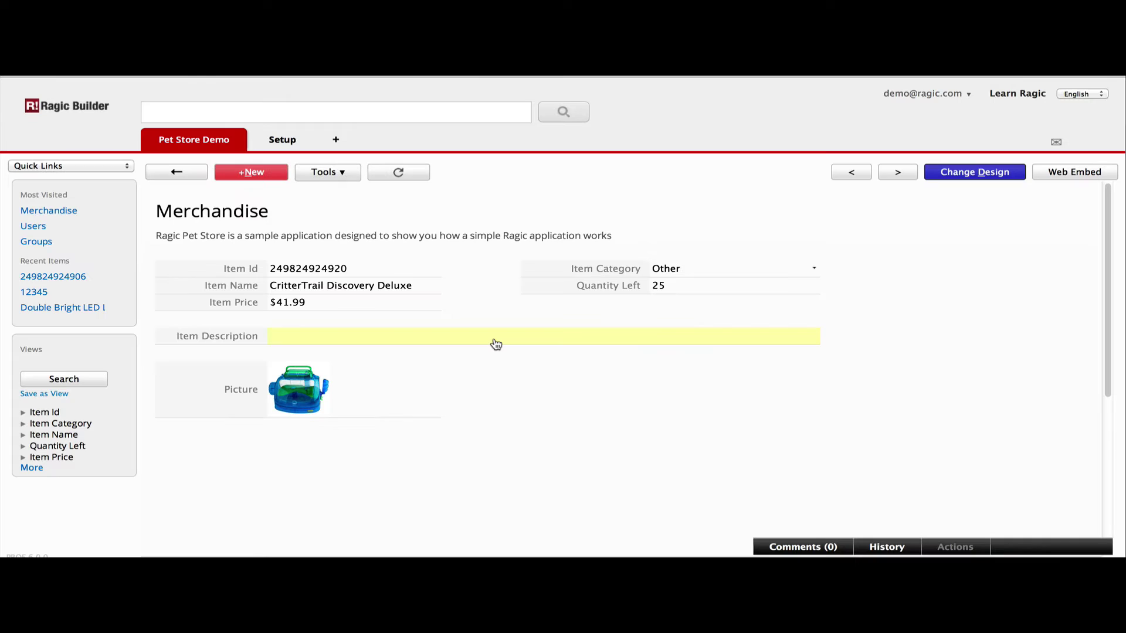
{"action": "left_click", "coordinate": [176, 171]}
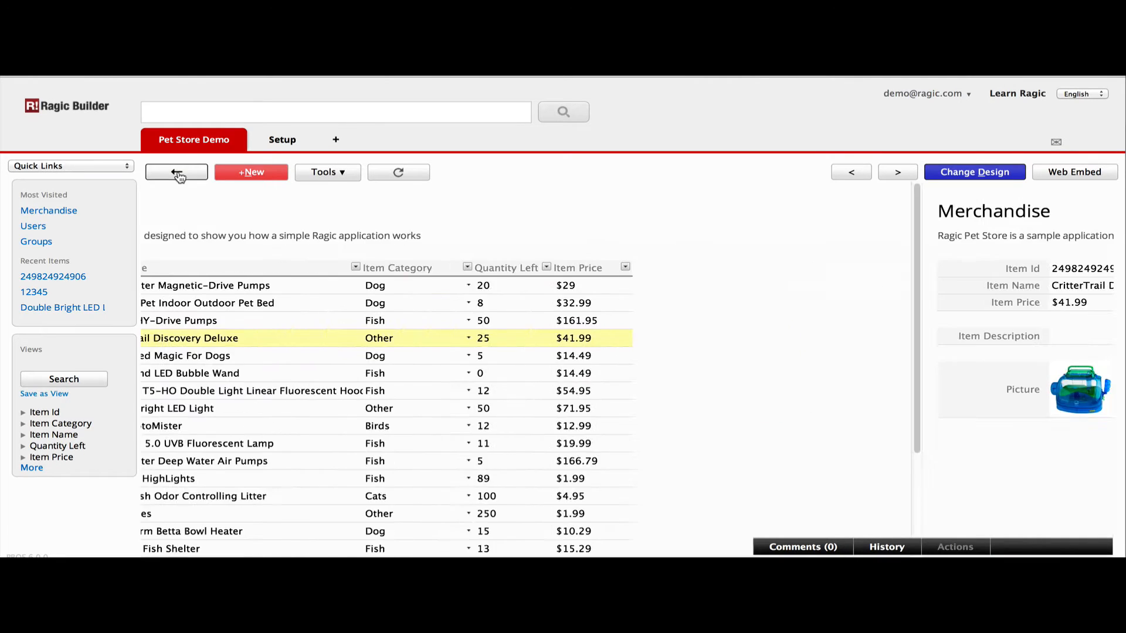
{"action": "left_click", "coordinate": [176, 171]}
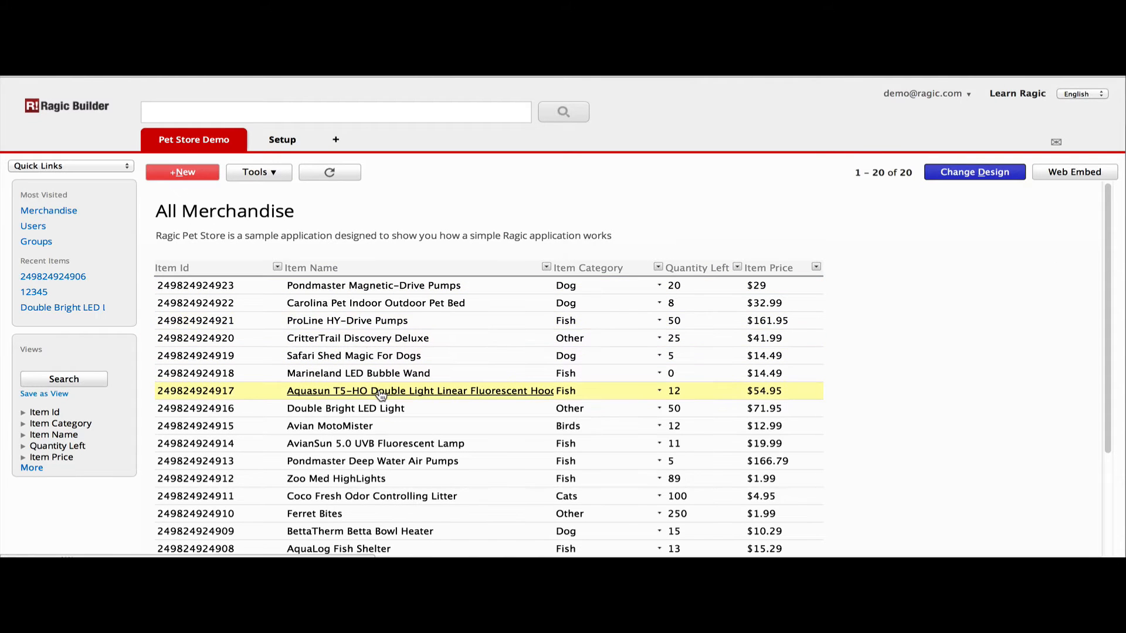
{"action": "left_click", "coordinate": [380, 390]}
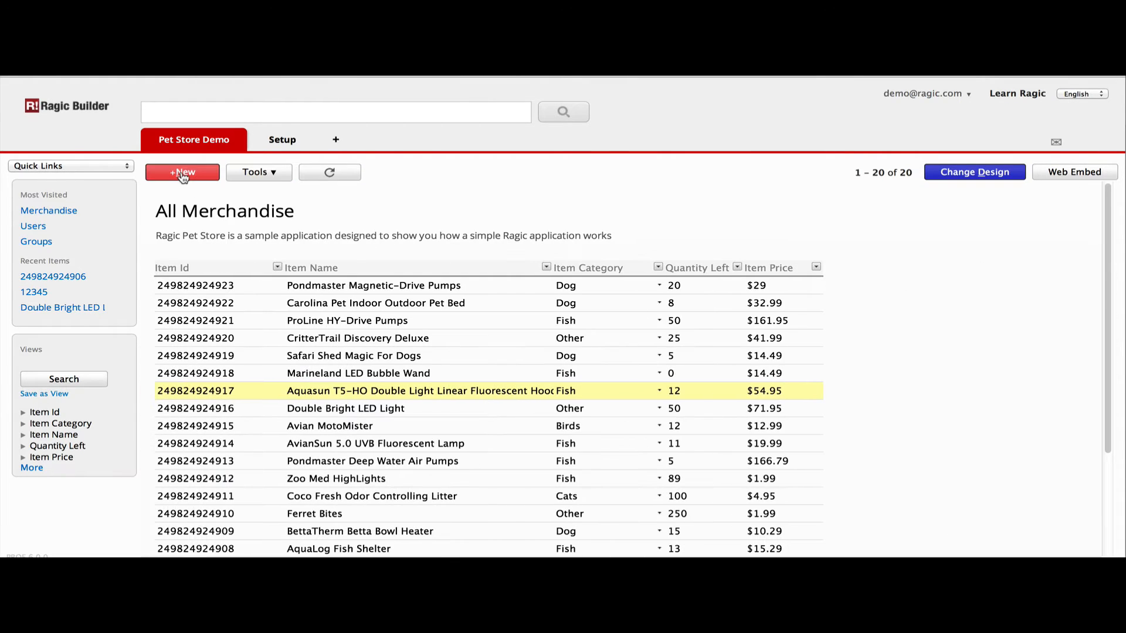
{"action": "mouse_move", "coordinate": [1116, 299]}
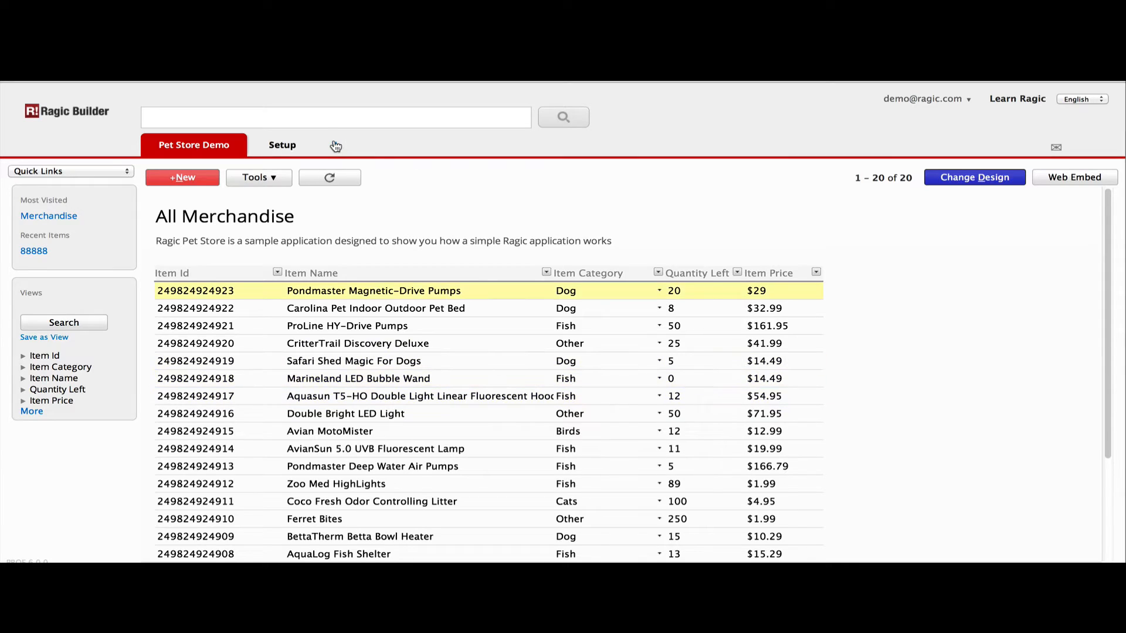
Create a new sheet merchandise2 set to be built from an Excel file.
{"action": "left_click", "coordinate": [335, 144]}
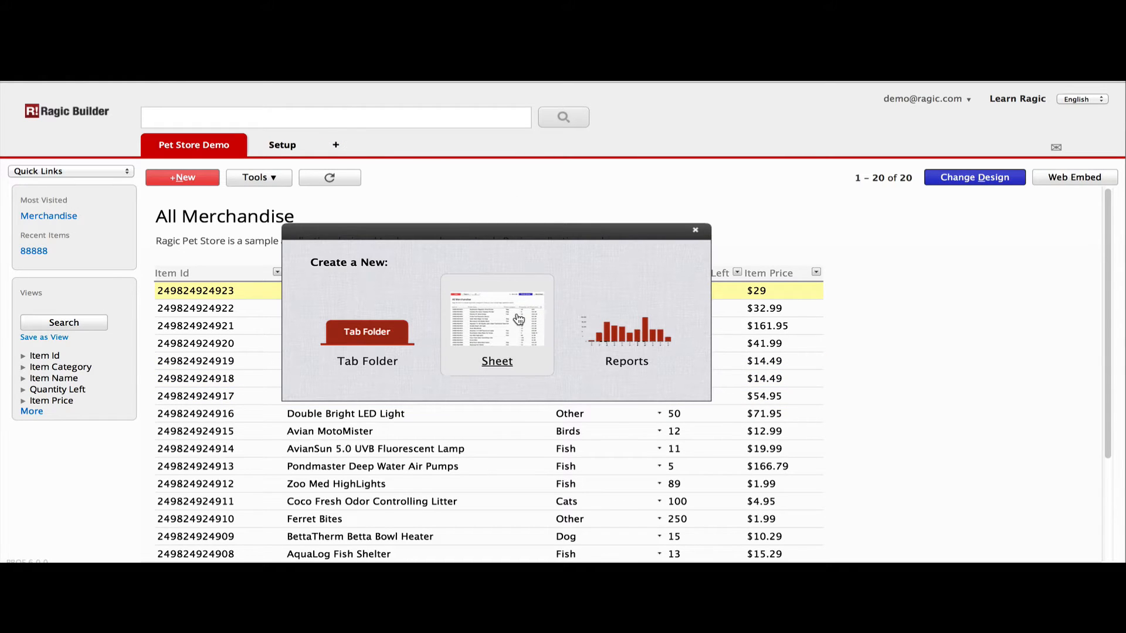
{"action": "left_click", "coordinate": [498, 324]}
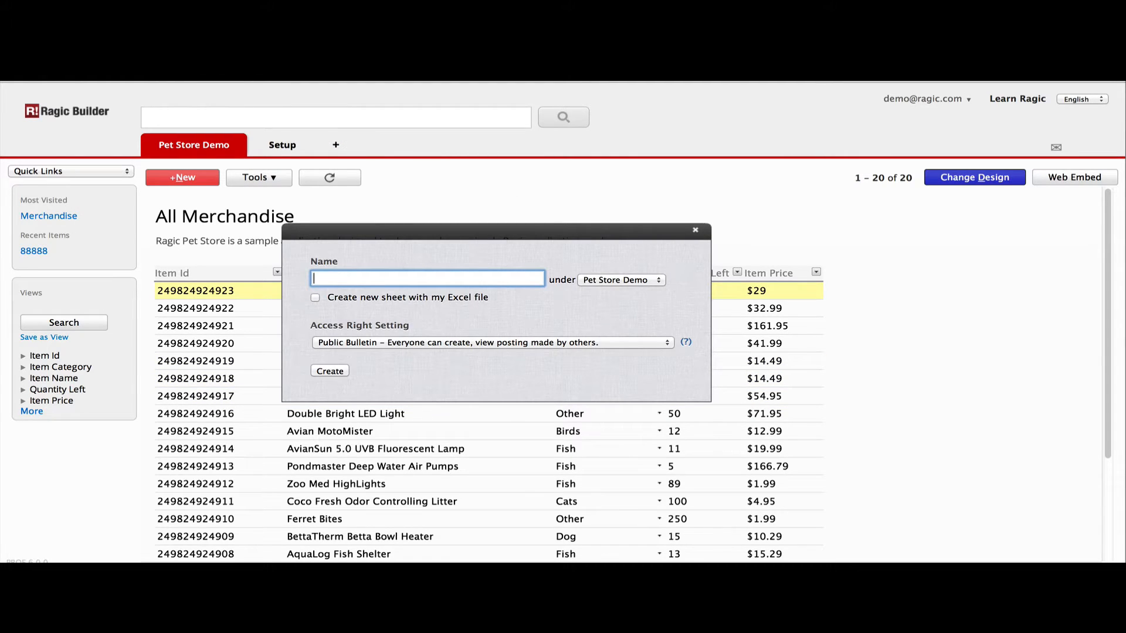
{"action": "type", "text": "merchandise2"}
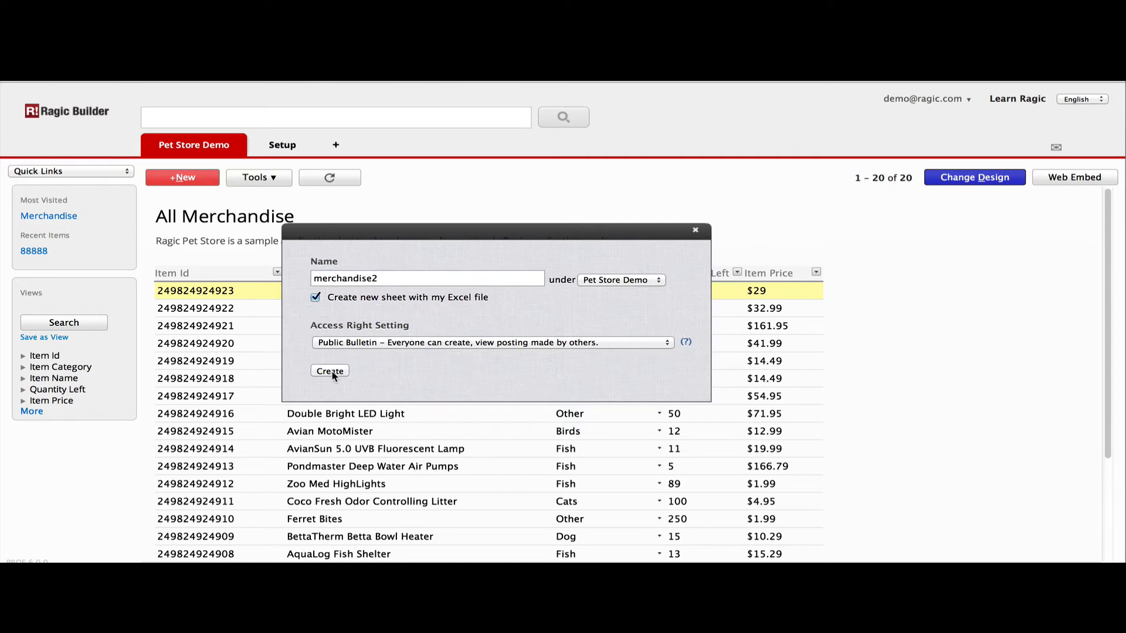
{"action": "left_click", "coordinate": [328, 371]}
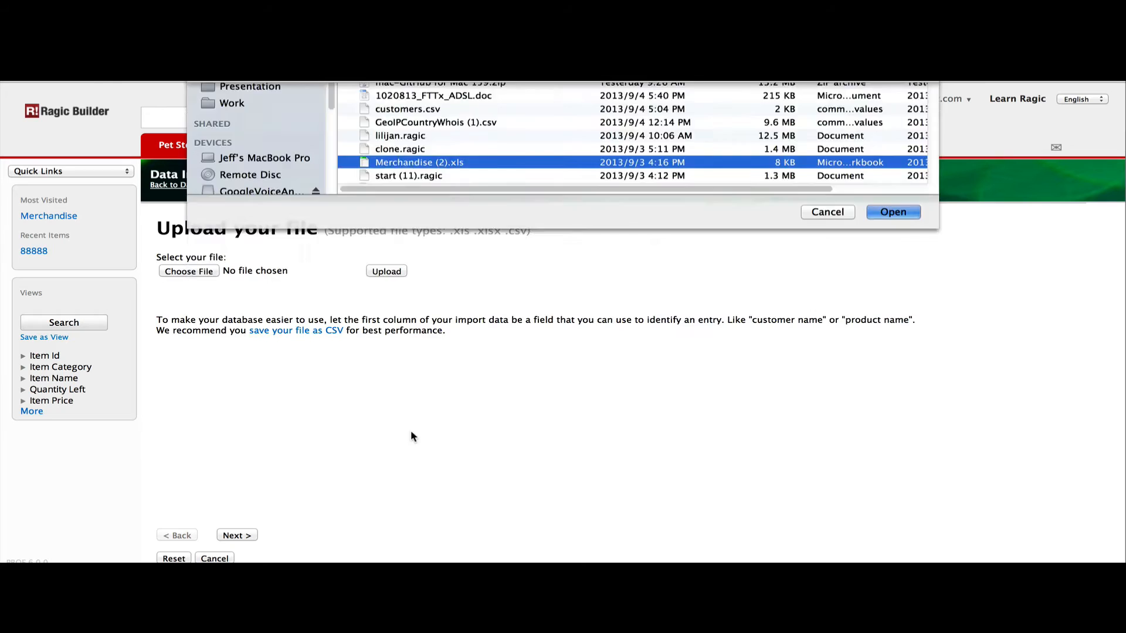
Import Merchandise (2).xls with Item Category as a Selection field and view the 20-item sheet.
{"action": "left_click", "coordinate": [892, 212]}
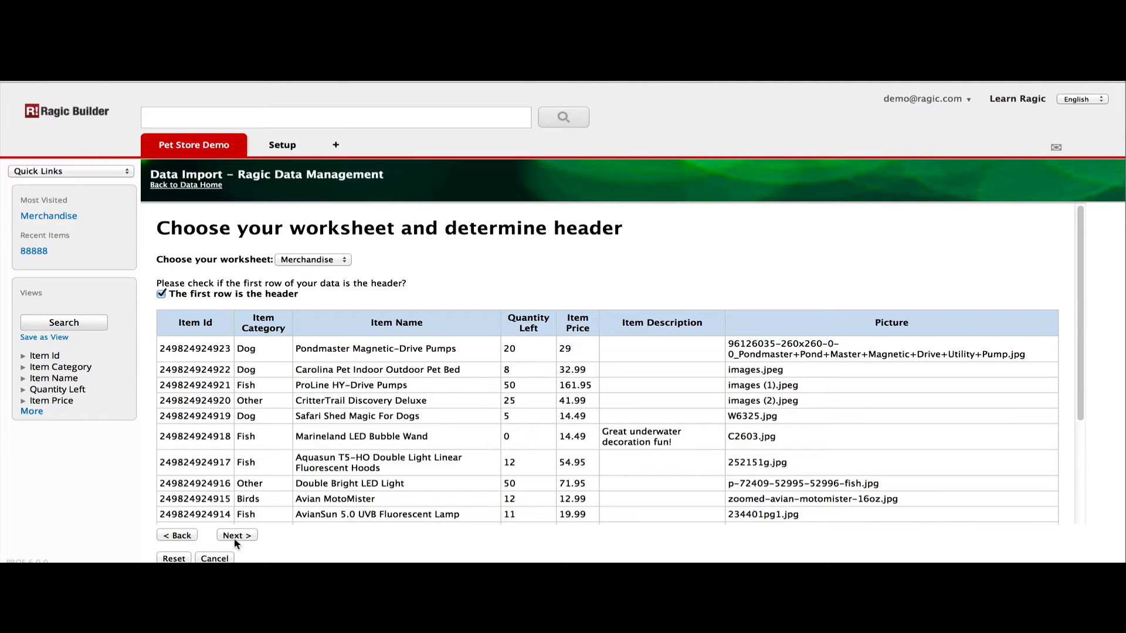
{"action": "left_click", "coordinate": [236, 535]}
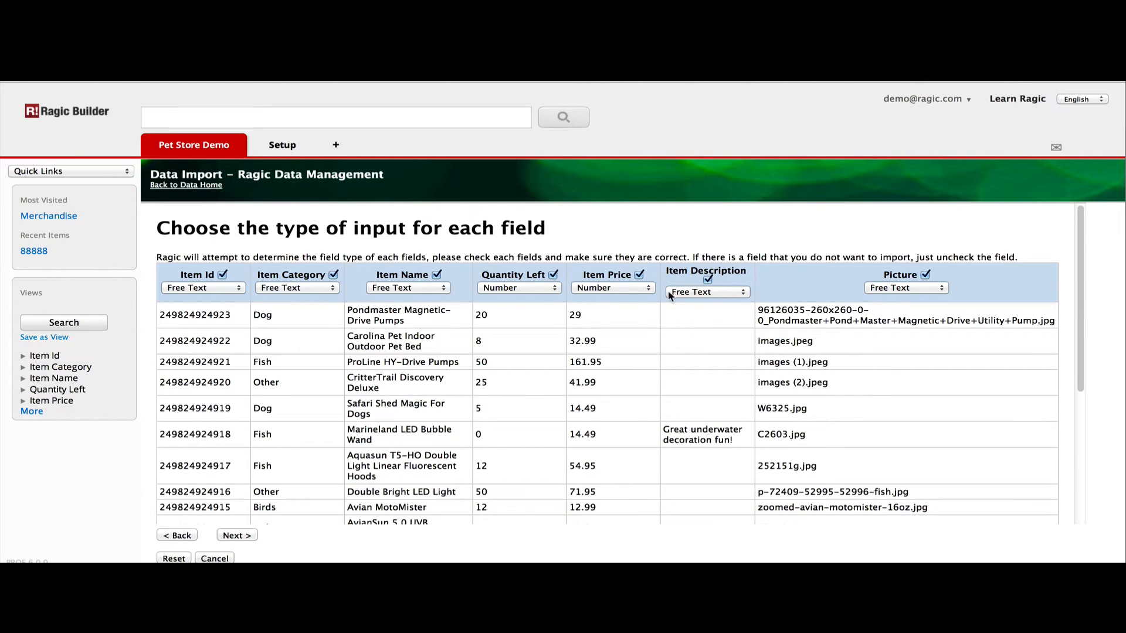
{"action": "left_click", "coordinate": [297, 288]}
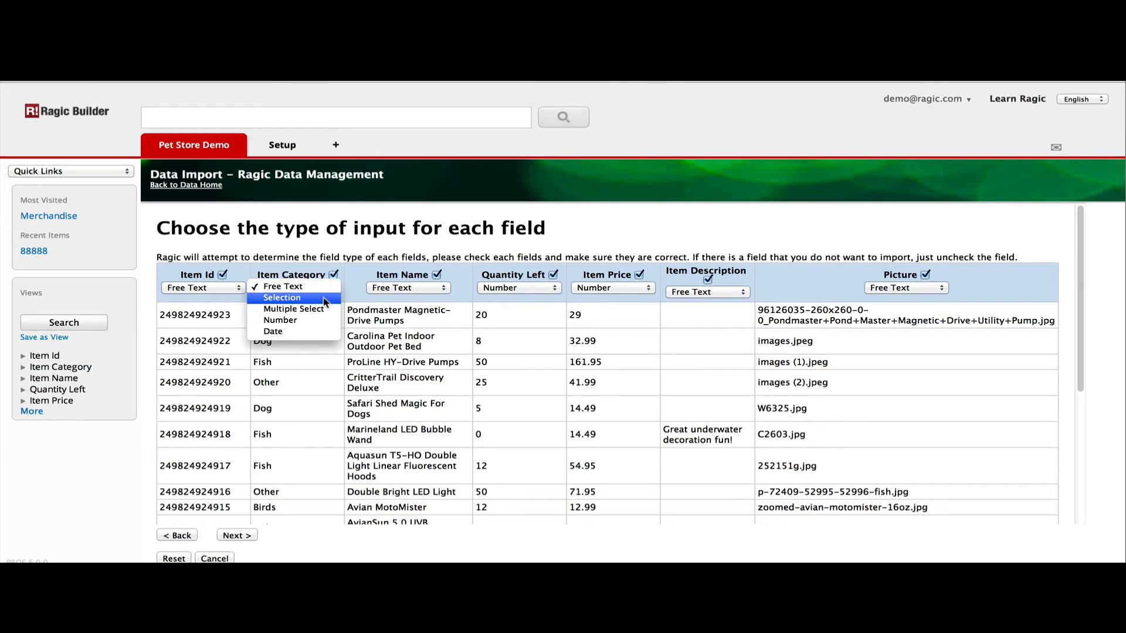
{"action": "left_click", "coordinate": [236, 535]}
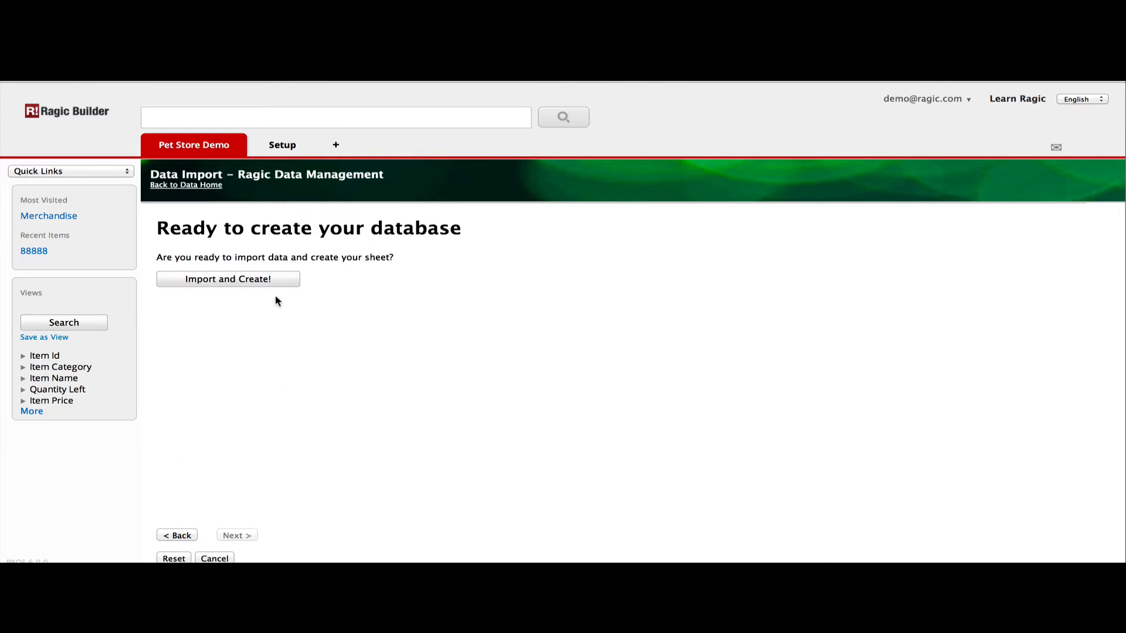
{"action": "left_click", "coordinate": [227, 279]}
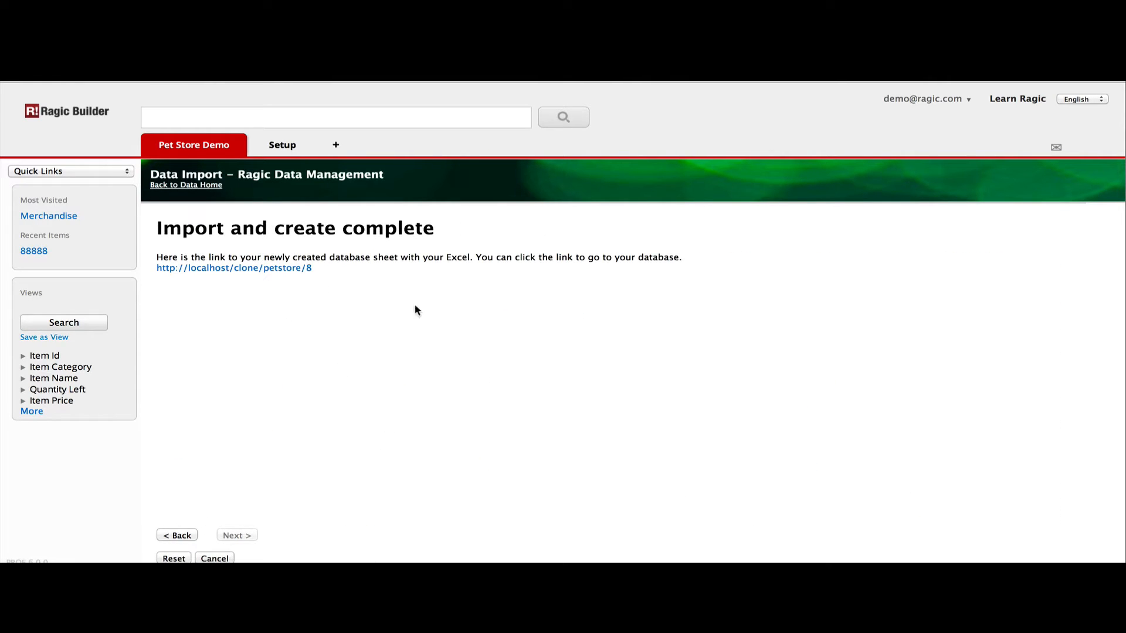
{"action": "left_click", "coordinate": [233, 267]}
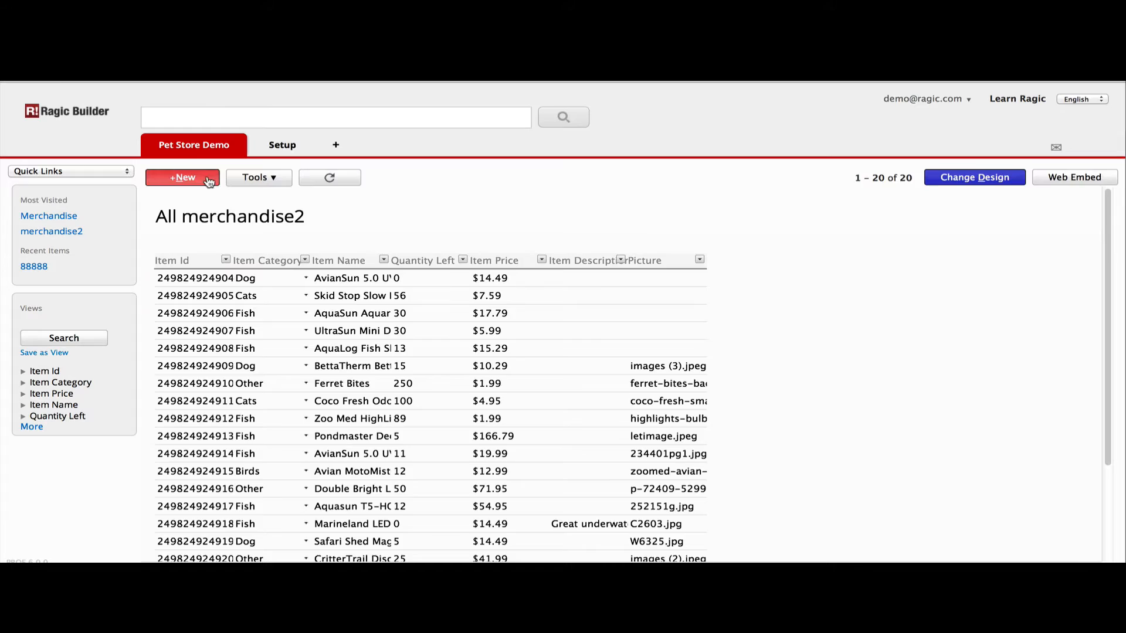
Add a merchandise2 record: Item Id 12345, category Birds, price 135.
{"action": "left_click", "coordinate": [182, 178]}
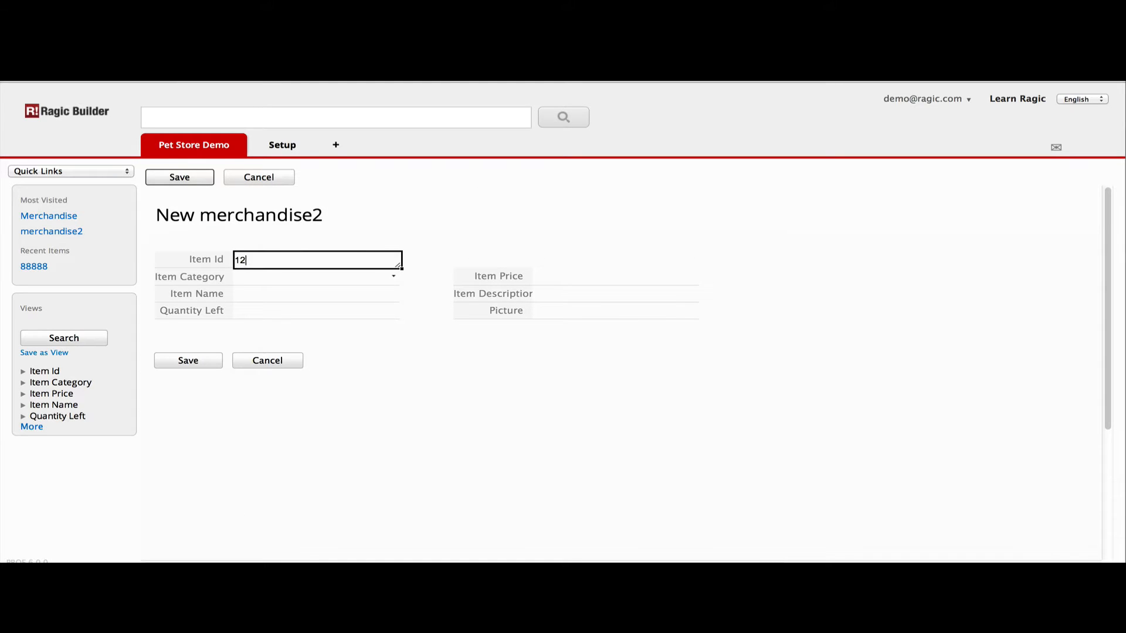
{"action": "type", "text": "345"}
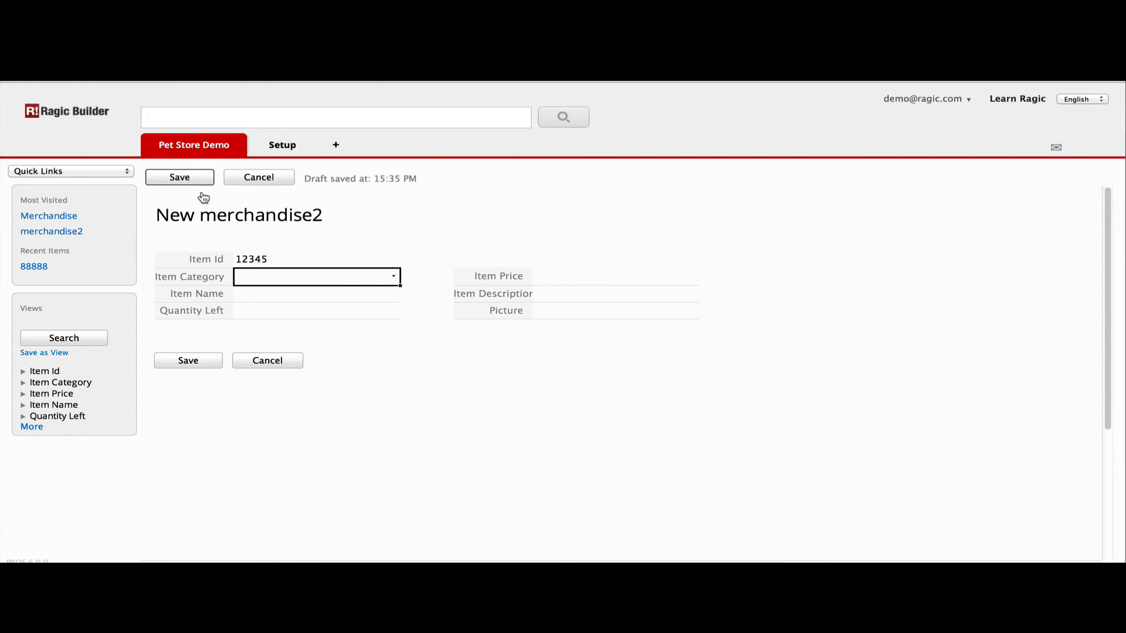
{"action": "left_click", "coordinate": [315, 277]}
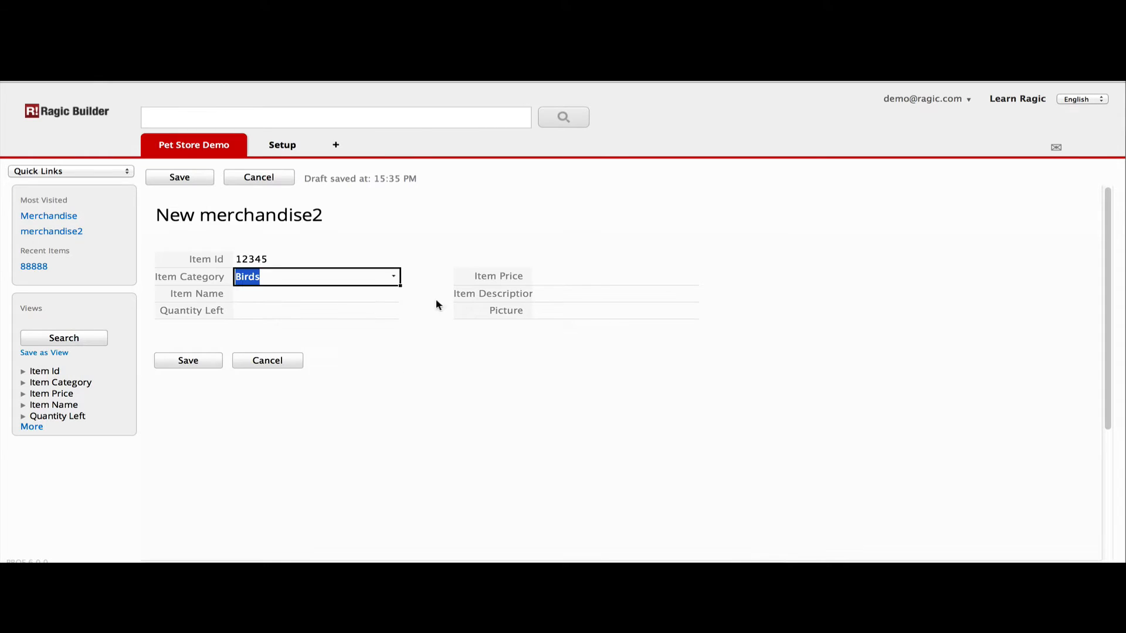
{"action": "type", "text": "135"}
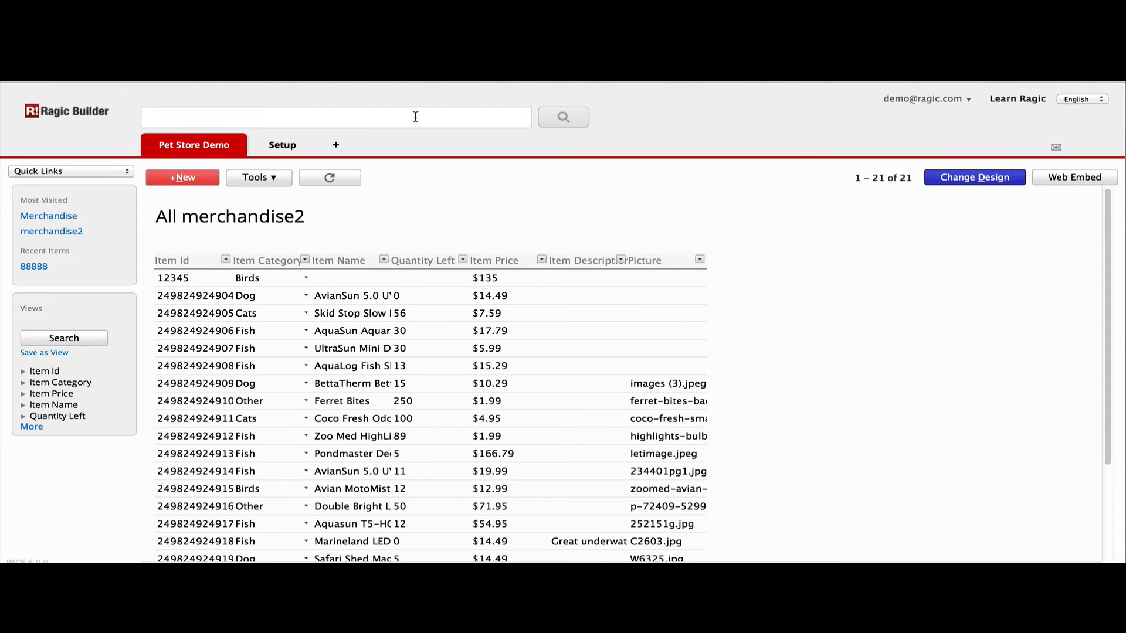
Search 12345 to view the new Birds record, then clear the search to list all 21 items.
{"action": "type", "text": "12"}
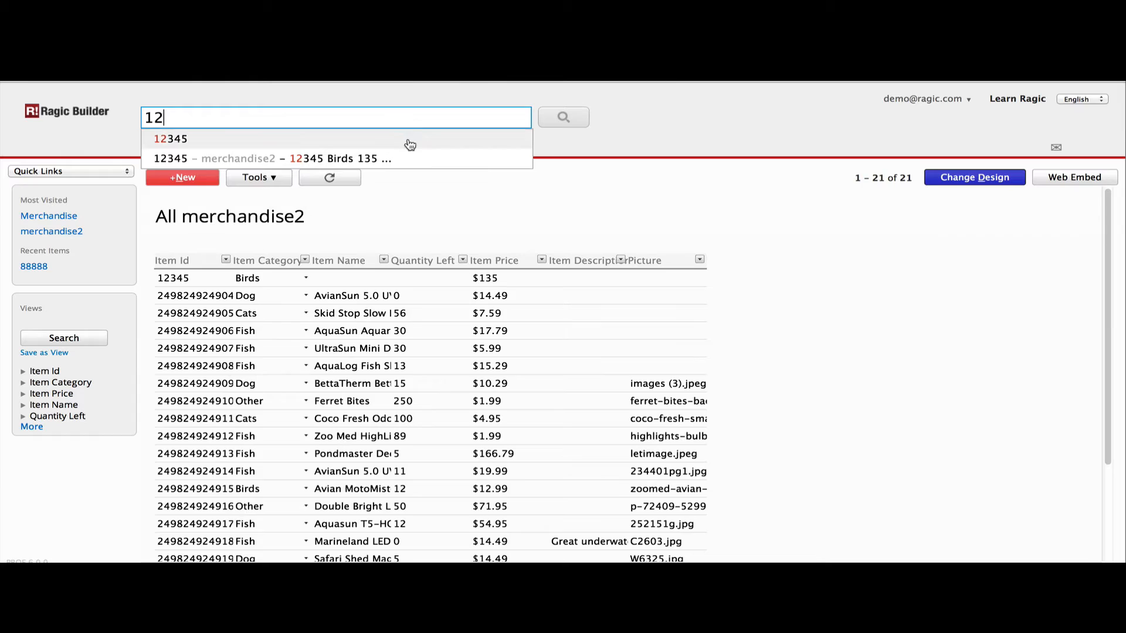
{"action": "left_click", "coordinate": [171, 138]}
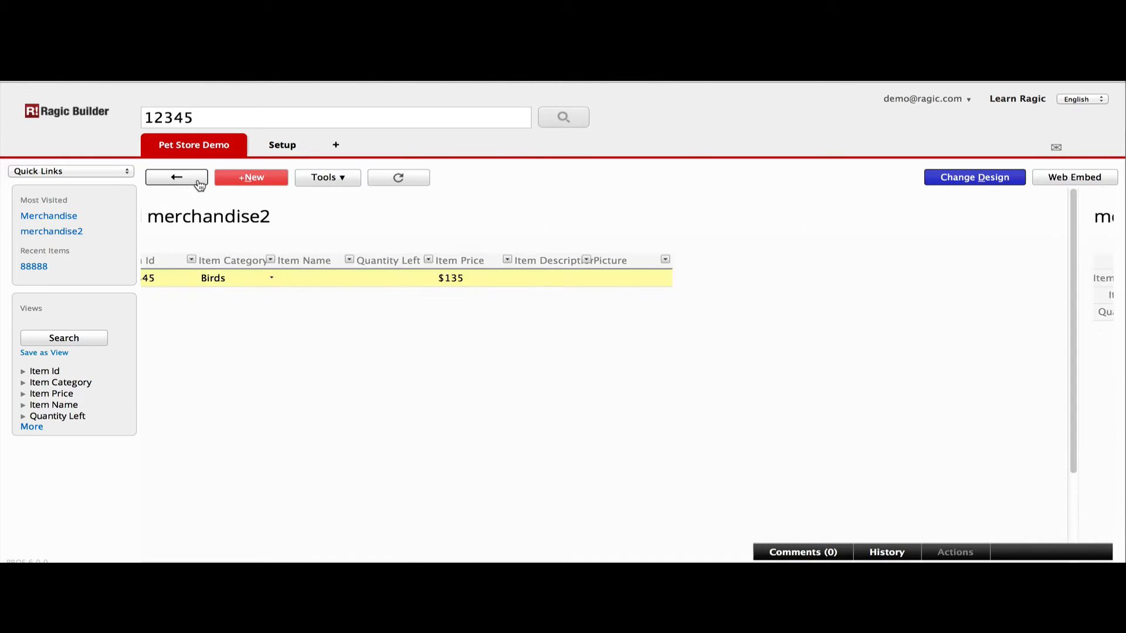
{"action": "left_click", "coordinate": [176, 178]}
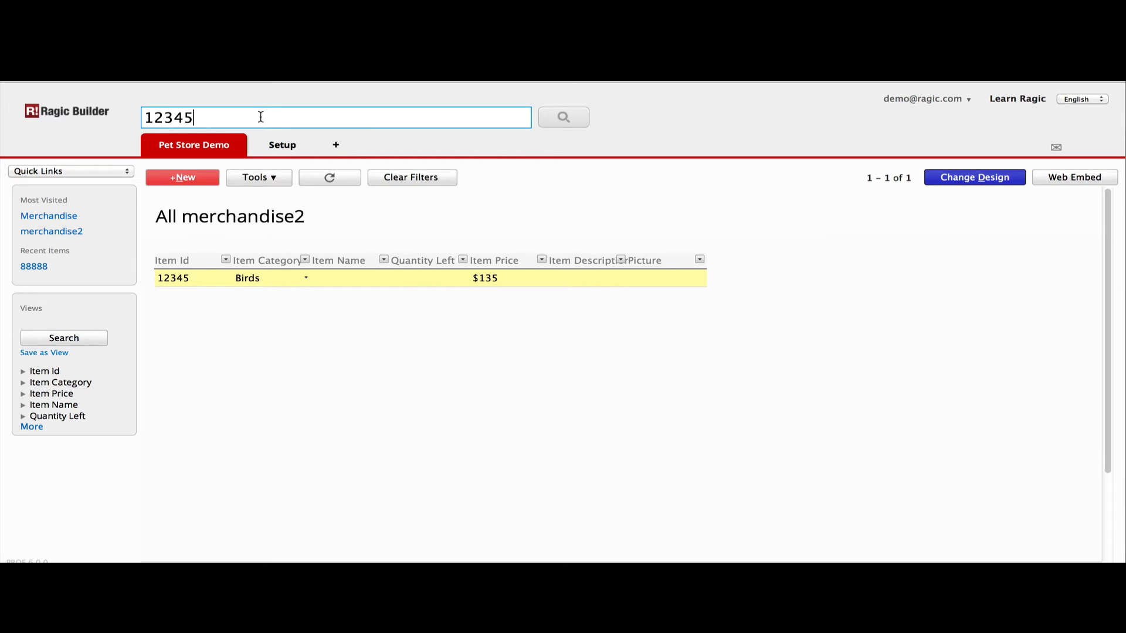
{"action": "key", "text": "Backspace"}
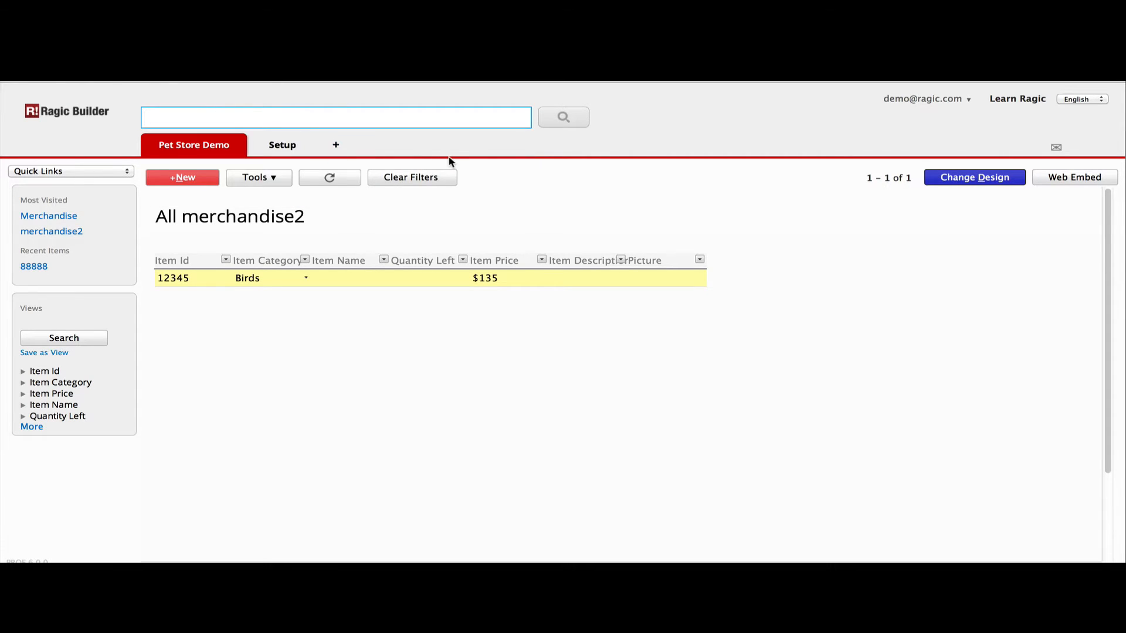
{"action": "left_click", "coordinate": [410, 177]}
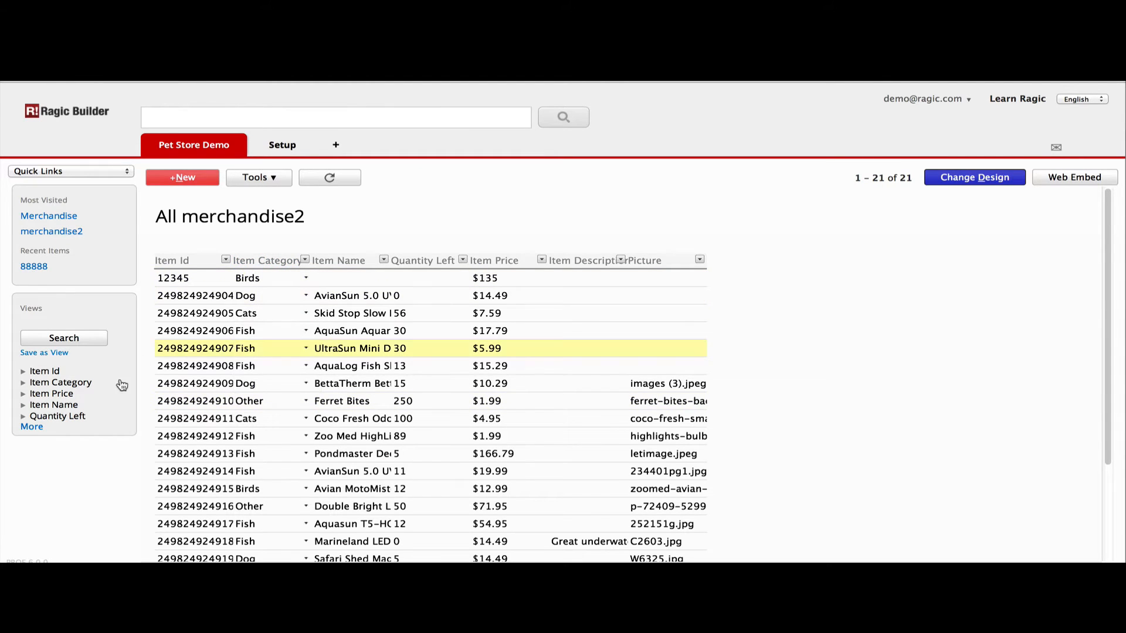
{"action": "left_click", "coordinate": [61, 382]}
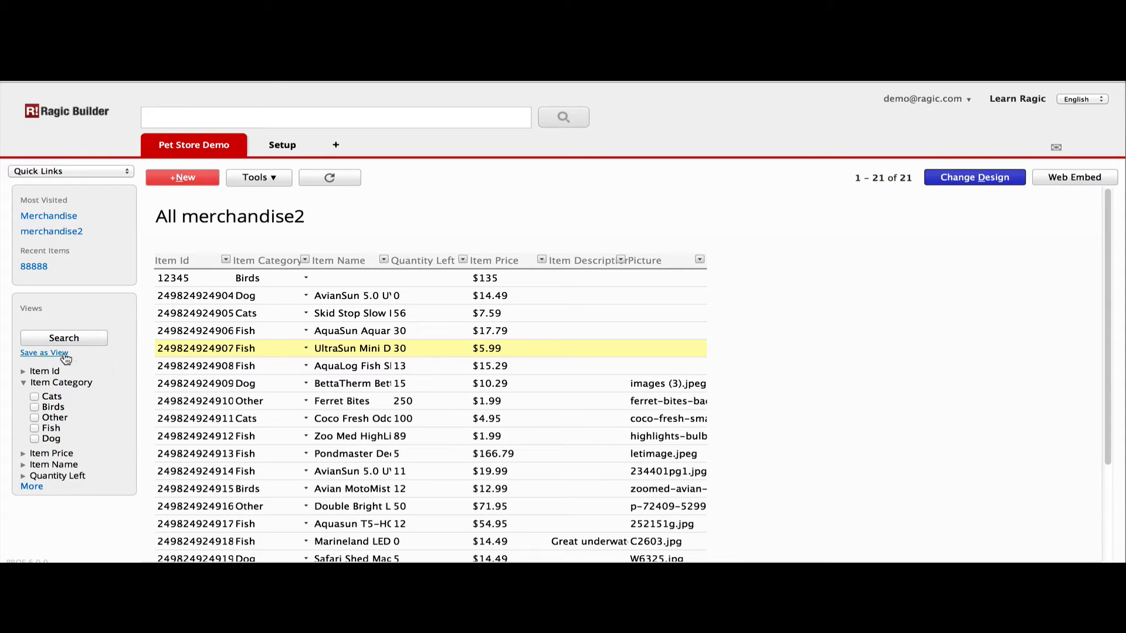
{"action": "left_click", "coordinate": [44, 353]}
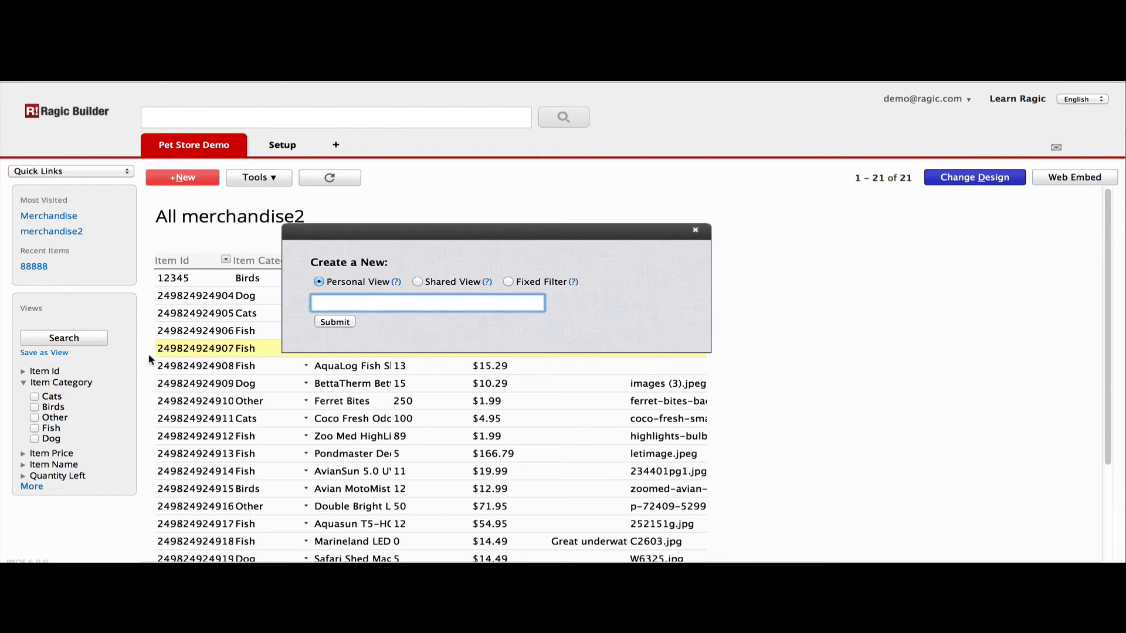
{"action": "mouse_move", "coordinate": [681, 271]}
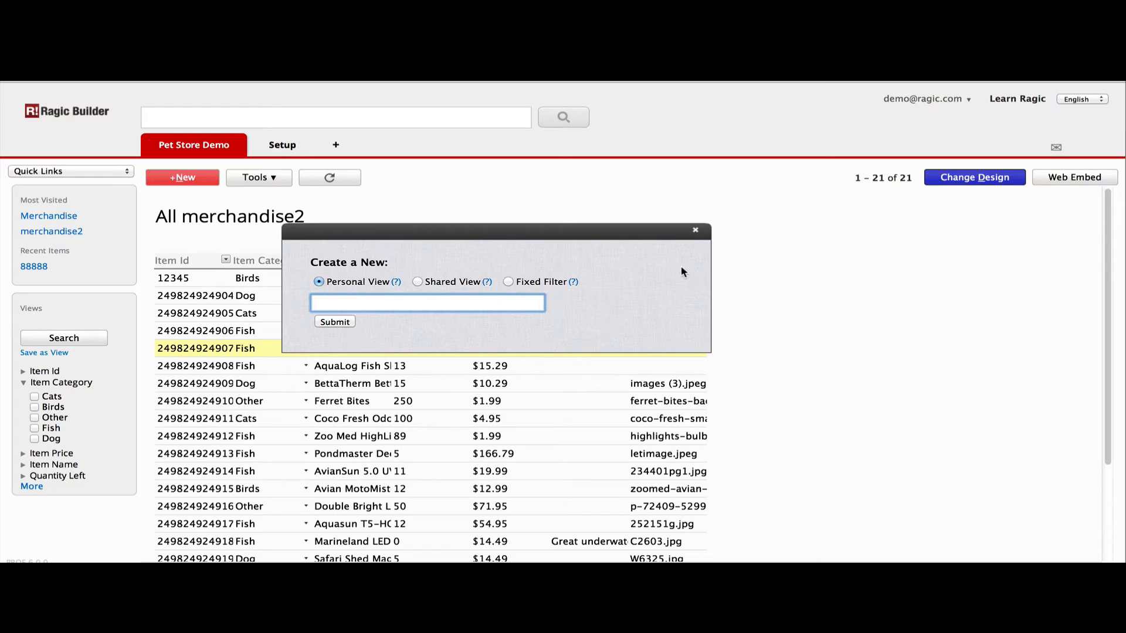
{"action": "left_click", "coordinate": [695, 230]}
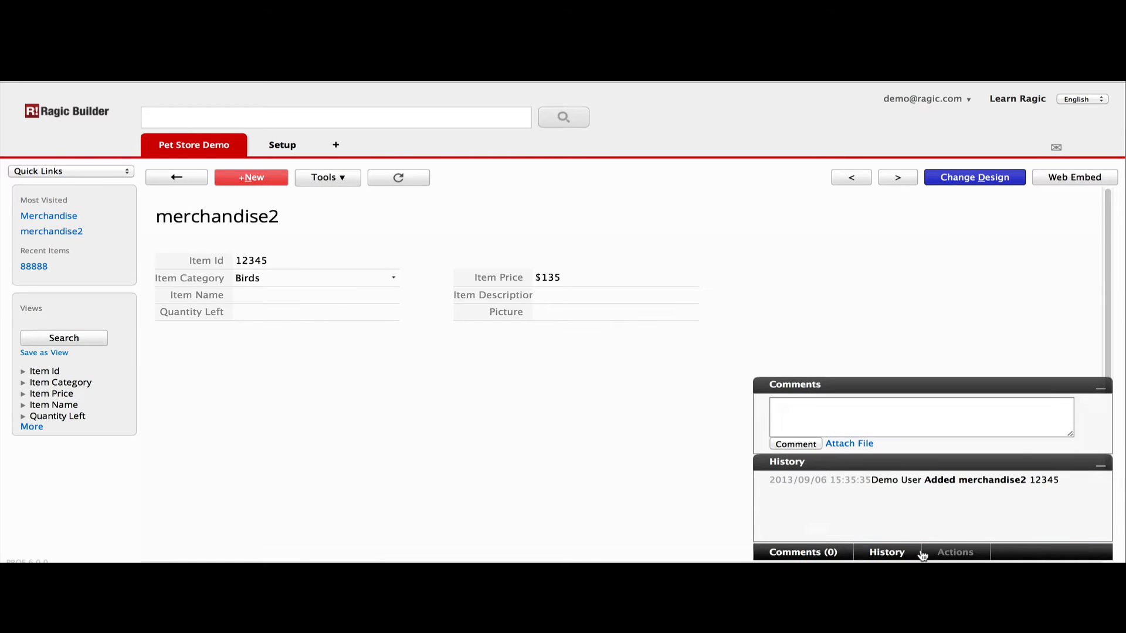
Create a new Pet Store Demo sheet named customer and enter its form design.
{"action": "left_click", "coordinate": [327, 178]}
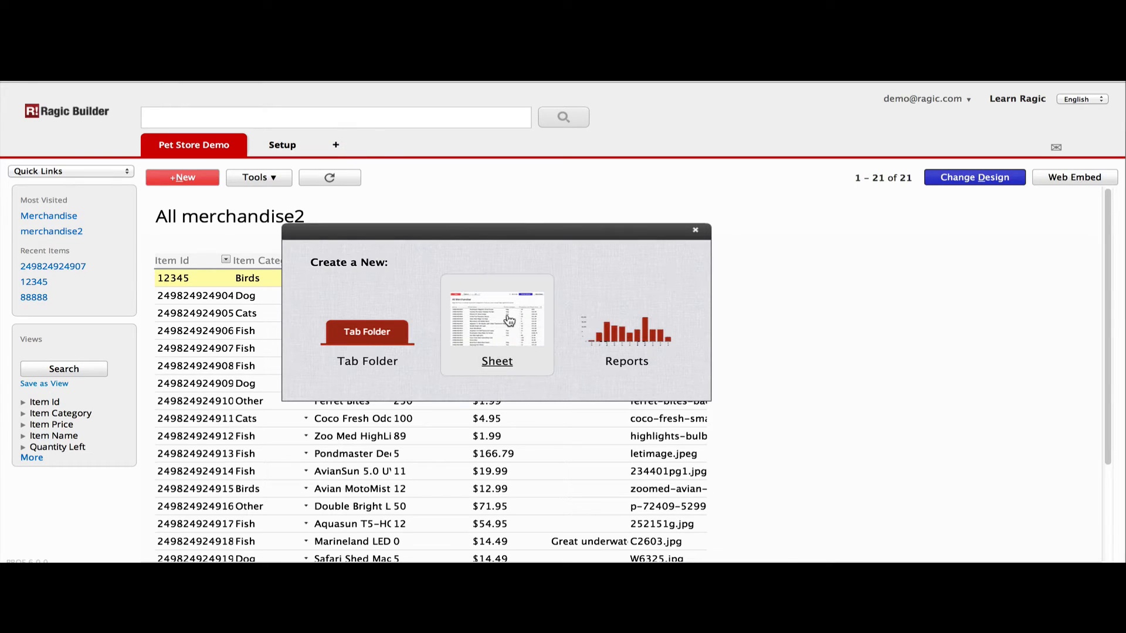
{"action": "left_click", "coordinate": [497, 324]}
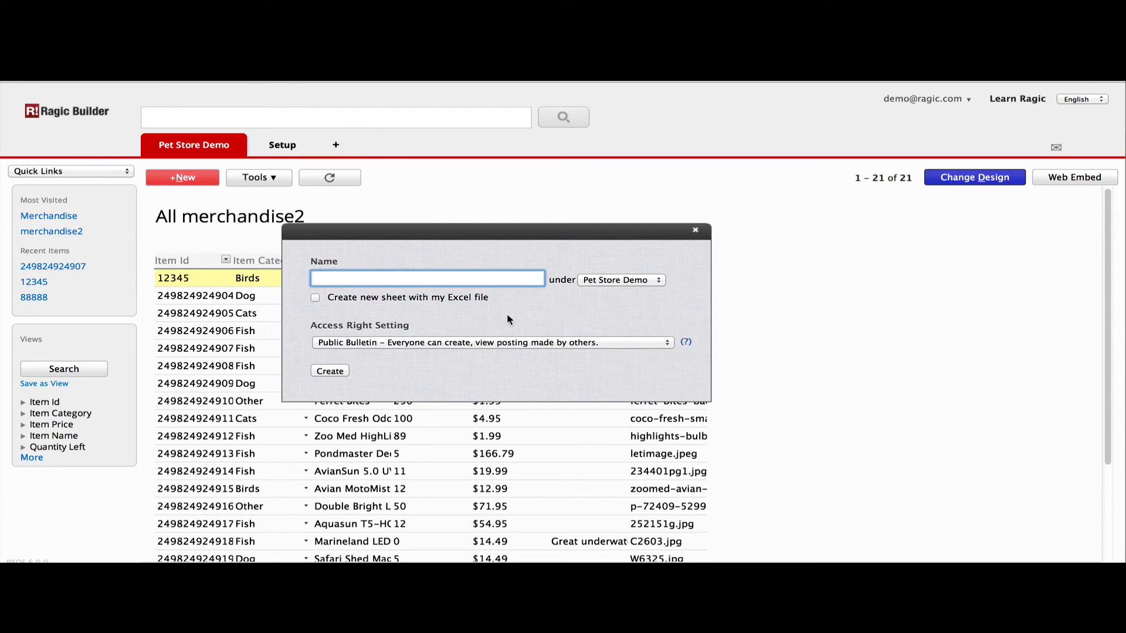
{"action": "type", "text": "customer"}
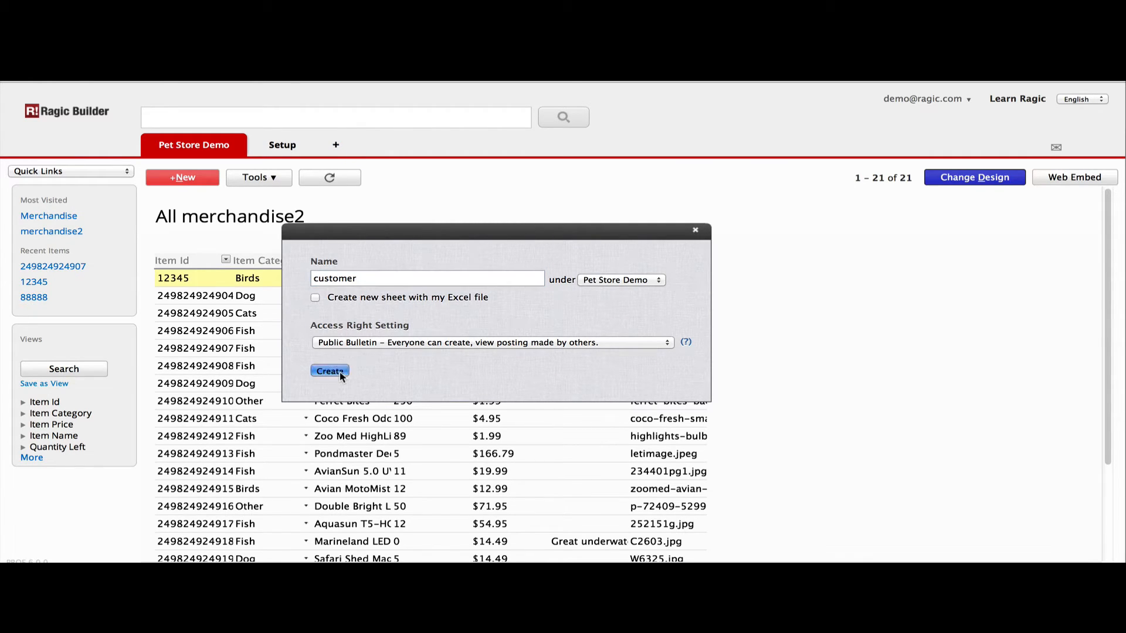
{"action": "left_click", "coordinate": [328, 371]}
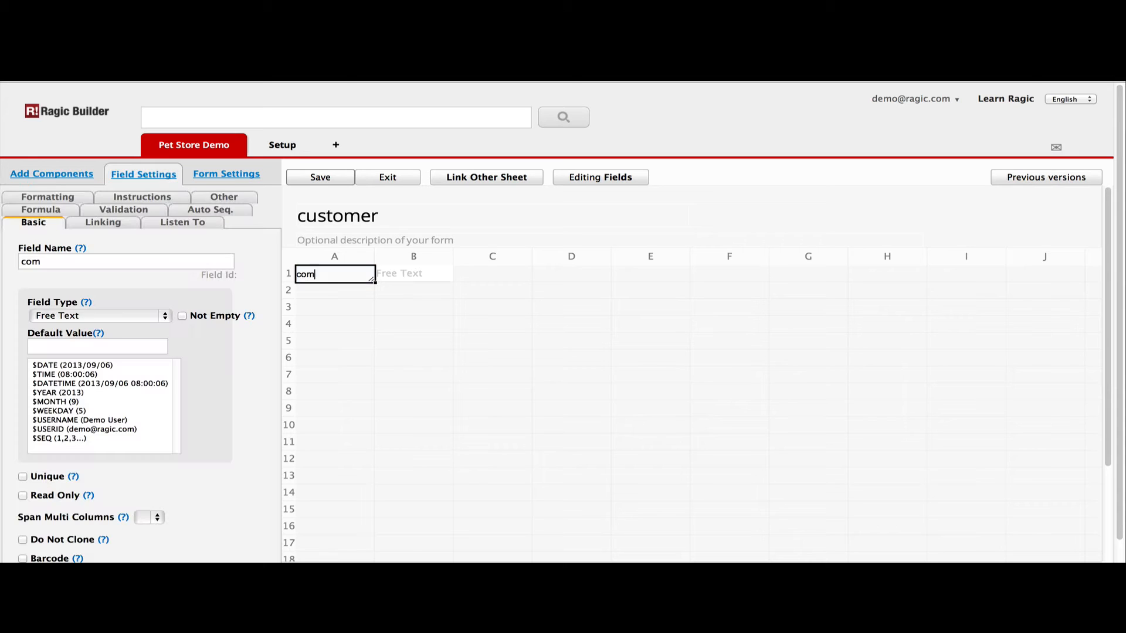
Lay out fields company name, phone, address in column A and category, birthday in column C.
{"action": "left_click", "coordinate": [51, 174]}
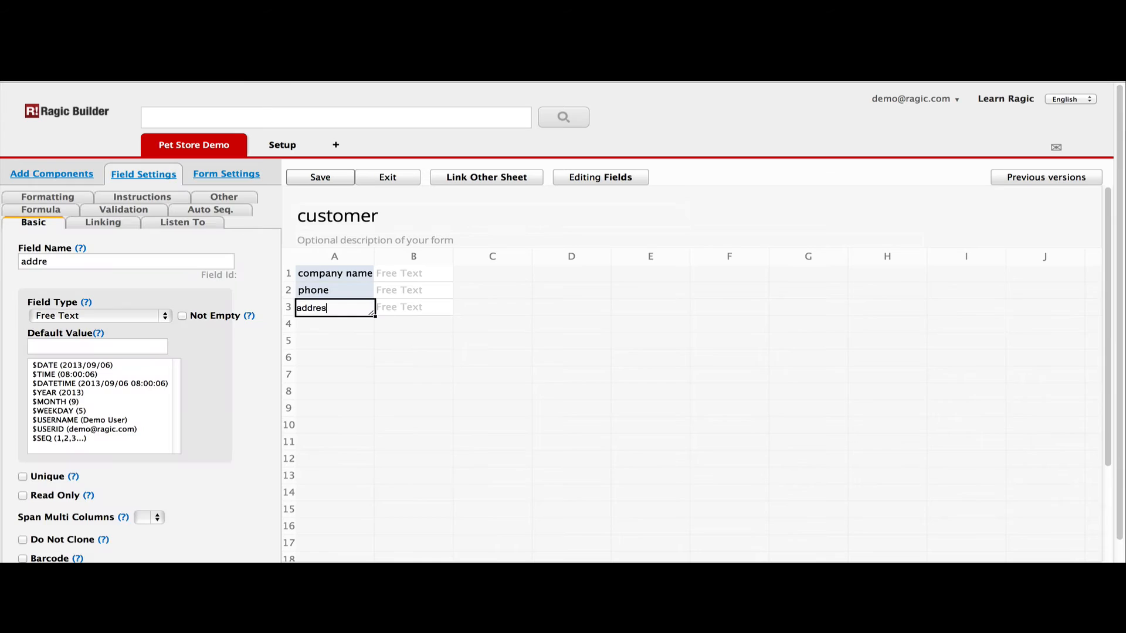
{"action": "left_click", "coordinate": [52, 174]}
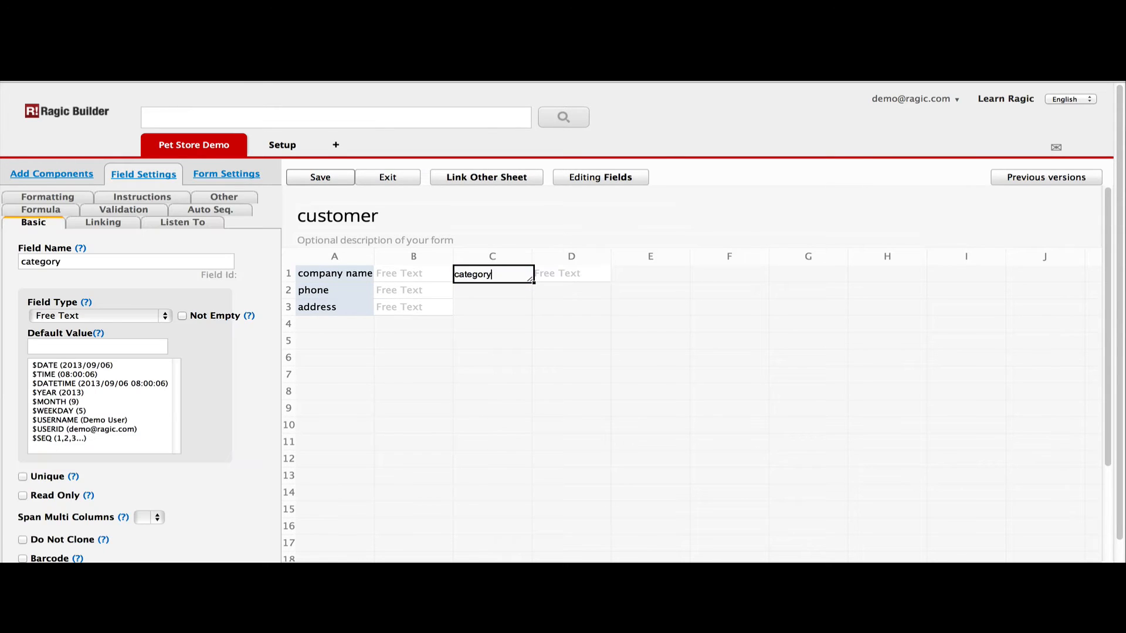
{"action": "left_click", "coordinate": [52, 173]}
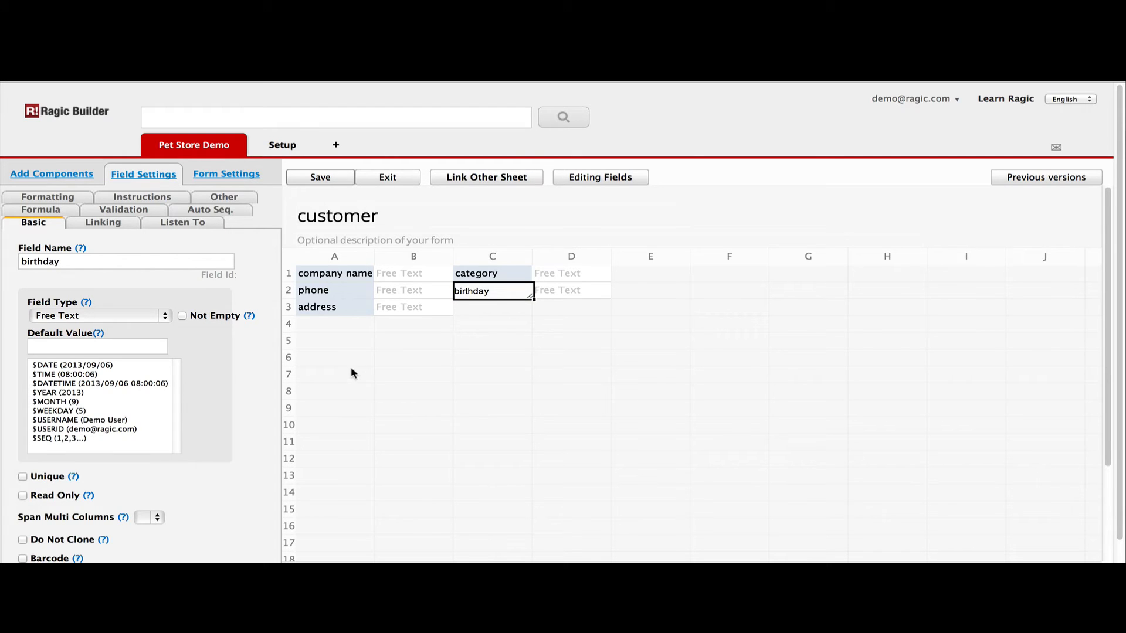
{"action": "left_click", "coordinate": [491, 274]}
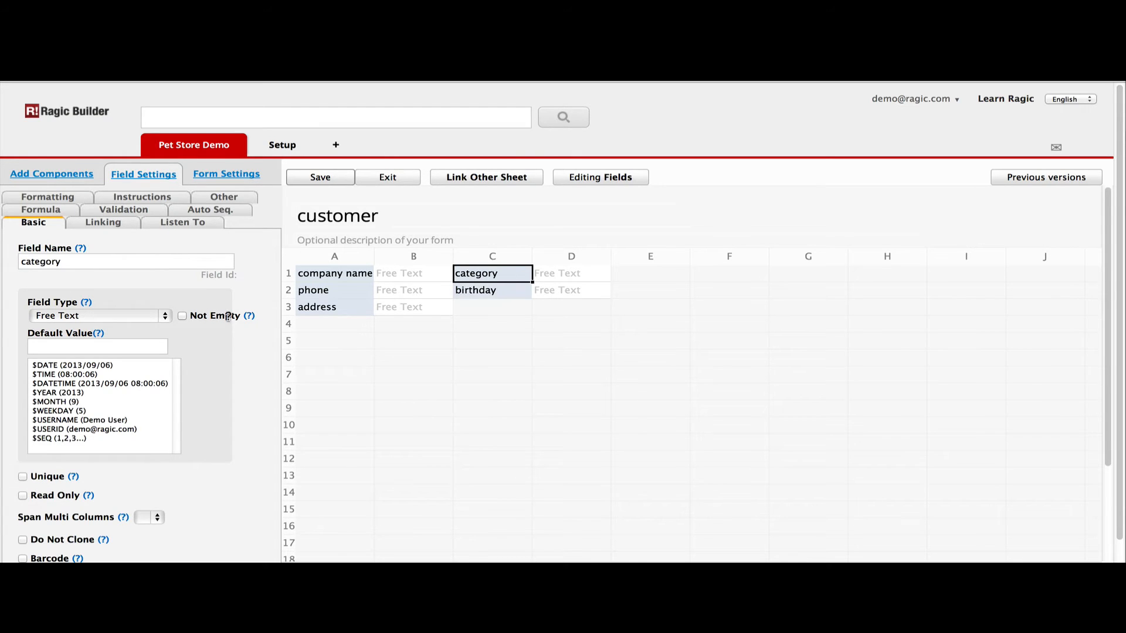
Make category a Selection with choices IT and Bank, and birthday a Date field.
{"action": "left_click", "coordinate": [98, 316]}
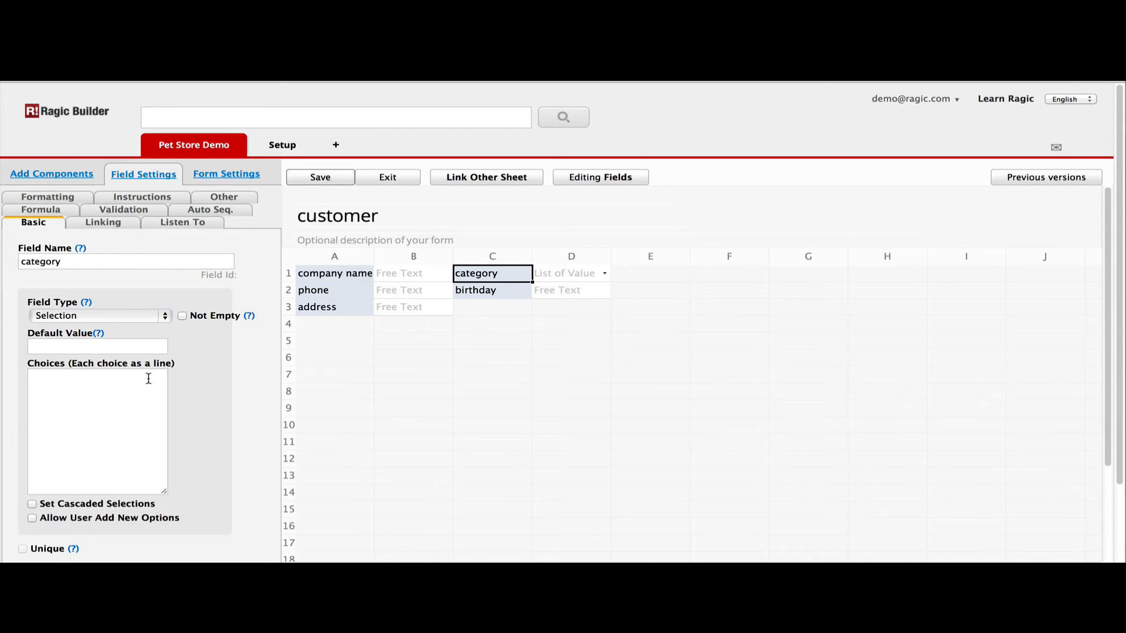
{"action": "left_click", "coordinate": [97, 431]}
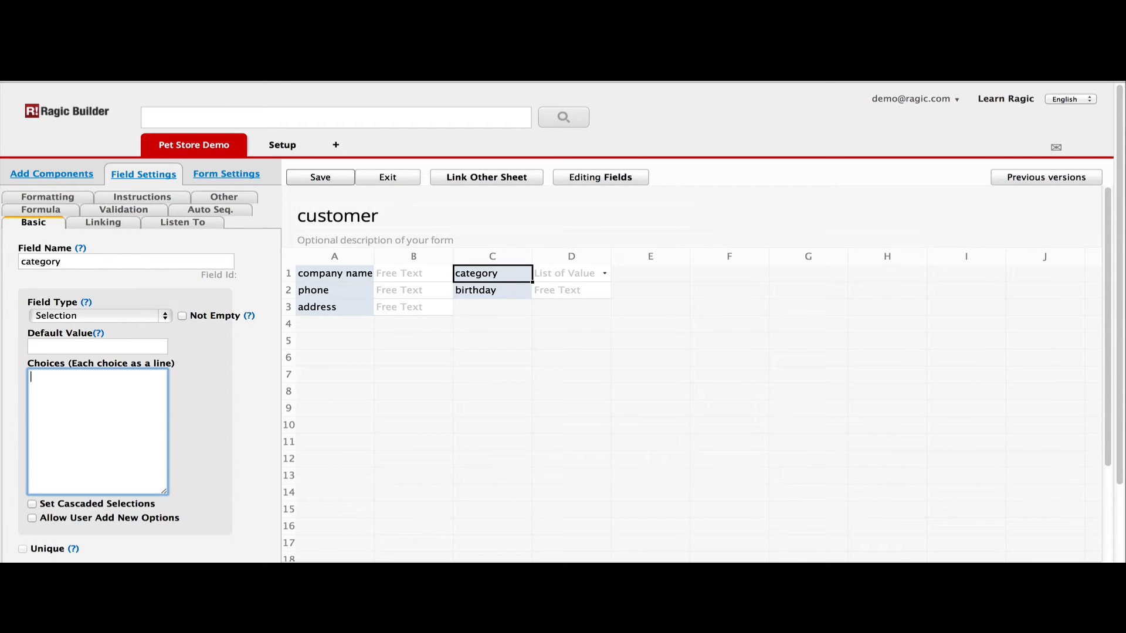
{"action": "type", "text": "IT"}
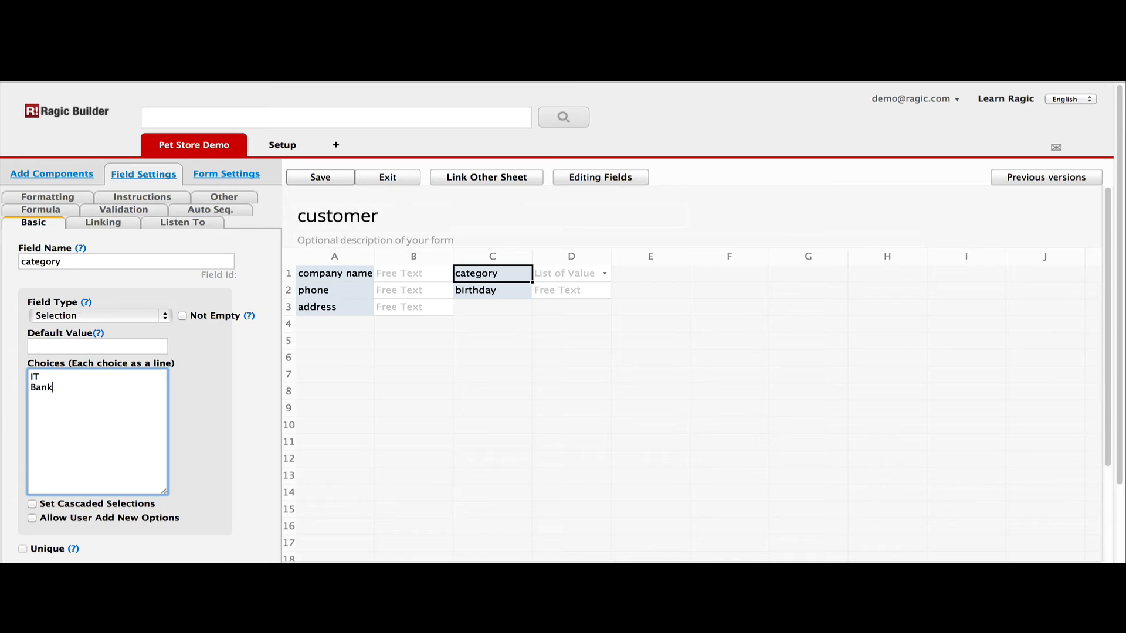
{"action": "left_click", "coordinate": [492, 290]}
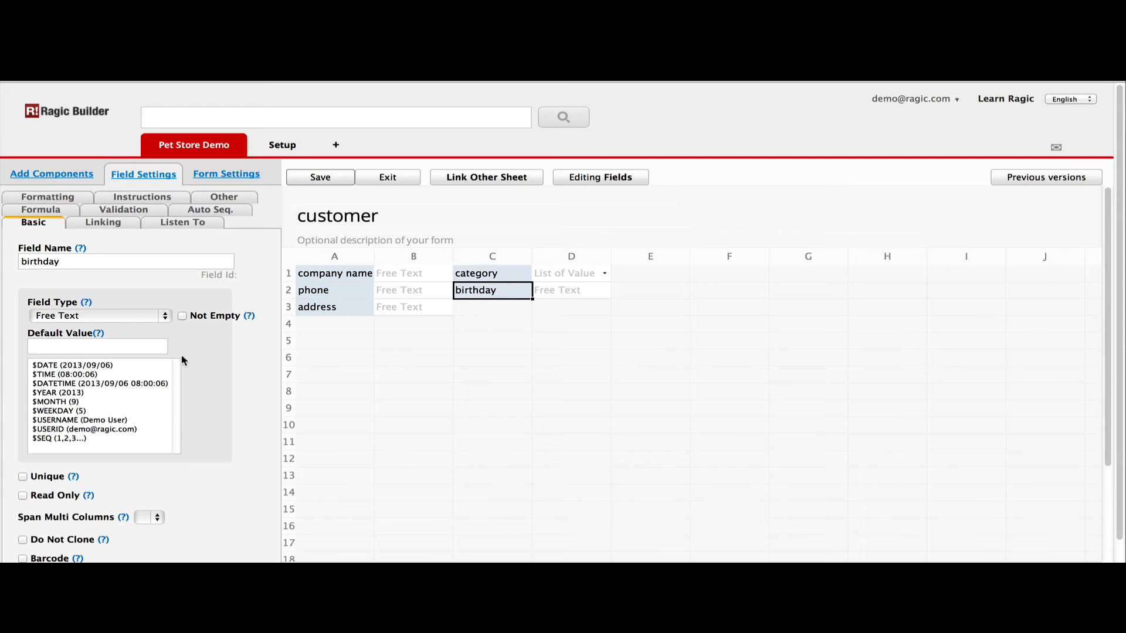
{"action": "left_click", "coordinate": [98, 316]}
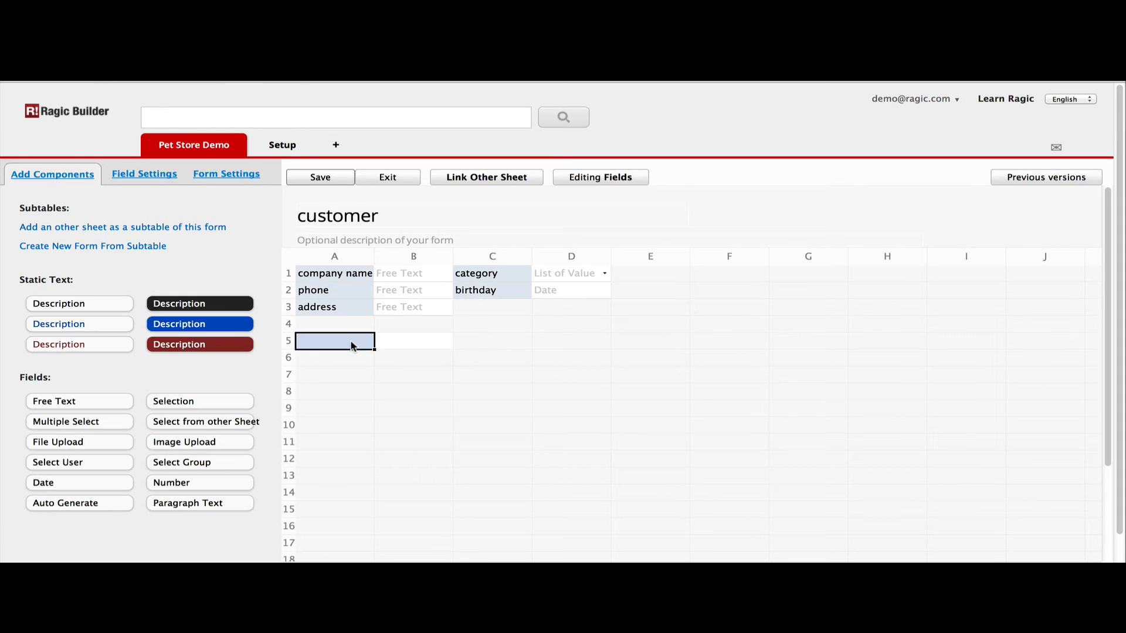
Add subtable fields contact name, title, e-mail, phone and save the form design.
{"action": "type", "text": "contact name"}
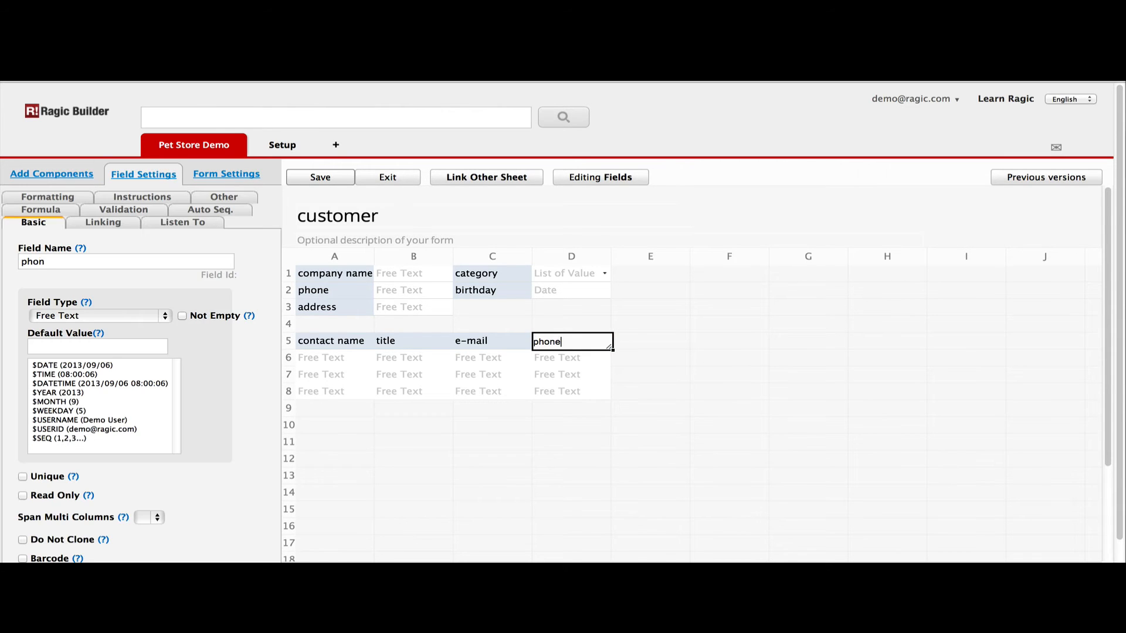
{"action": "left_click", "coordinate": [319, 177]}
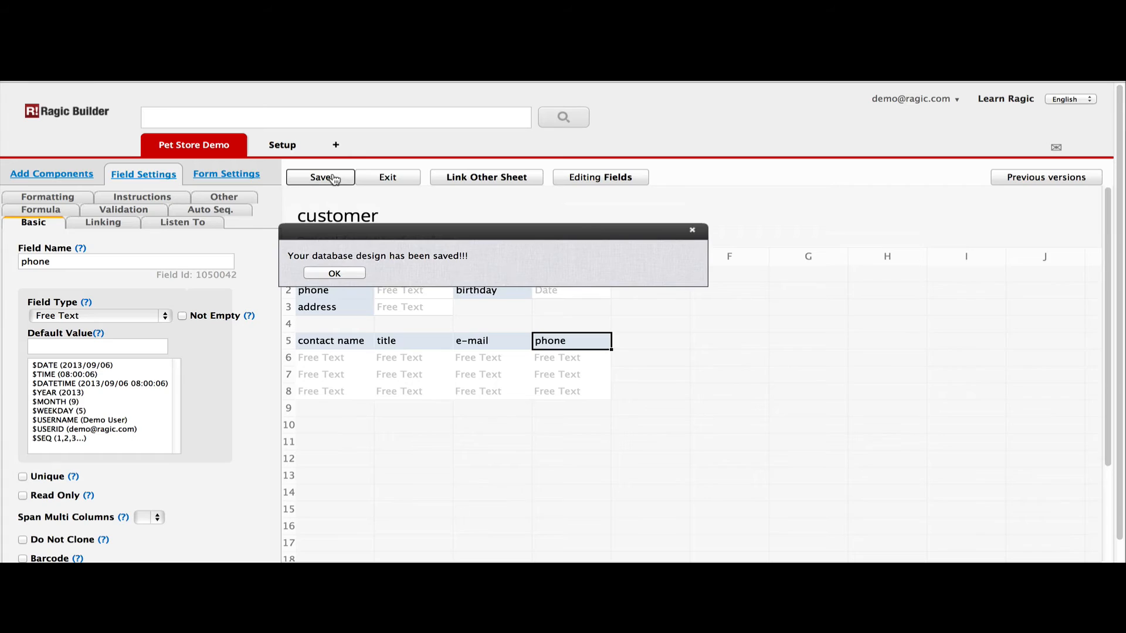
Save a test customer Ragic in category IT with birthday 2013/09/11.
{"action": "left_click", "coordinate": [333, 274]}
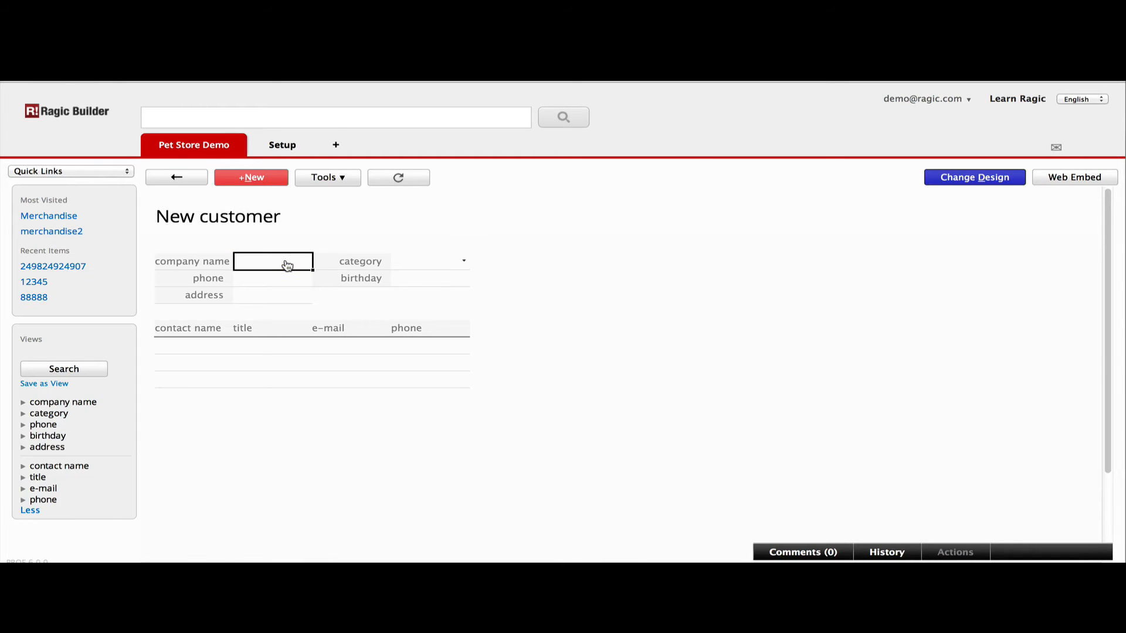
{"action": "type", "text": "Ragic"}
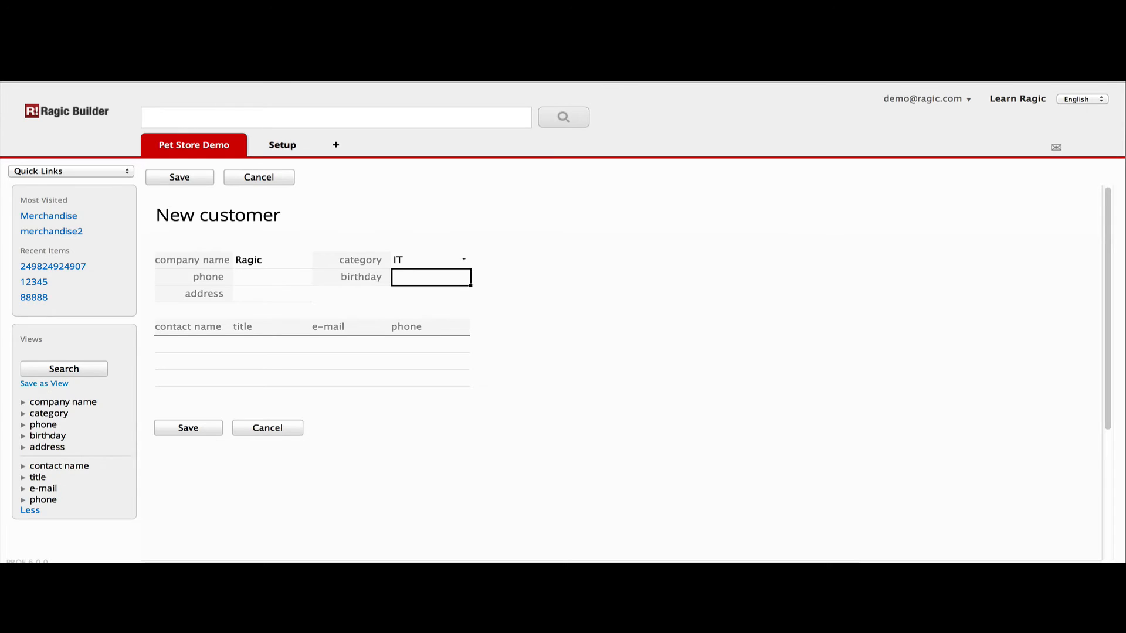
{"action": "type", "text": "2013/09/11"}
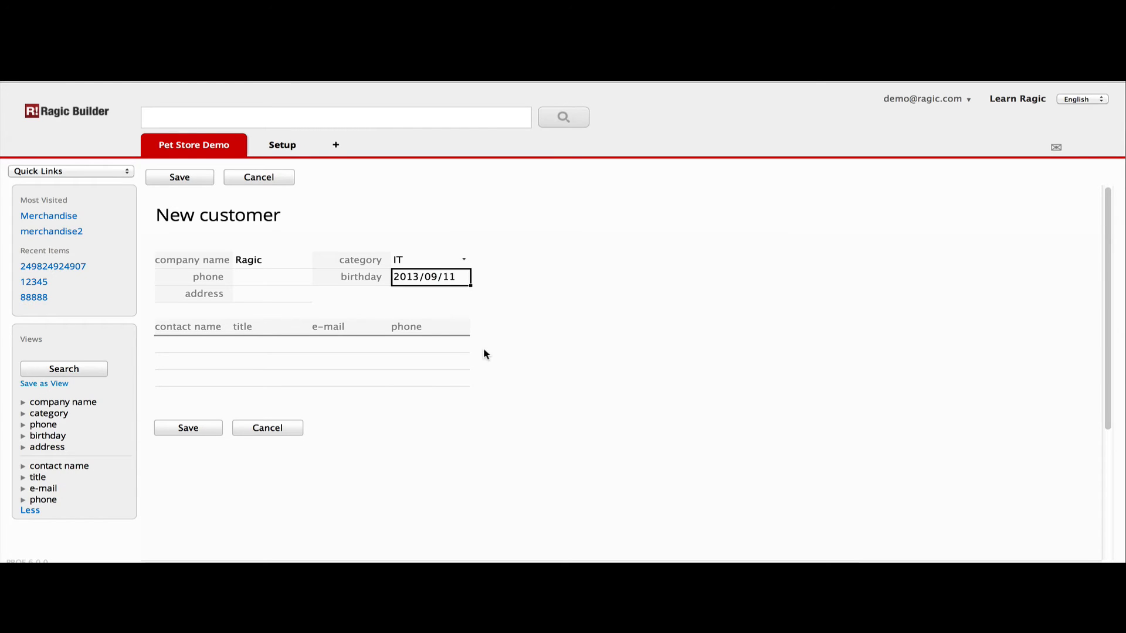
{"action": "left_click", "coordinate": [178, 177]}
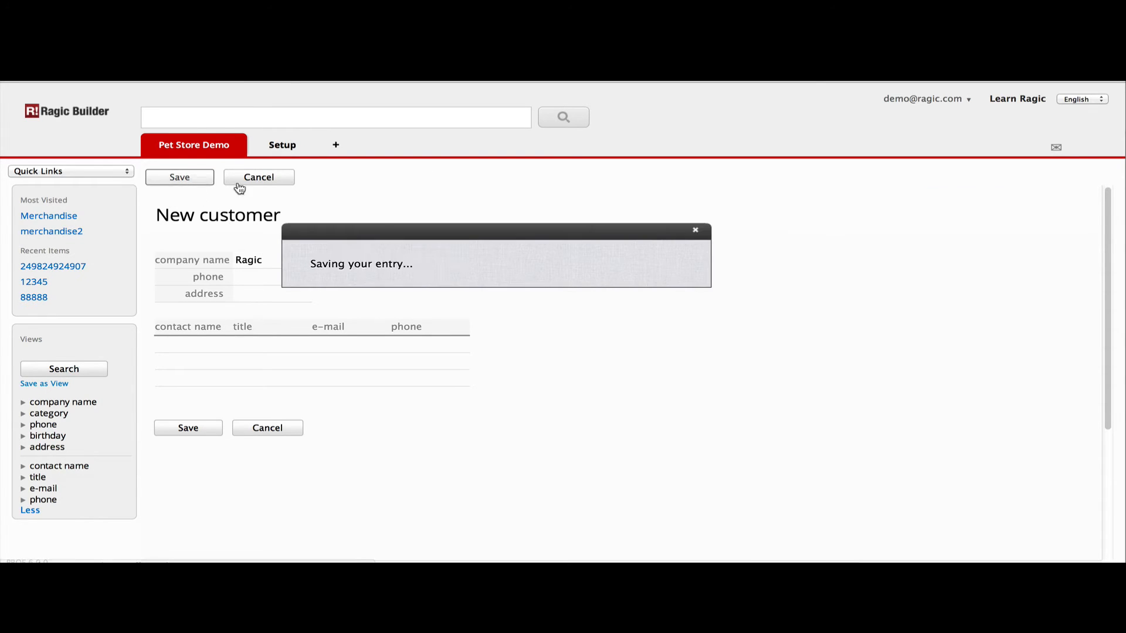
{"action": "left_click", "coordinate": [178, 177]}
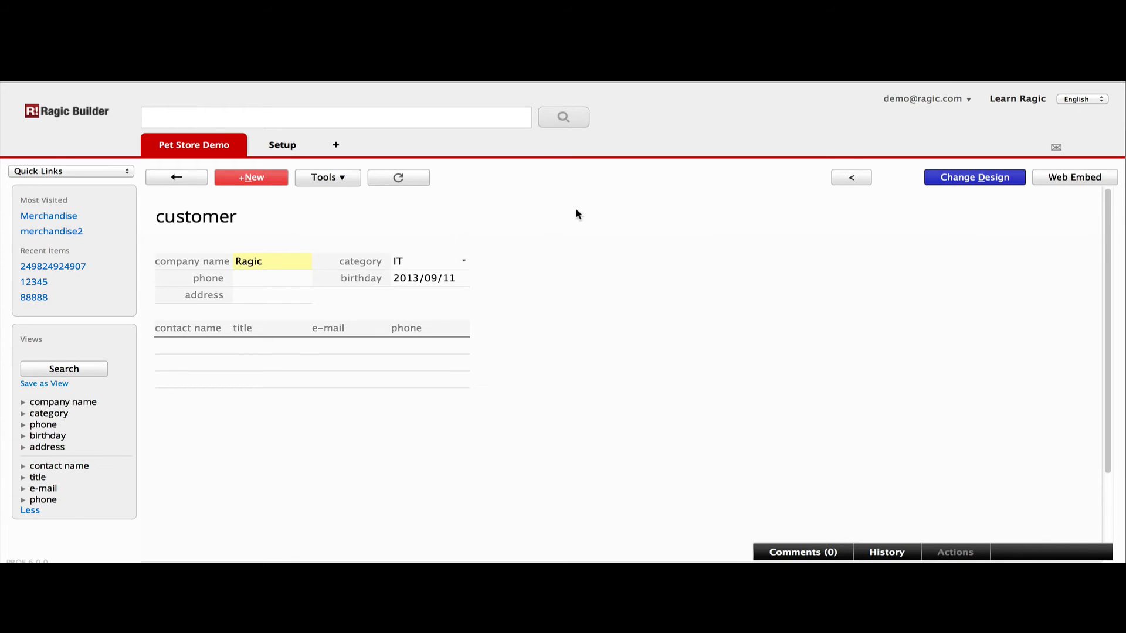
Return to the All customer listing showing the new record.
{"action": "left_click", "coordinate": [176, 177]}
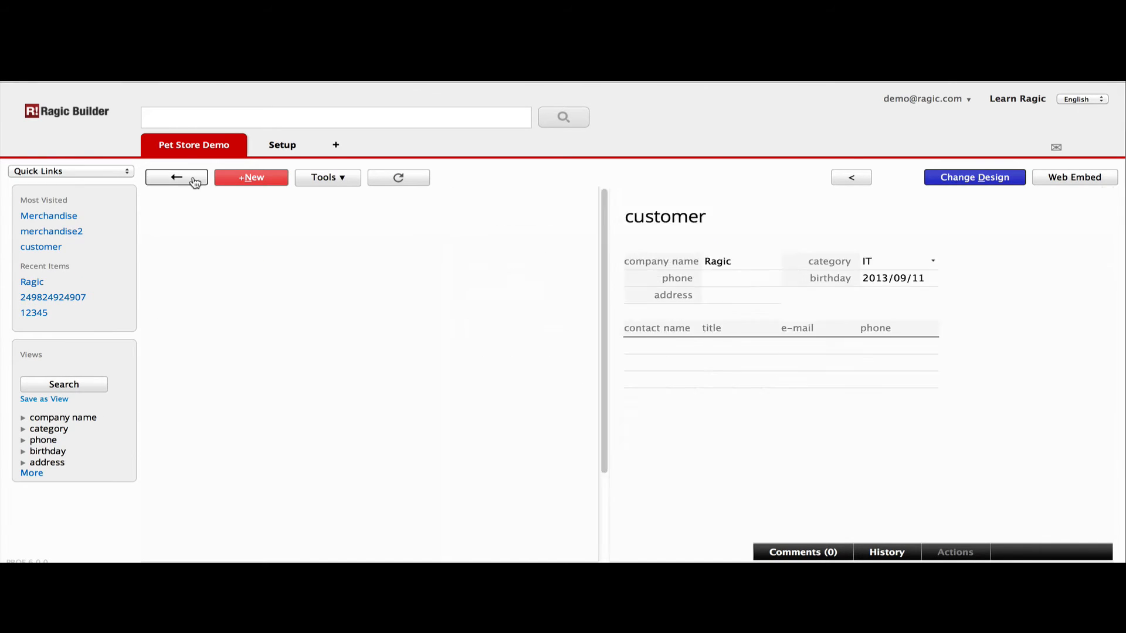
{"action": "left_click", "coordinate": [176, 177]}
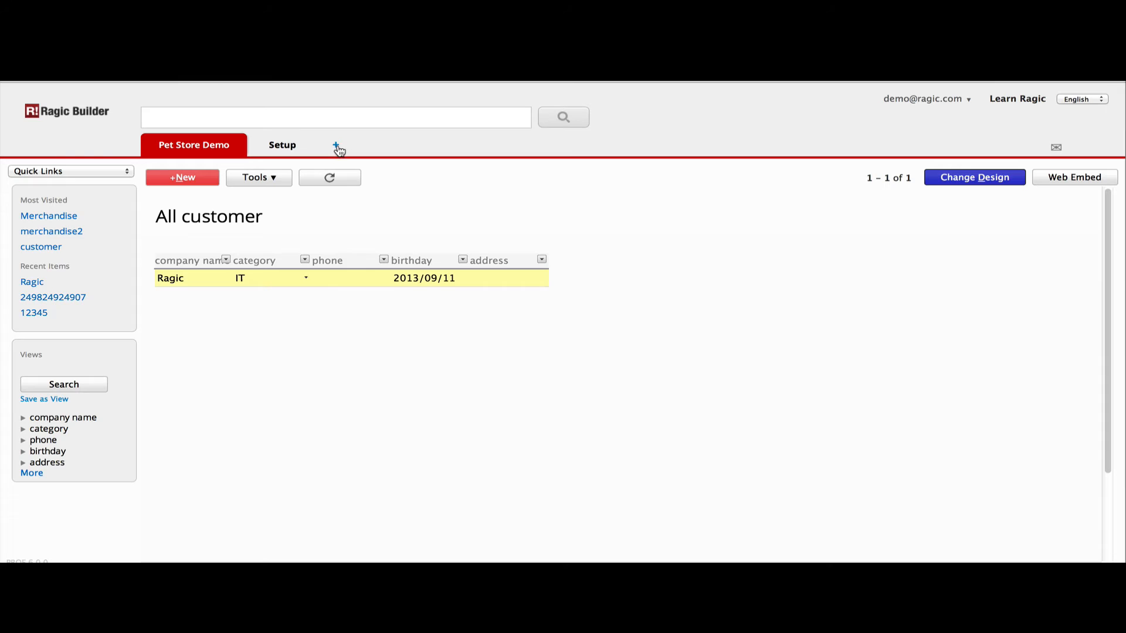
Create the 'sales order' sheet with an 'order number' field of type Auto Generate.
{"action": "left_click", "coordinate": [335, 146]}
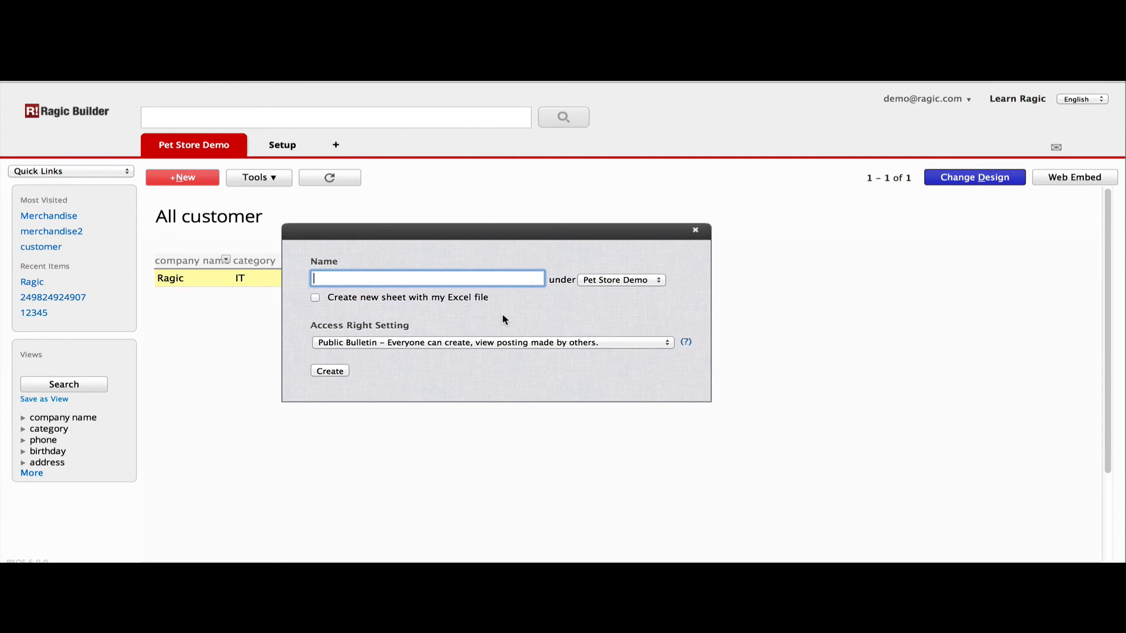
{"action": "type", "text": "sales"}
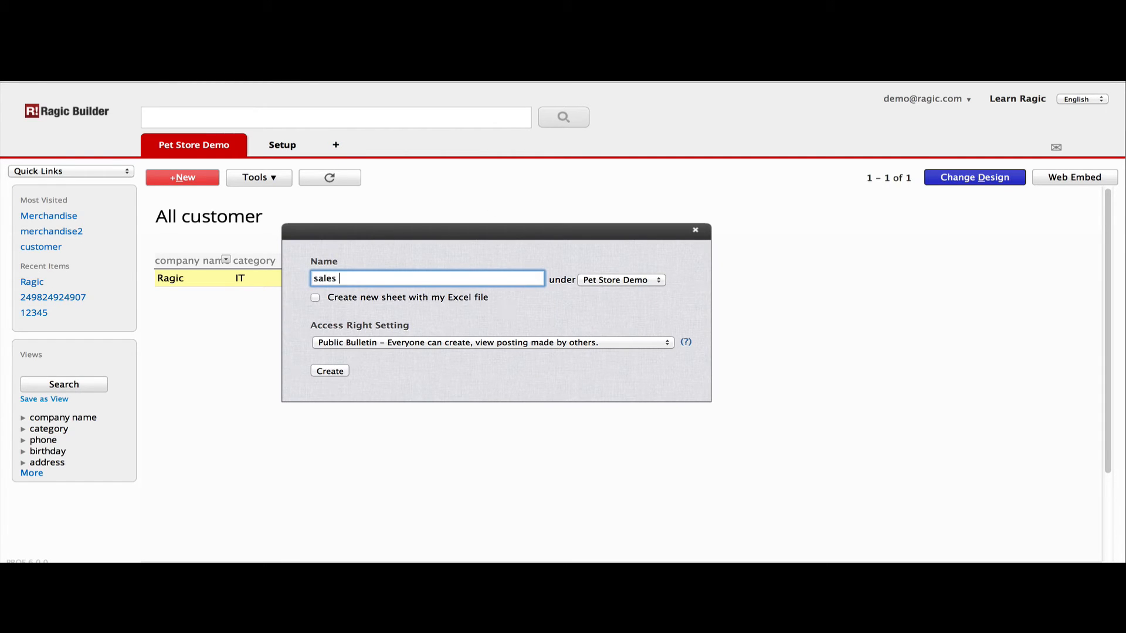
{"action": "left_click", "coordinate": [329, 370]}
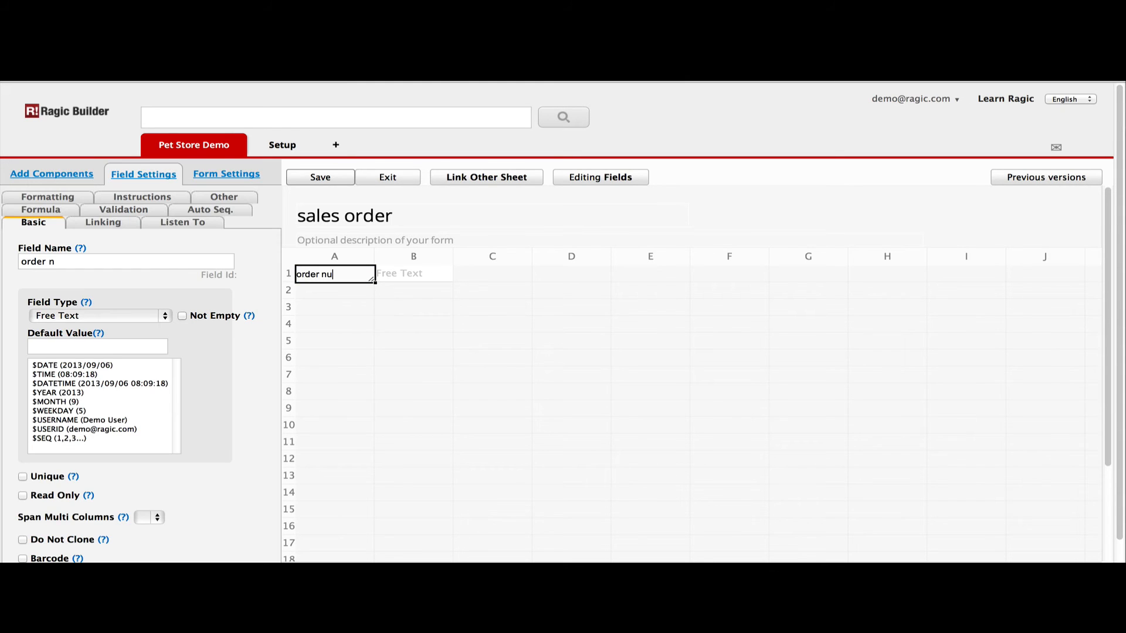
{"action": "left_click", "coordinate": [98, 315]}
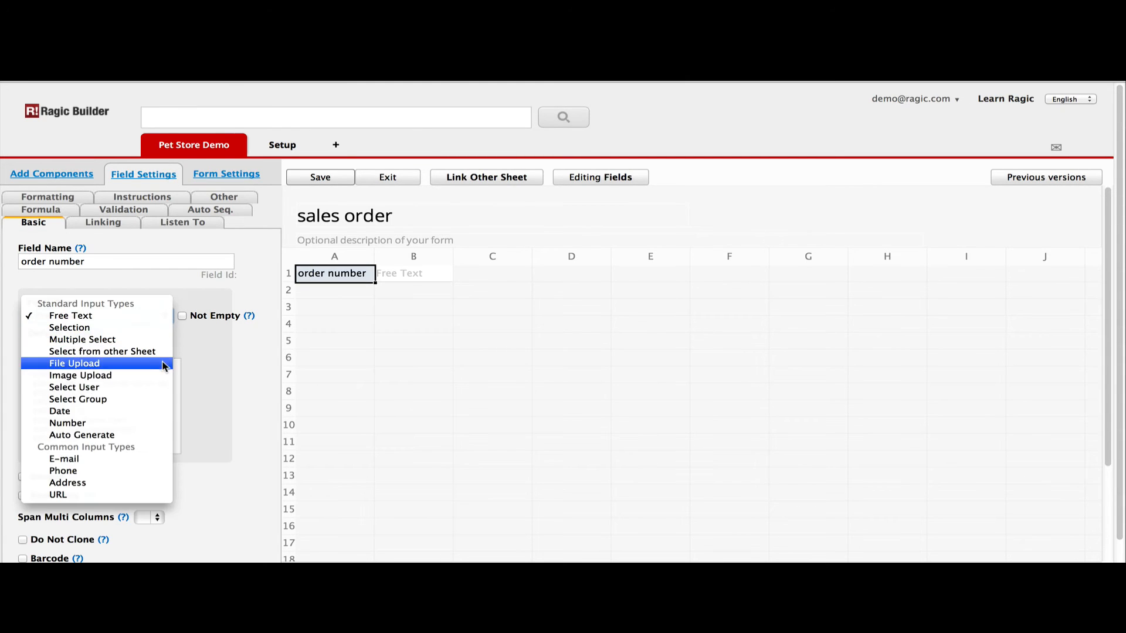
{"action": "left_click", "coordinate": [83, 434]}
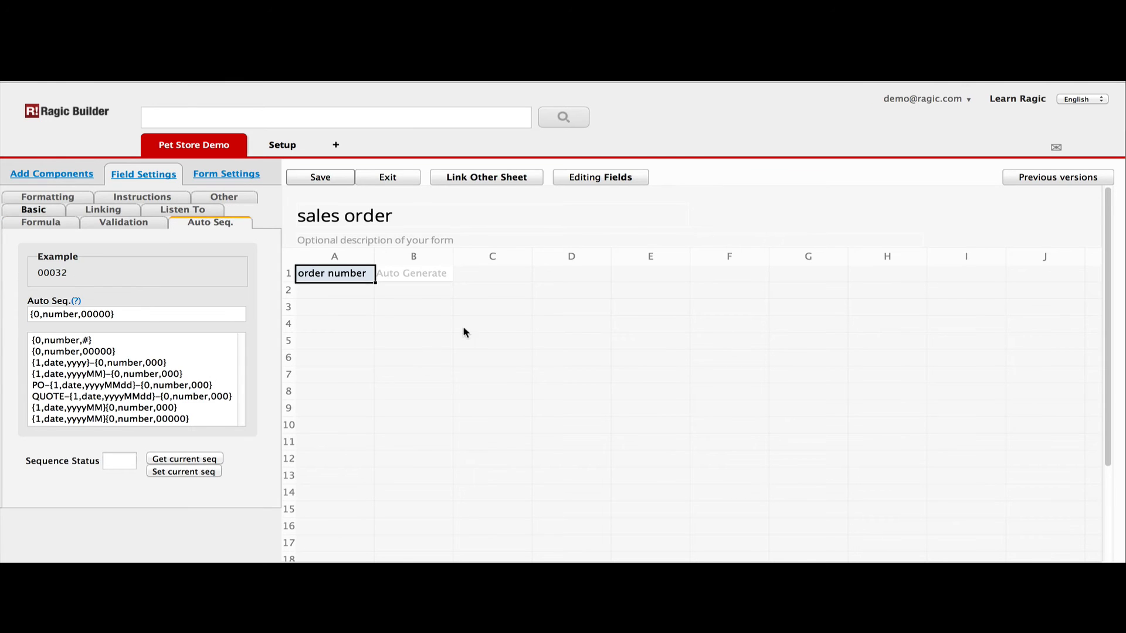
Link a Customer Id field to the Customer sheet, loading name, phones, birthday, e-mail, address and Twitter.
{"action": "left_click", "coordinate": [485, 177]}
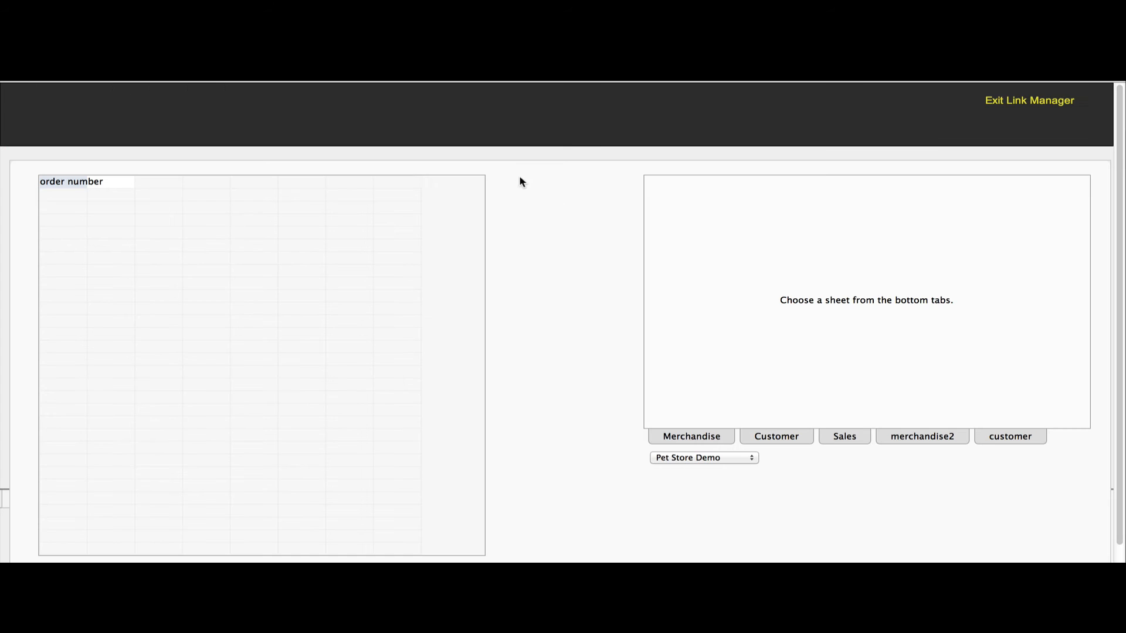
{"action": "left_click", "coordinate": [775, 436]}
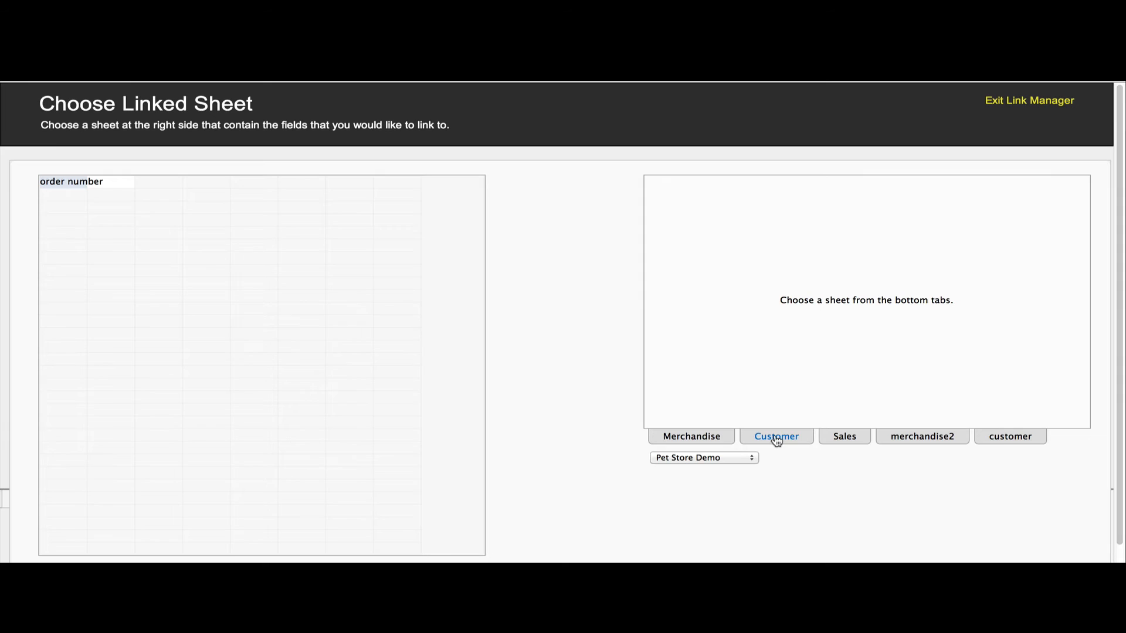
{"action": "left_click", "coordinate": [775, 436]}
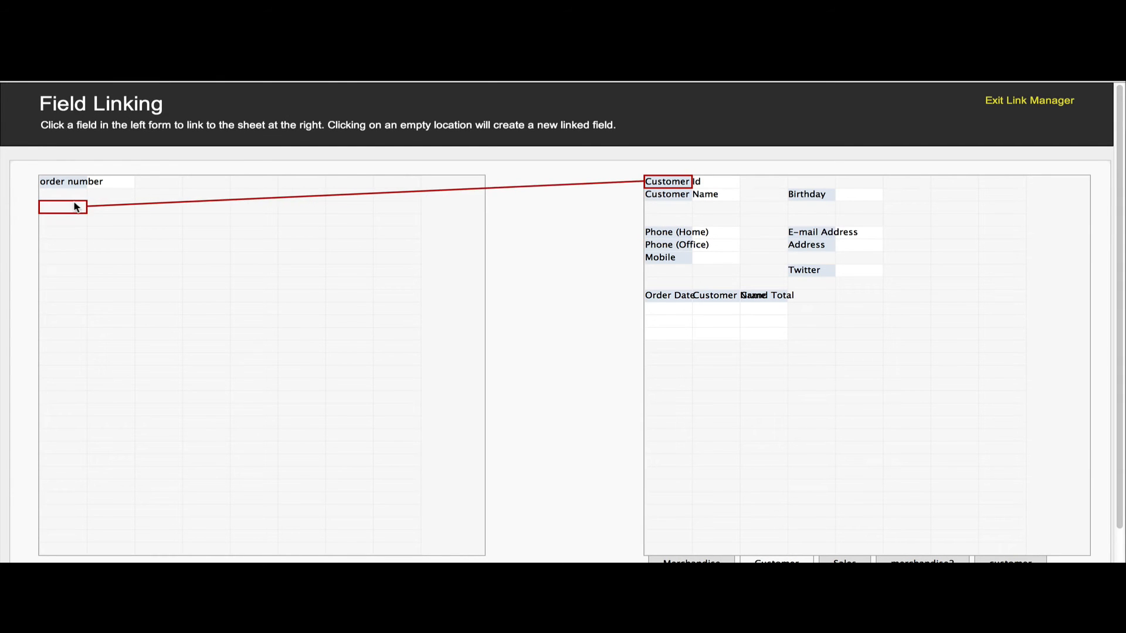
{"action": "left_click", "coordinate": [667, 180]}
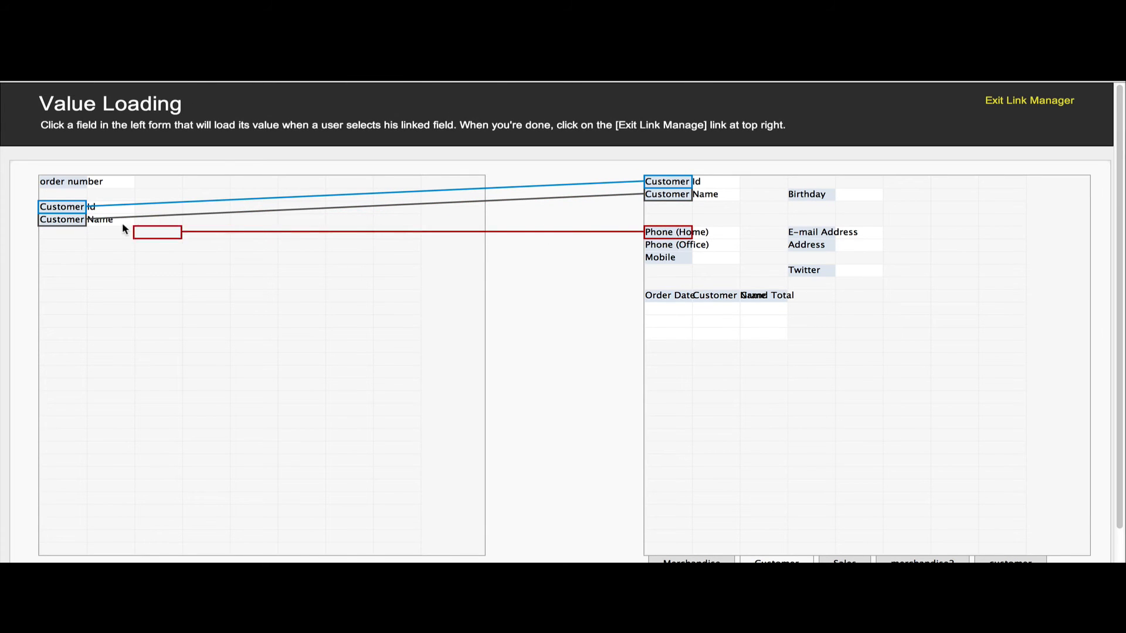
{"action": "left_click", "coordinate": [676, 245]}
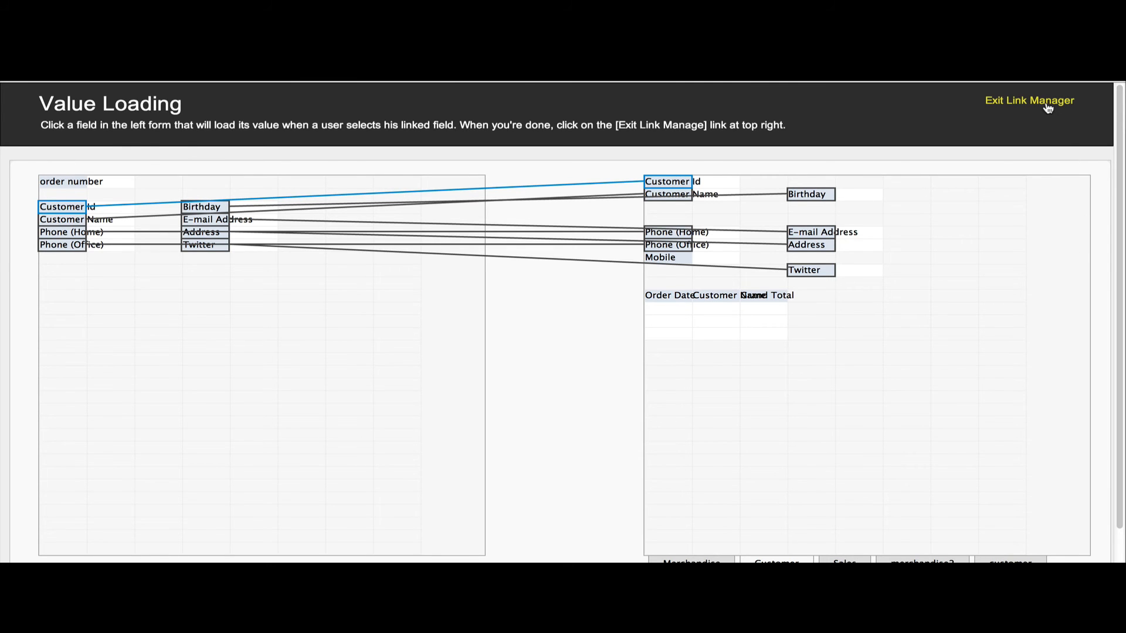
{"action": "left_click", "coordinate": [1029, 101]}
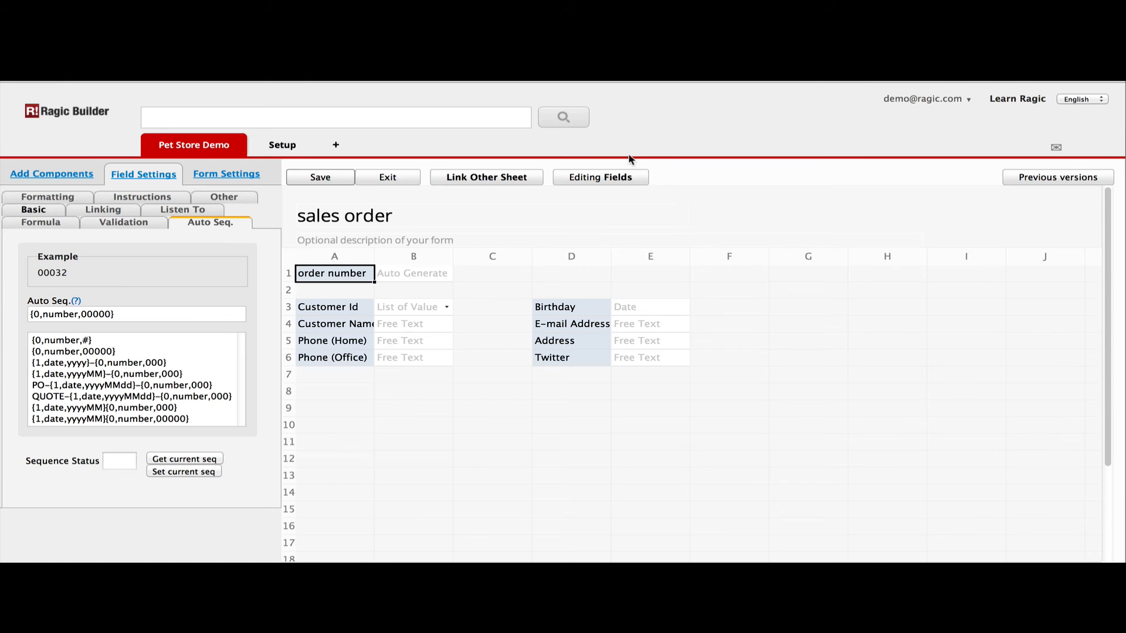
Link an Item Id subtable to the Merchandise sheet, loading Item Name and Item Price.
{"action": "left_click", "coordinate": [485, 177]}
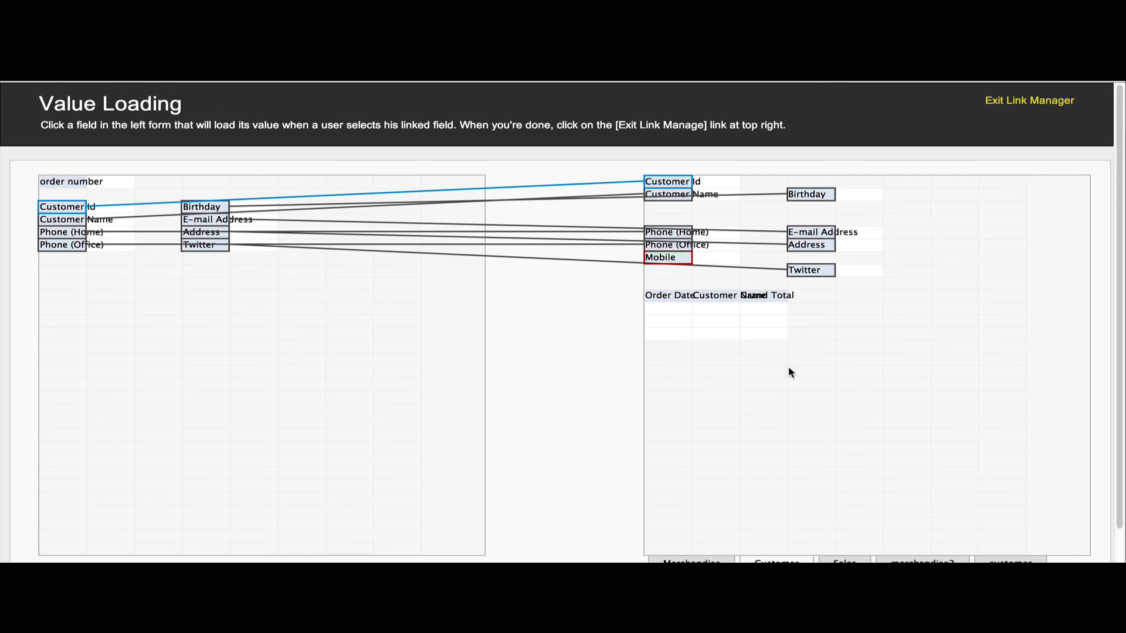
{"action": "left_click", "coordinate": [689, 562]}
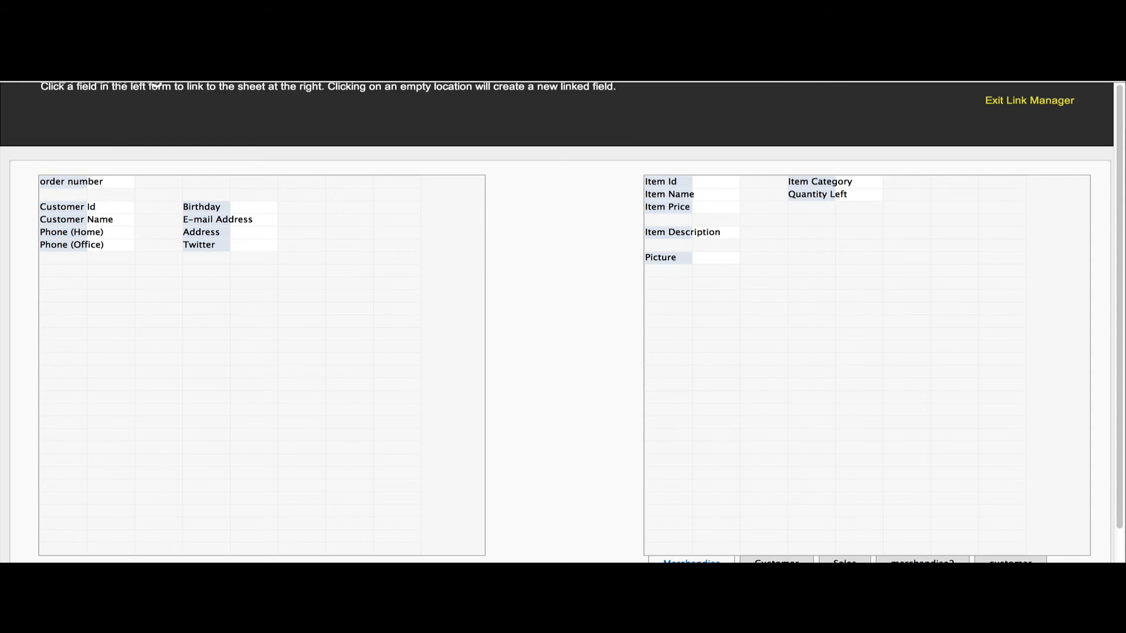
{"action": "left_click", "coordinate": [349, 232]}
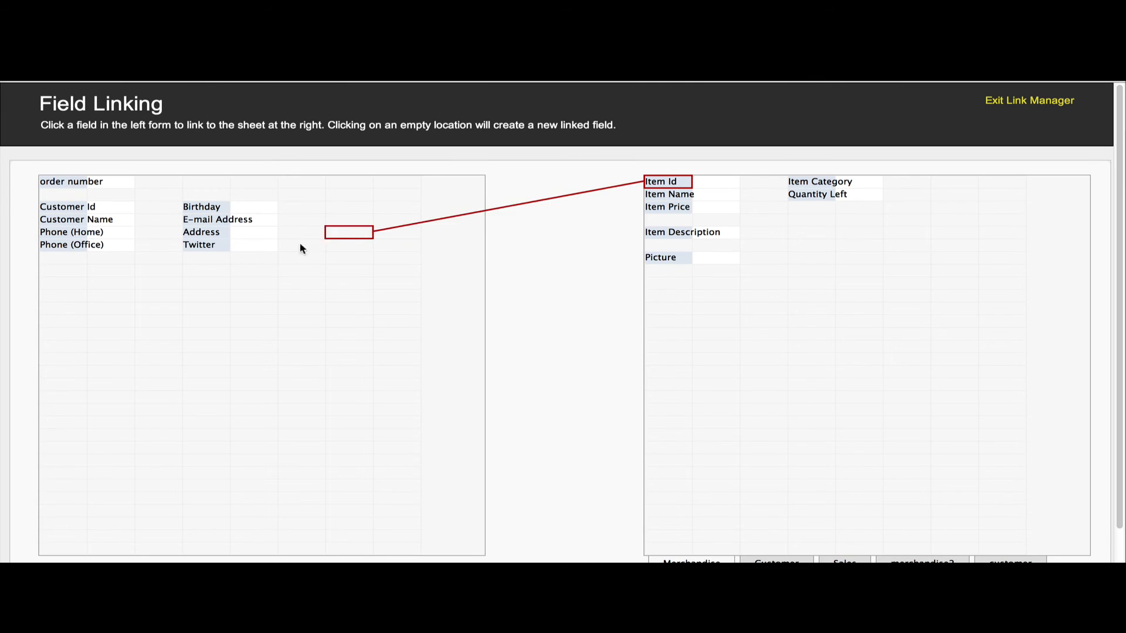
{"action": "left_click", "coordinate": [62, 269]}
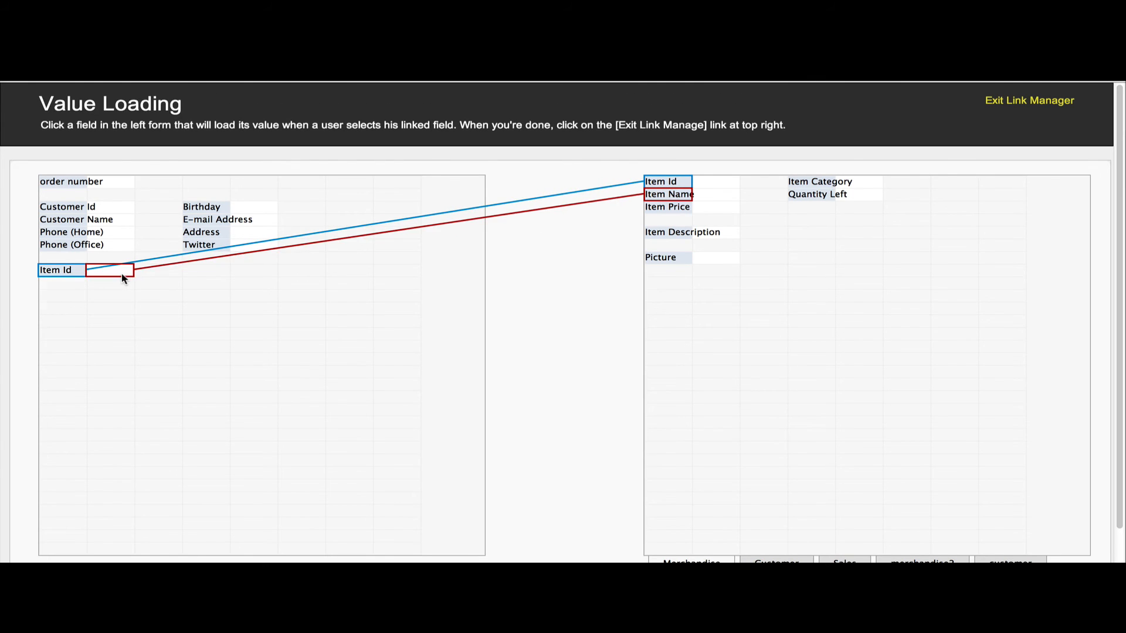
{"action": "left_click", "coordinate": [666, 207]}
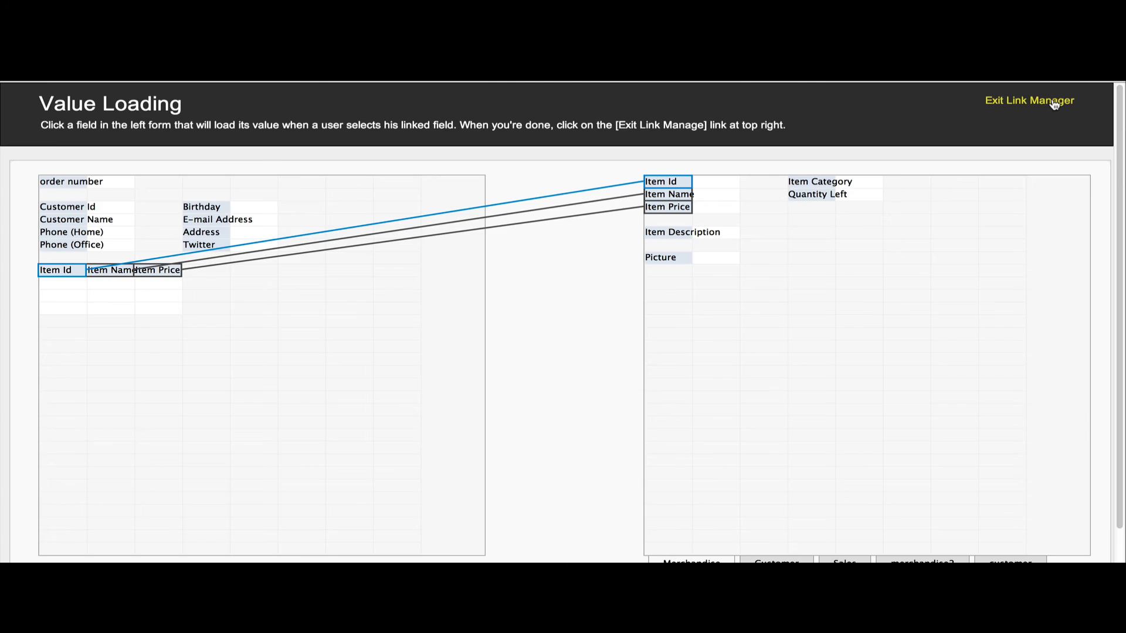
{"action": "left_click", "coordinate": [1030, 101]}
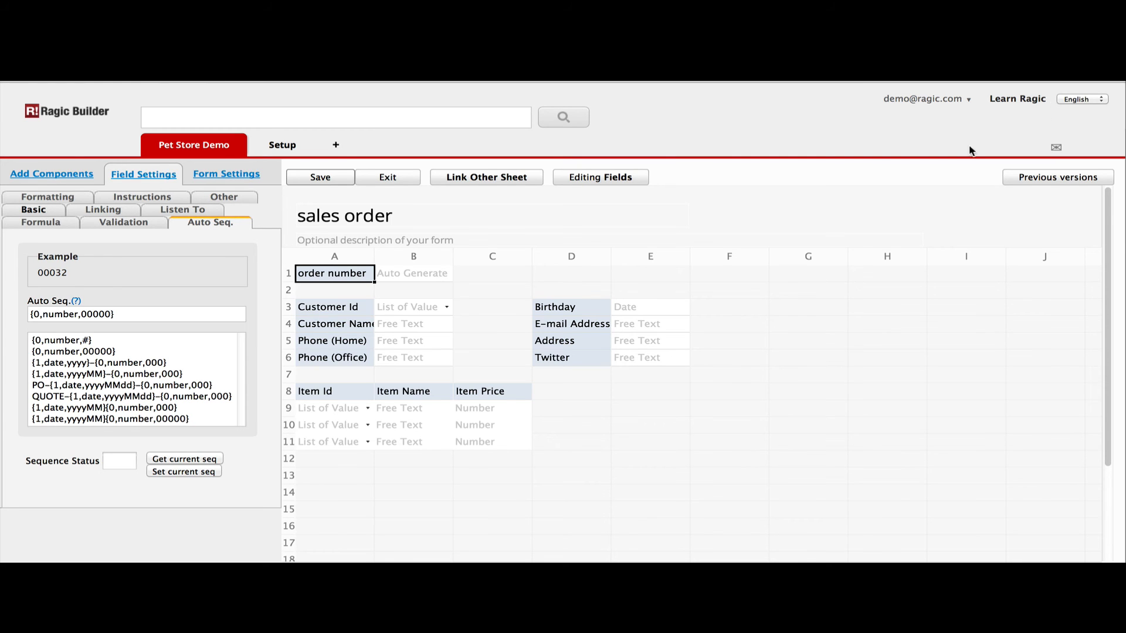
Add Qty and Amount subtable columns and a Total Amount field, with Qty and Total Amount as Number.
{"action": "left_click", "coordinate": [52, 174]}
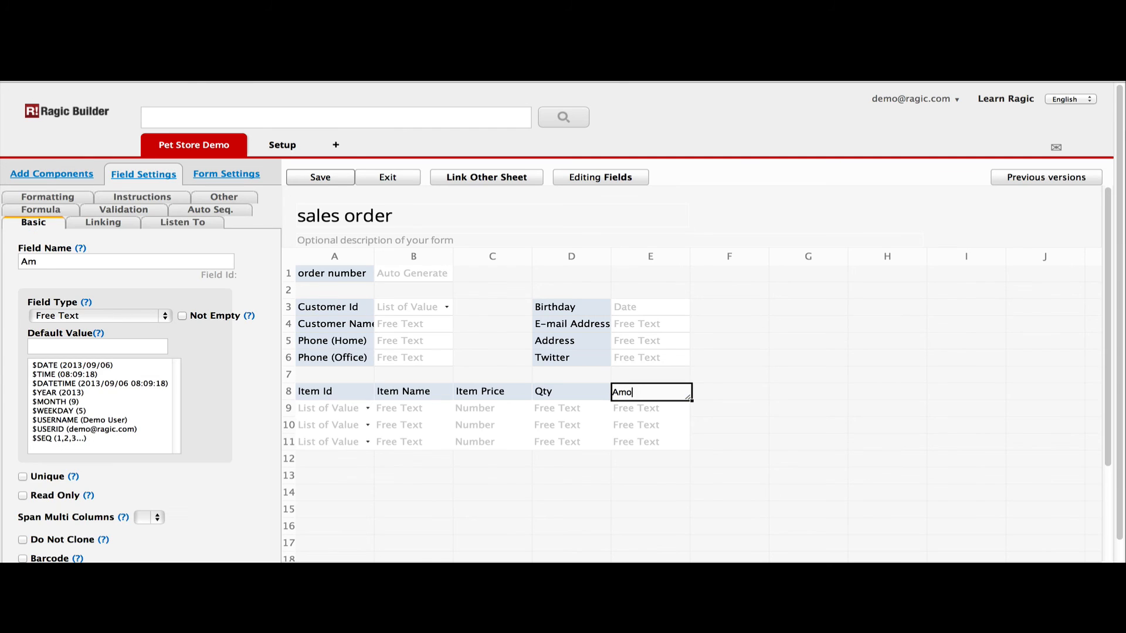
{"action": "left_click", "coordinate": [51, 174]}
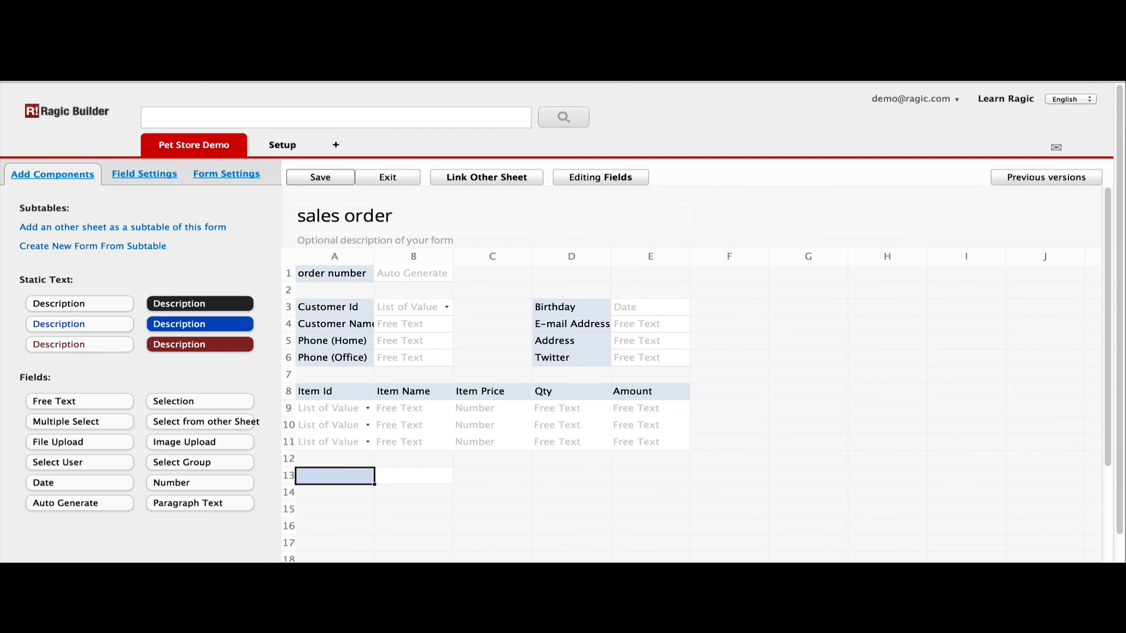
{"action": "type", "text": "Total Amount"}
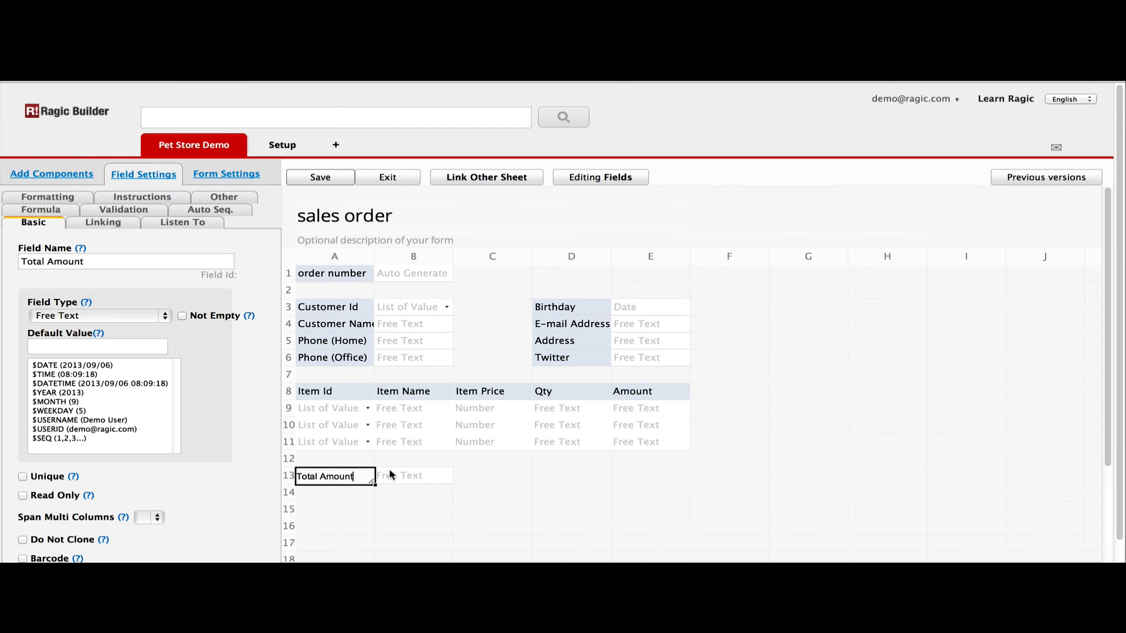
{"action": "left_click", "coordinate": [97, 315]}
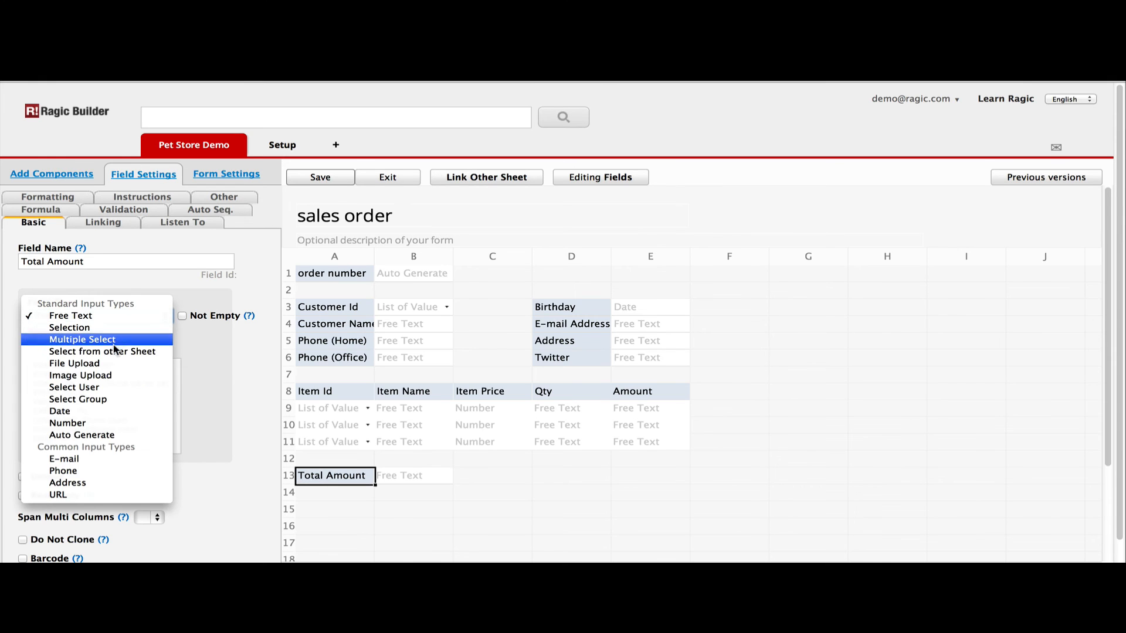
{"action": "left_click", "coordinate": [571, 390]}
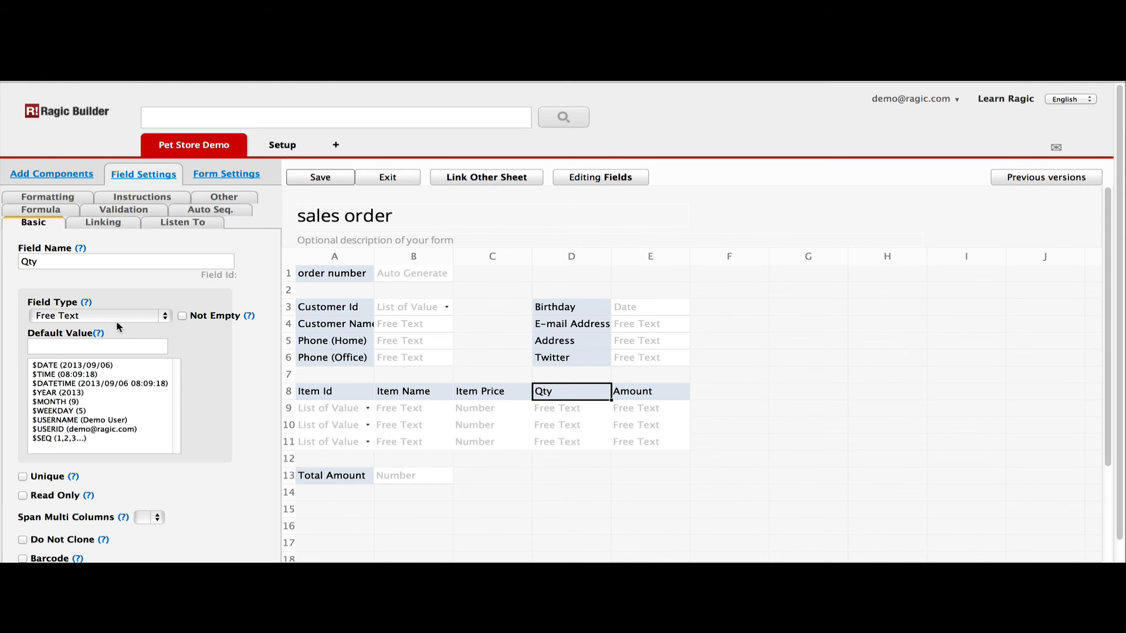
{"action": "left_click", "coordinate": [47, 197]}
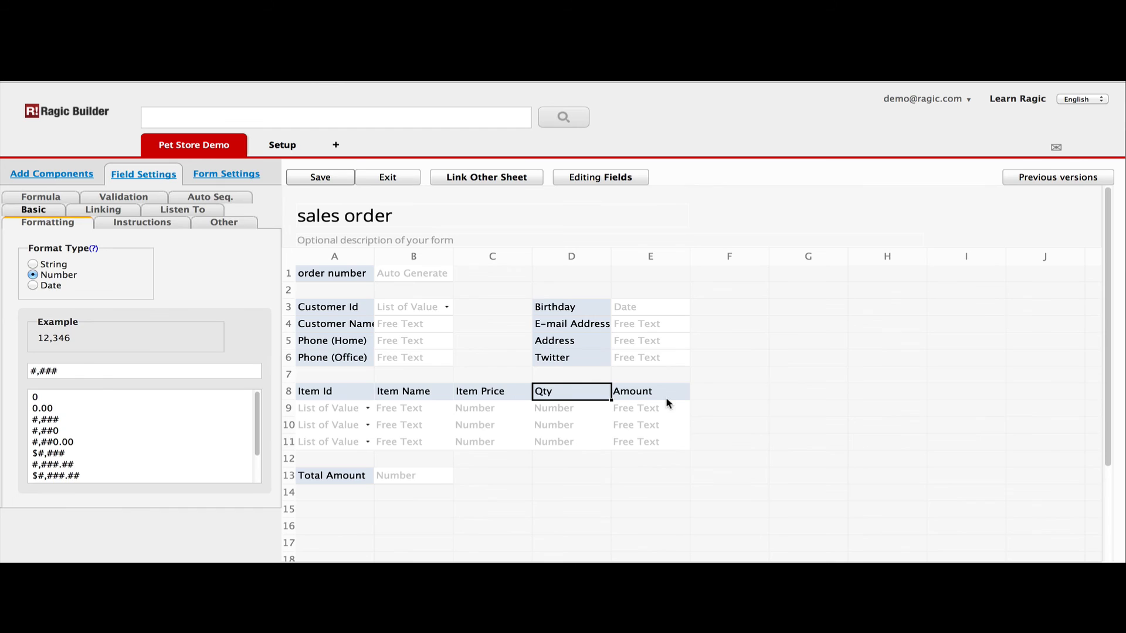
{"action": "left_click", "coordinate": [632, 390]}
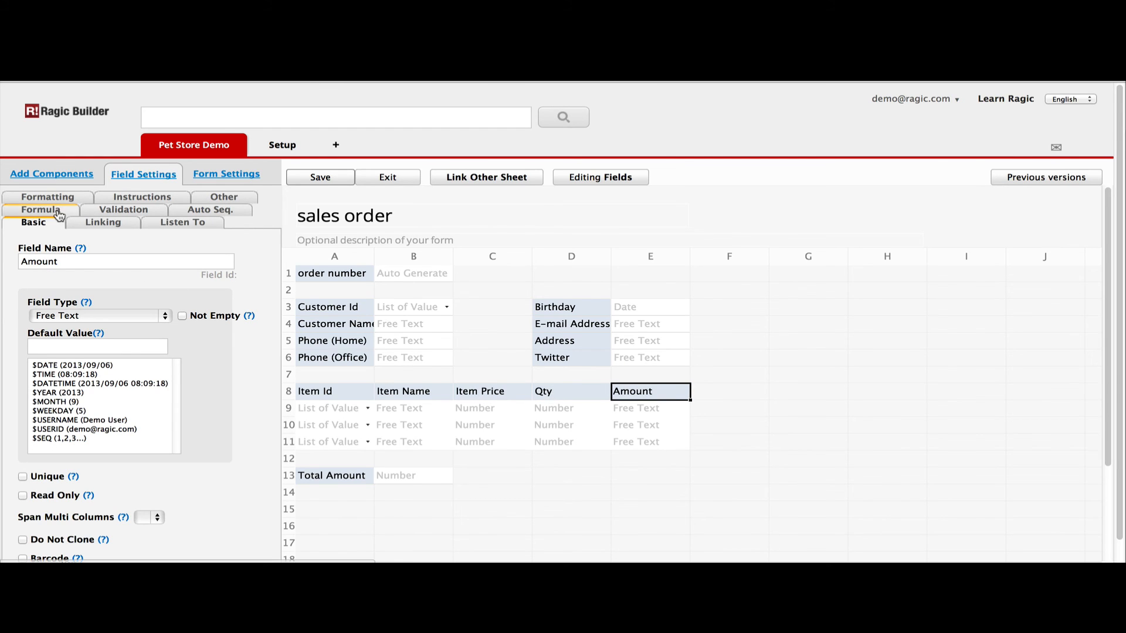
Set Amount's formula to C8*D8 and Total Amount's to E8, then save the design.
{"action": "left_click", "coordinate": [41, 209]}
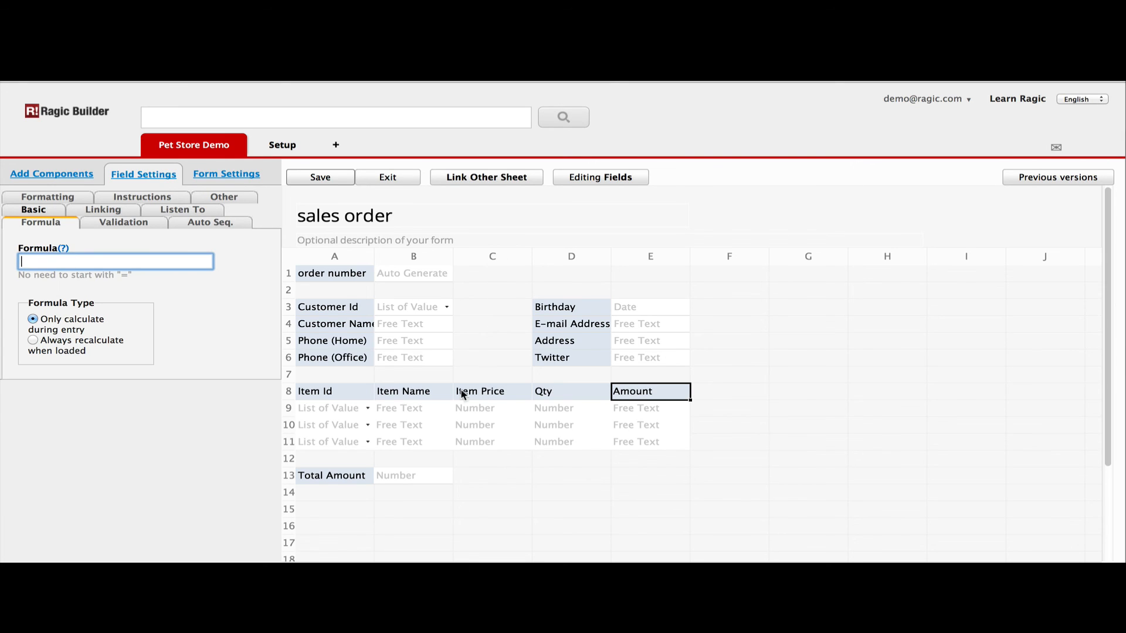
{"action": "mouse_move", "coordinate": [588, 304]}
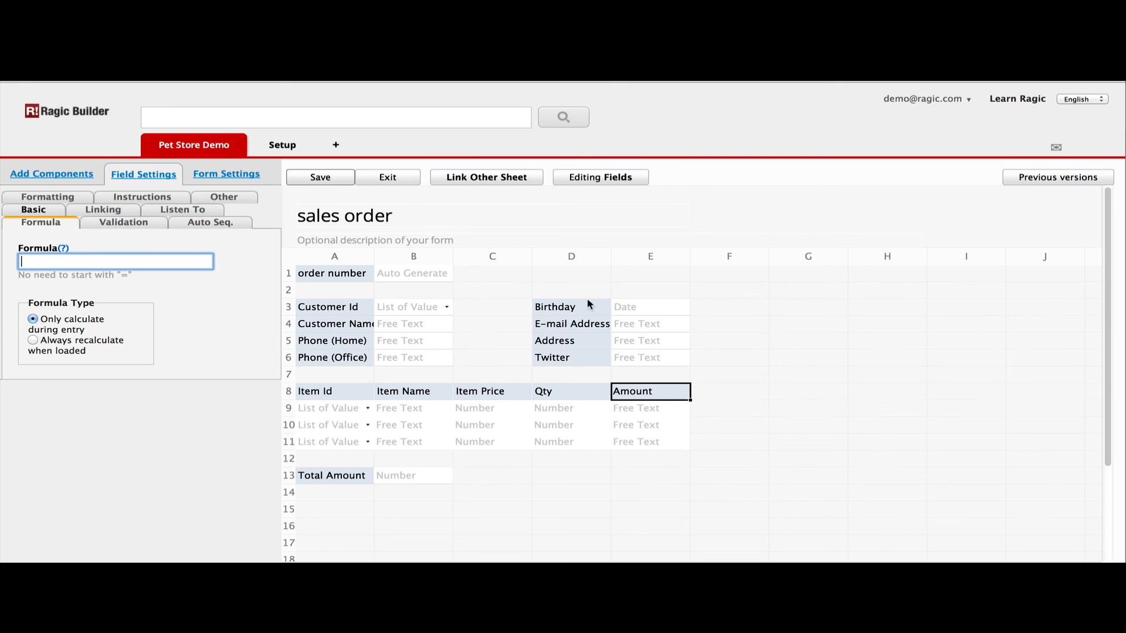
{"action": "type", "text": "C8"}
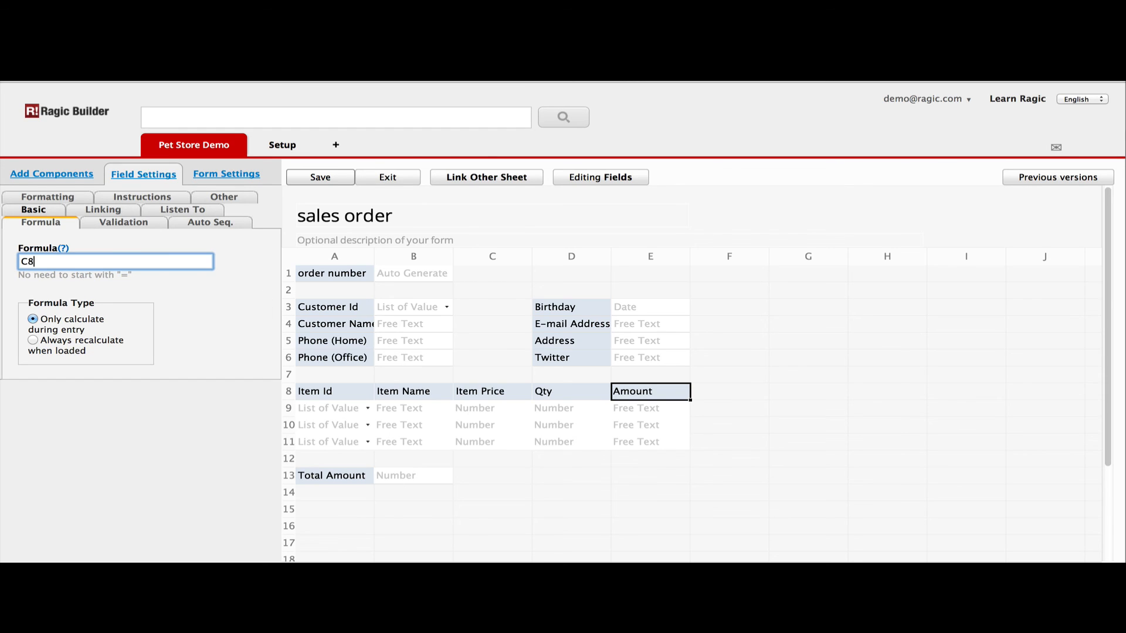
{"action": "type", "text": "*D8"}
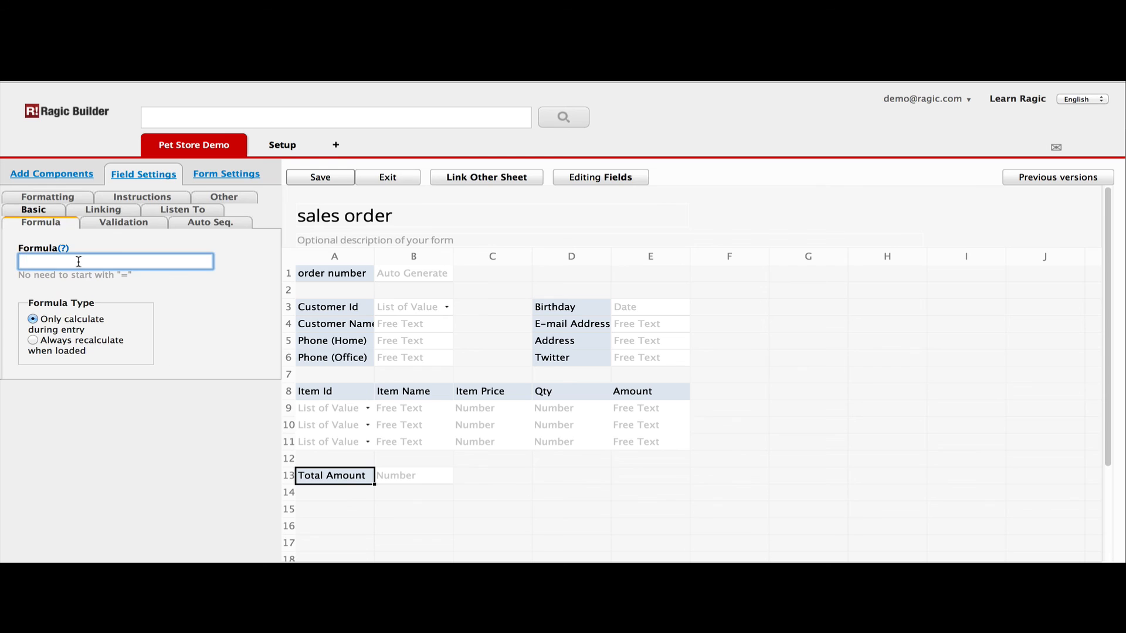
{"action": "type", "text": "E8"}
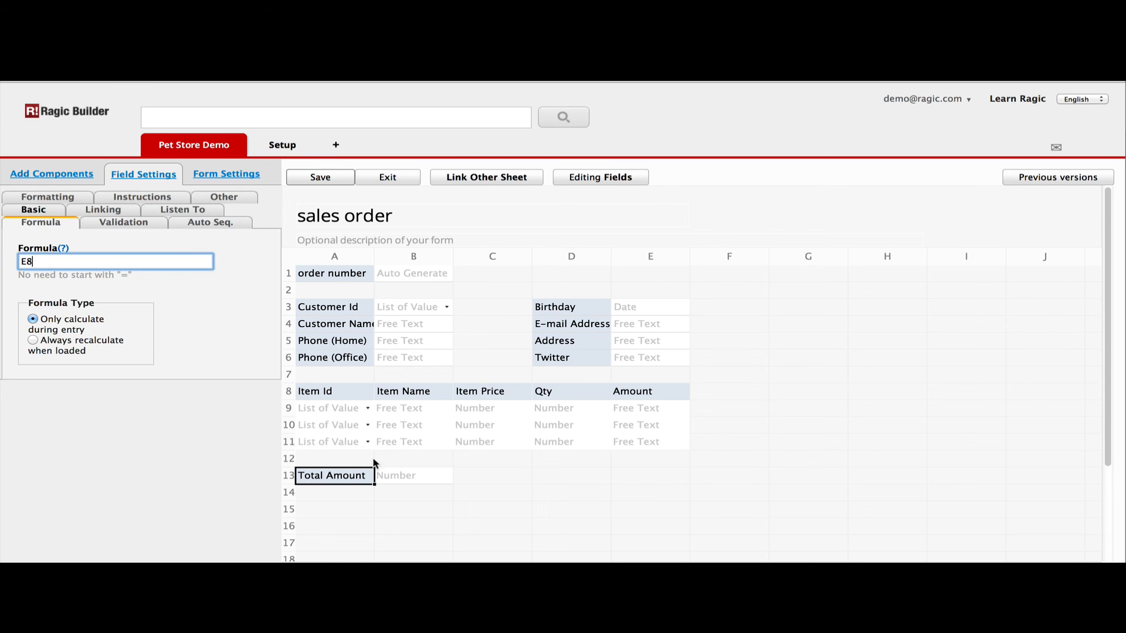
{"action": "mouse_move", "coordinate": [415, 474]}
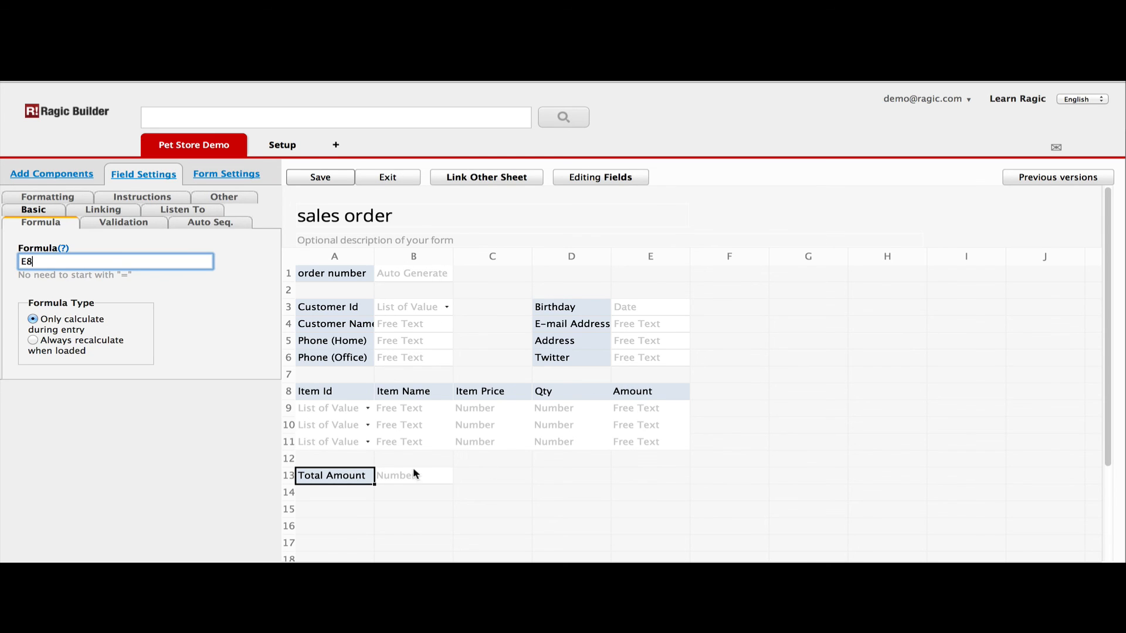
{"action": "mouse_move", "coordinate": [365, 481]}
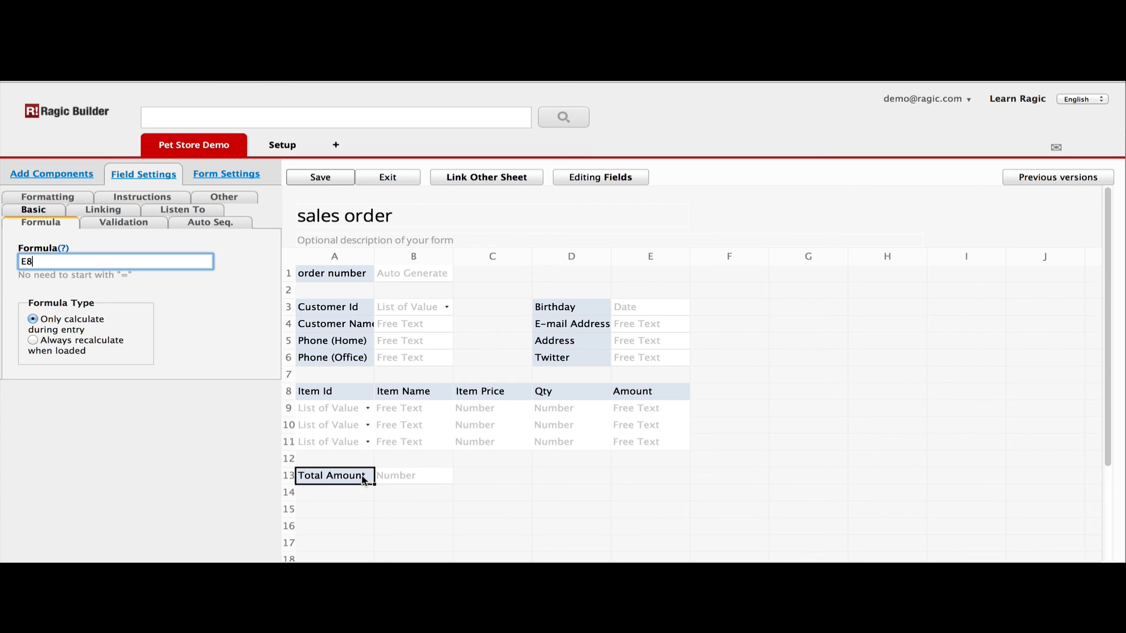
{"action": "left_click", "coordinate": [319, 177]}
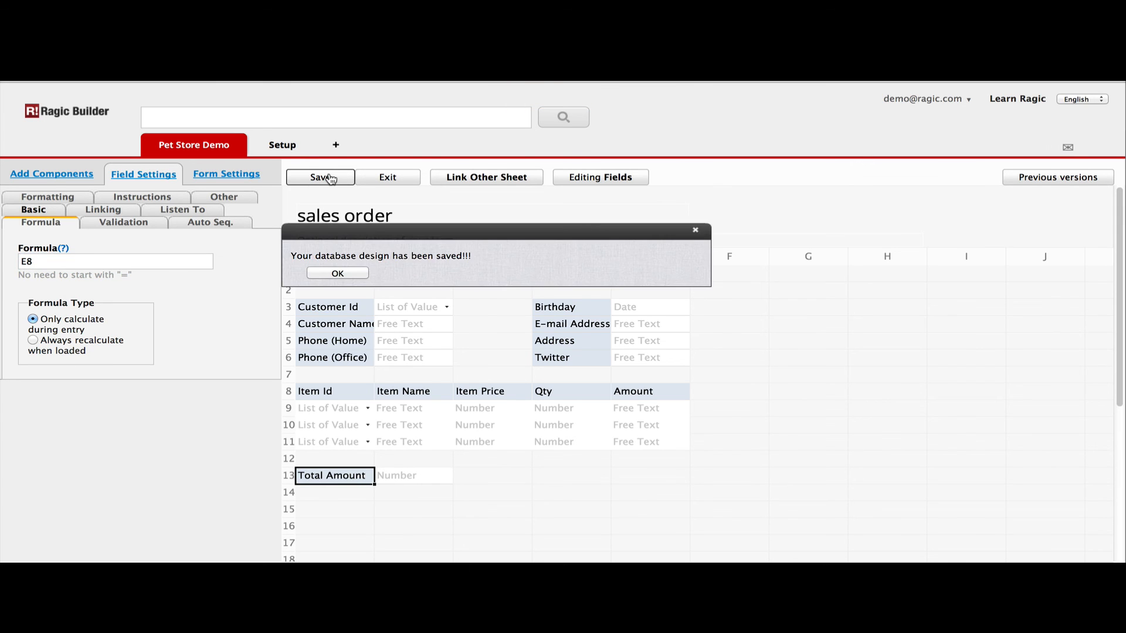
Fill a test order with customer 123231 and the first merchandise item so details load.
{"action": "left_click", "coordinate": [336, 273]}
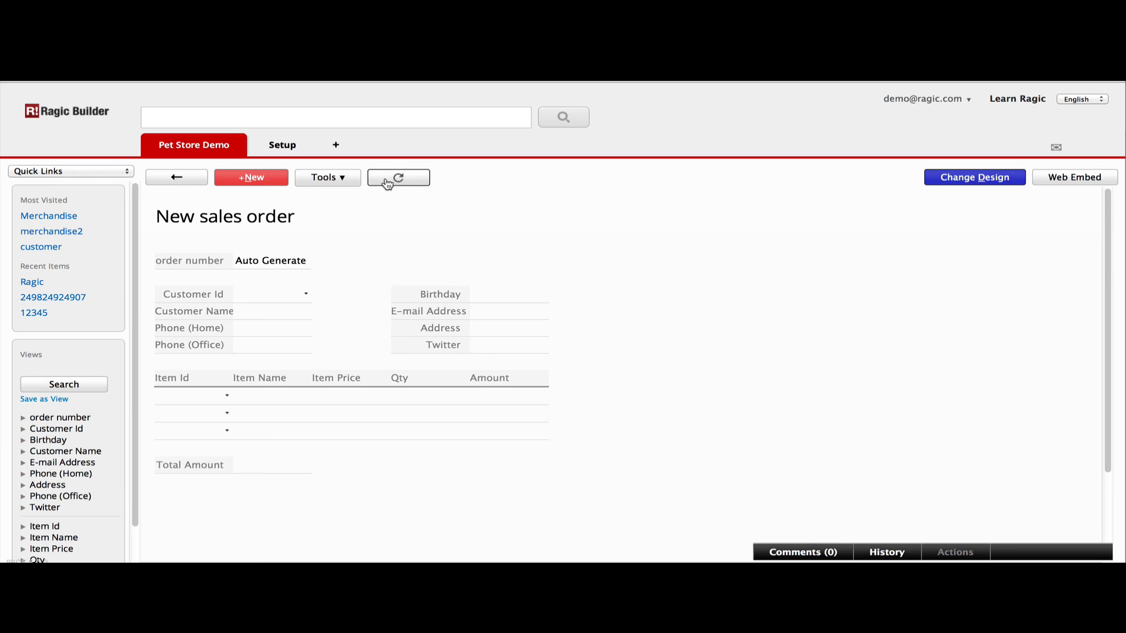
{"action": "left_click", "coordinate": [305, 294]}
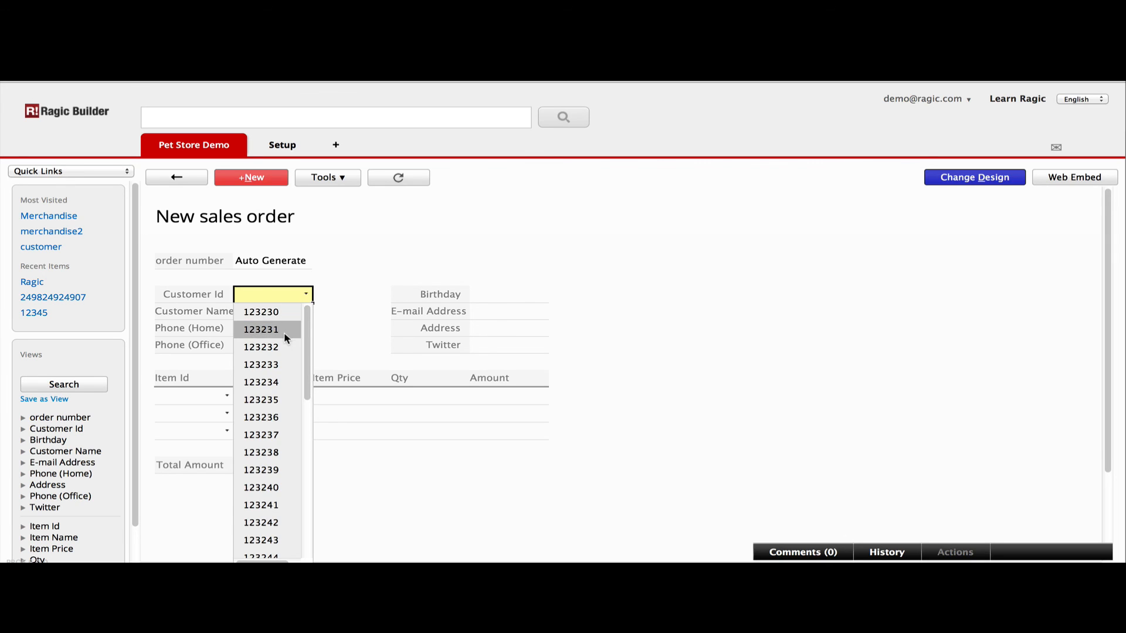
{"action": "left_click", "coordinate": [261, 330]}
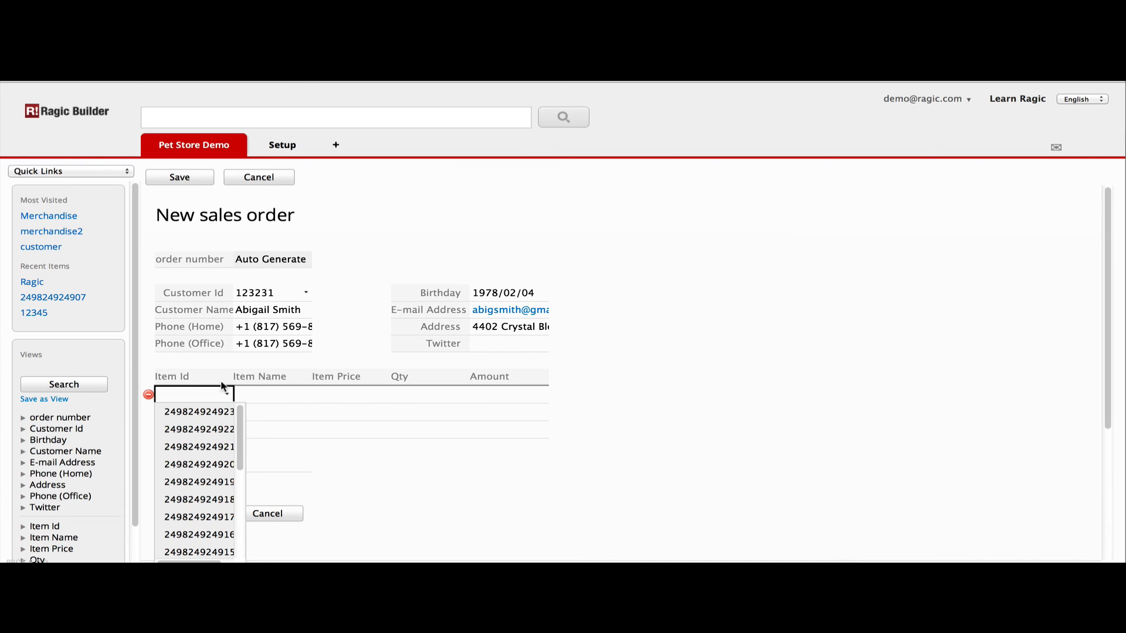
{"action": "left_click", "coordinate": [199, 411]}
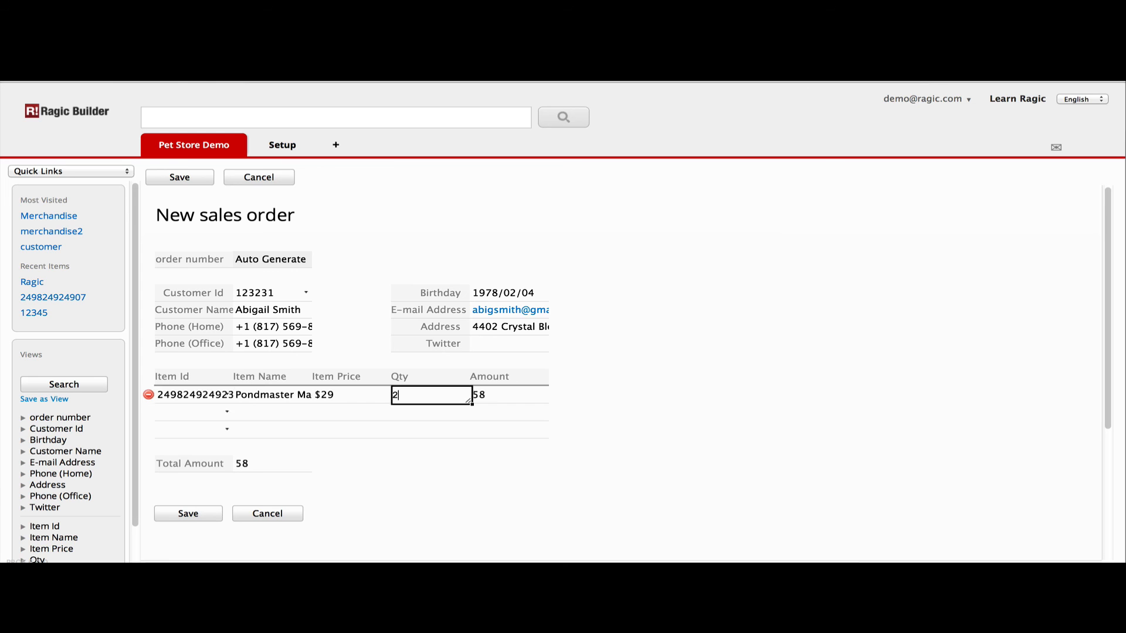
{"action": "mouse_move", "coordinate": [422, 402]}
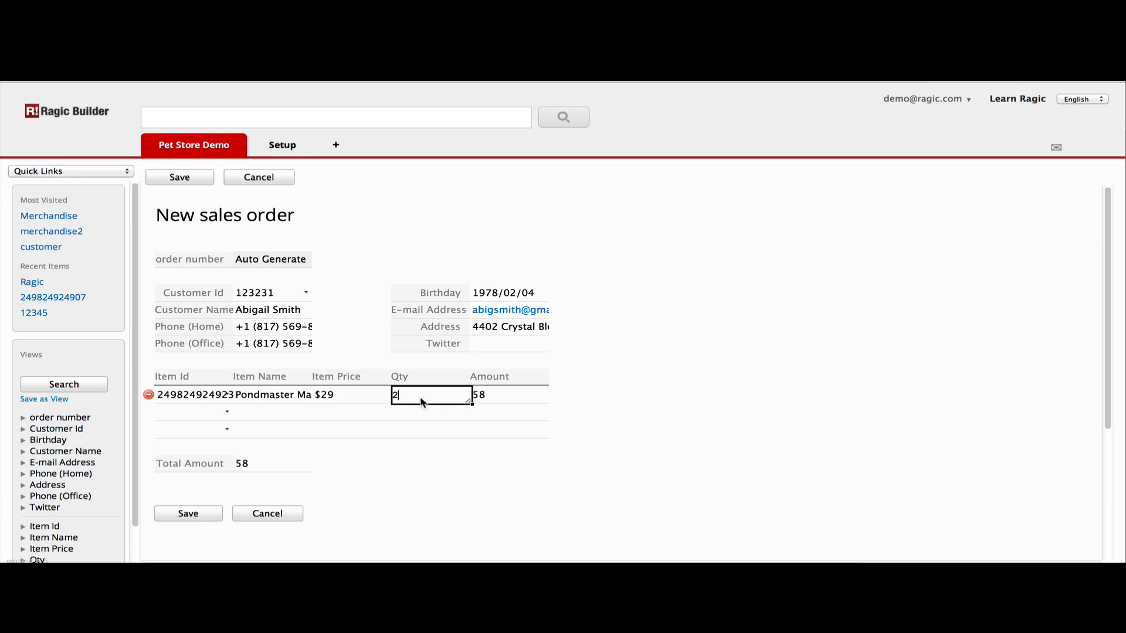